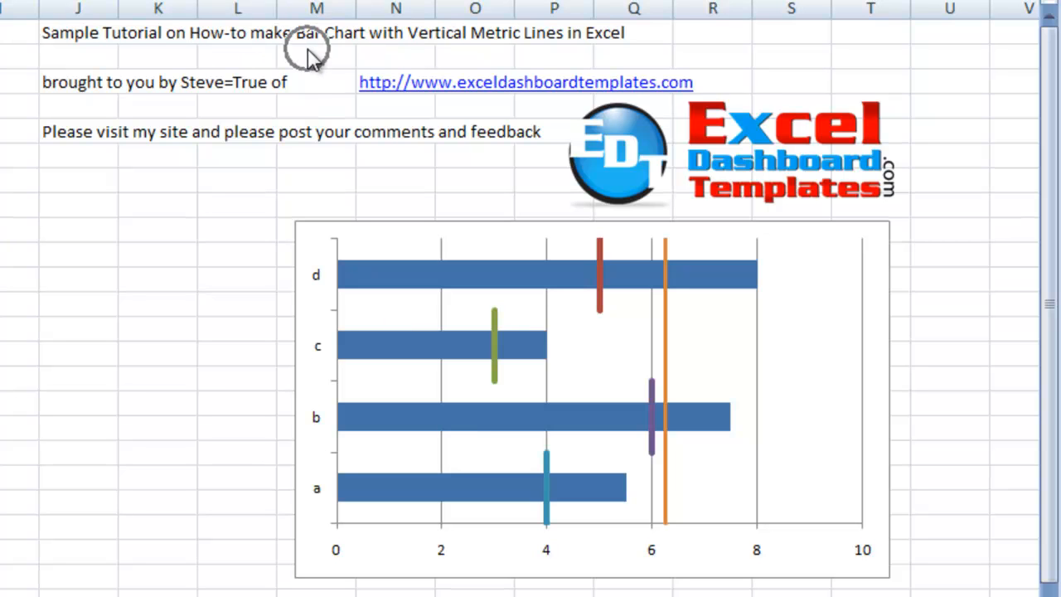
pyautogui.moveTo(489, 68)
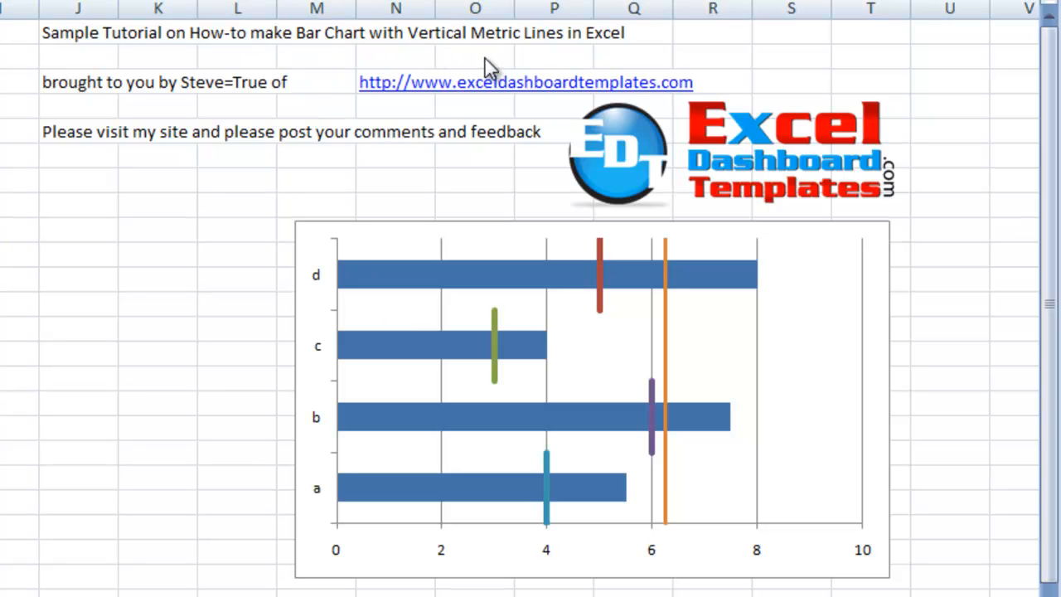
pyautogui.moveTo(591, 229)
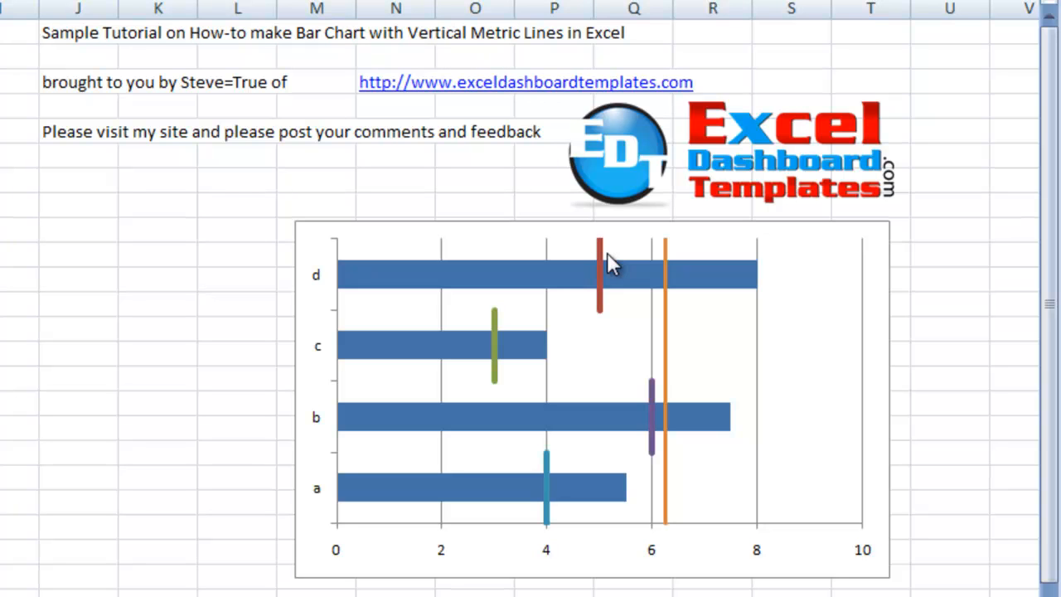
pyautogui.moveTo(575, 278)
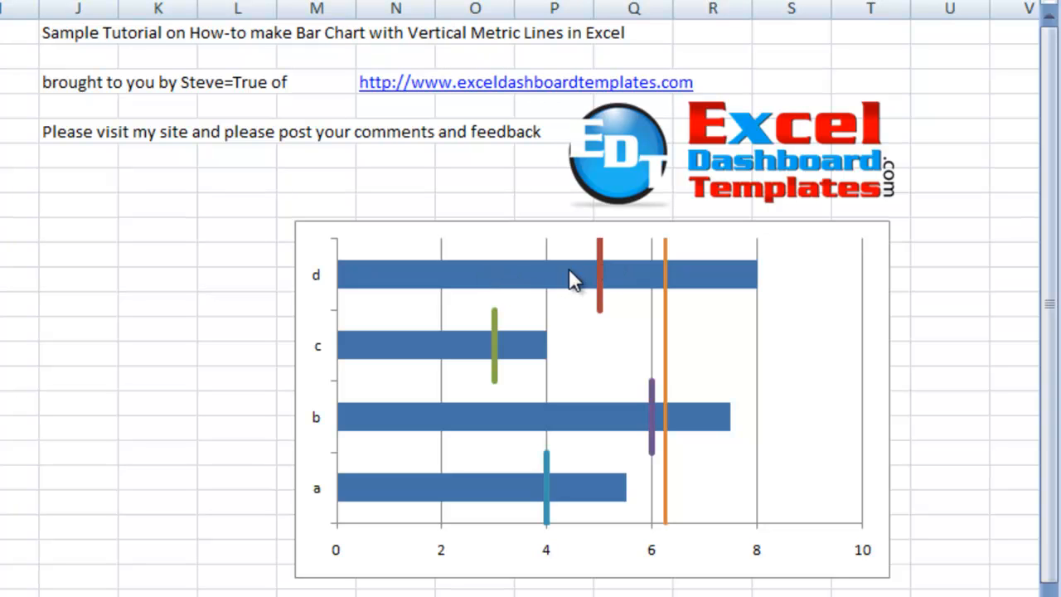
pyautogui.moveTo(410, 423)
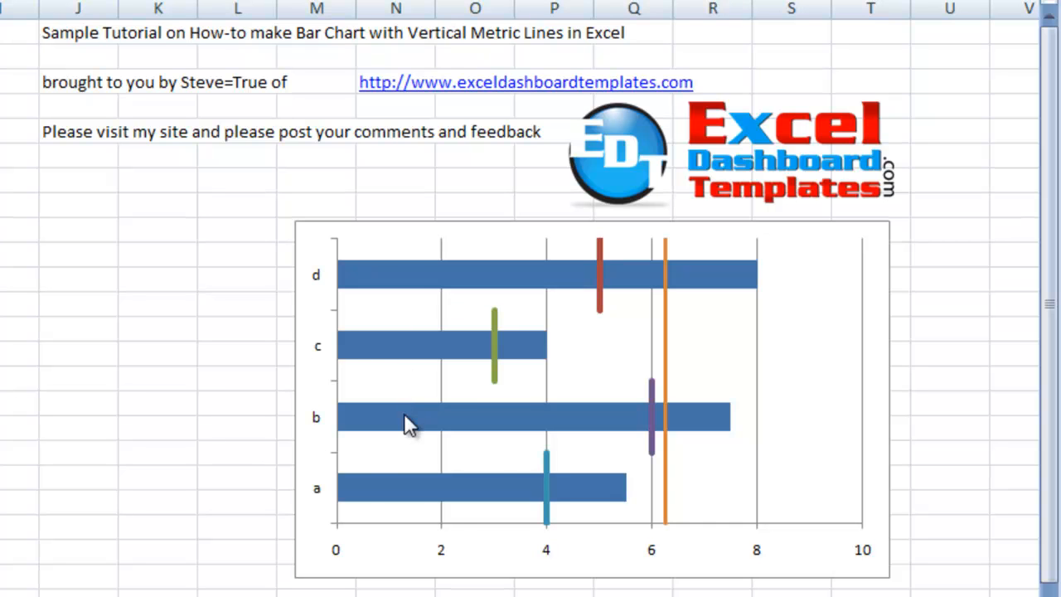
pyautogui.moveTo(533, 492)
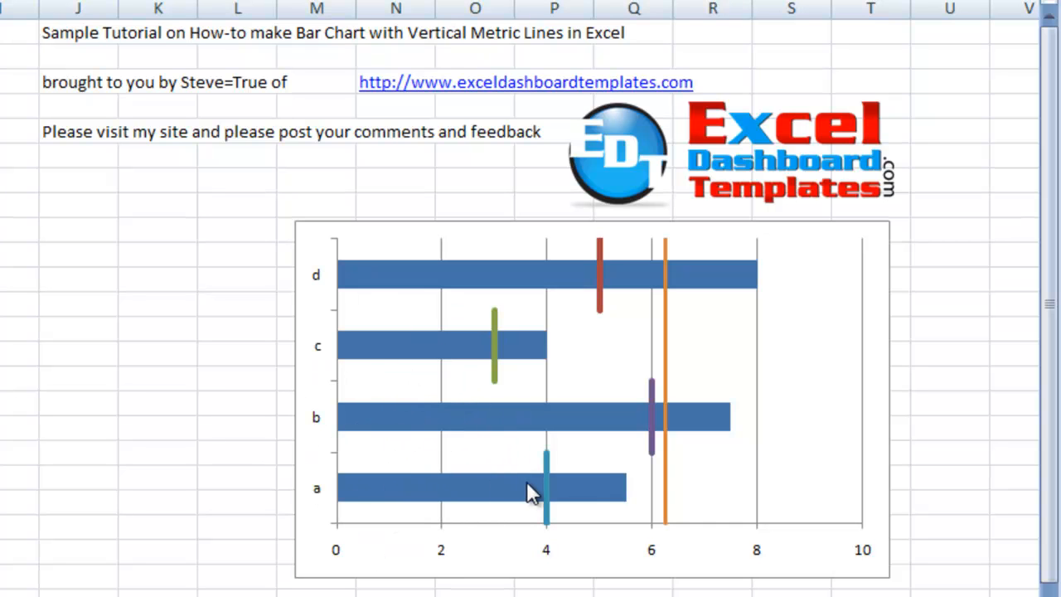
pyautogui.moveTo(531, 388)
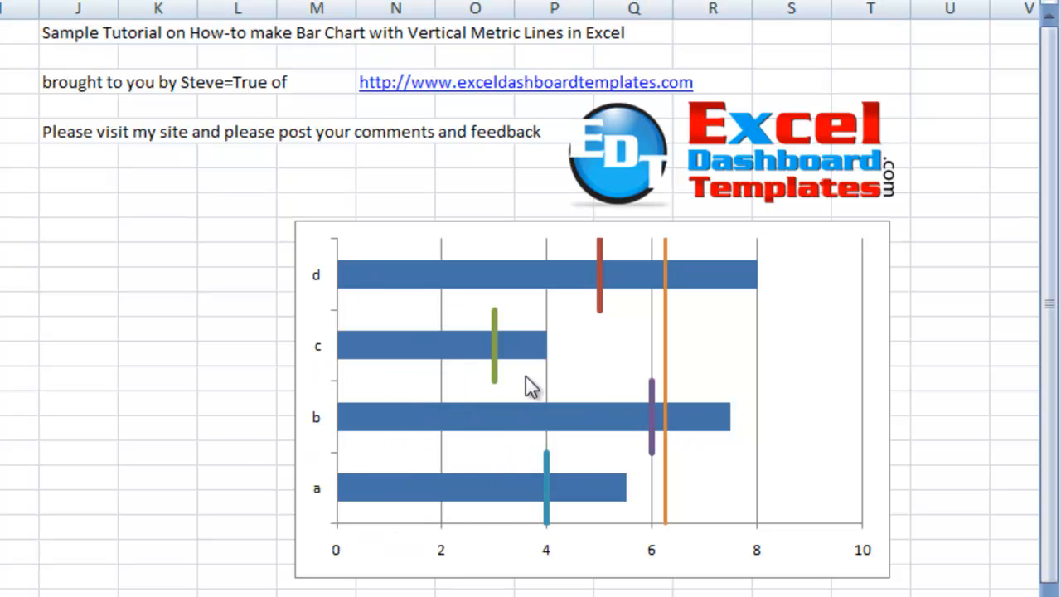
pyautogui.moveTo(603, 280)
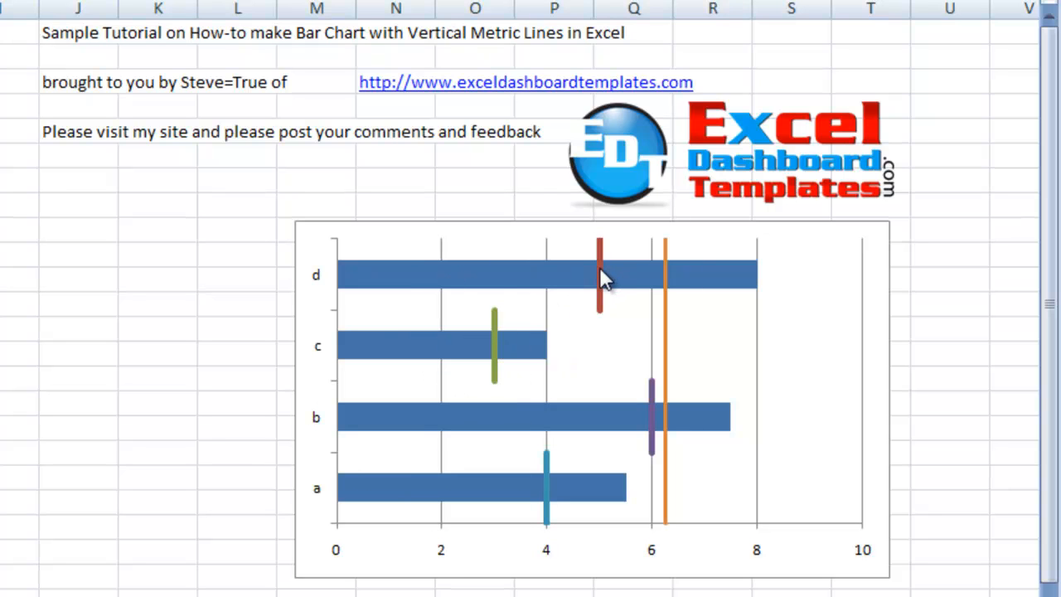
pyautogui.moveTo(669, 273)
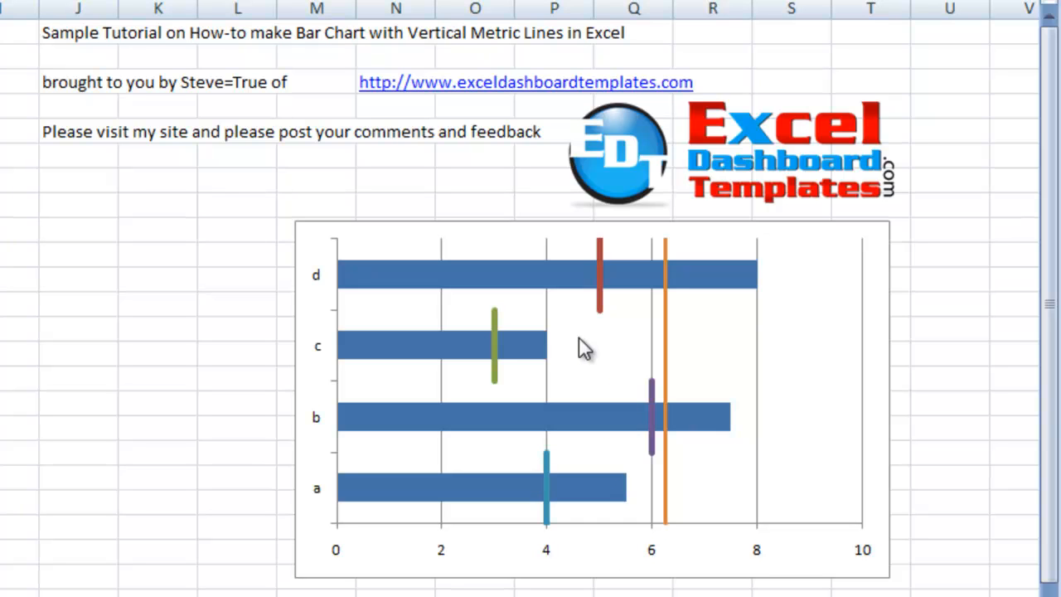
pyautogui.moveTo(389, 261)
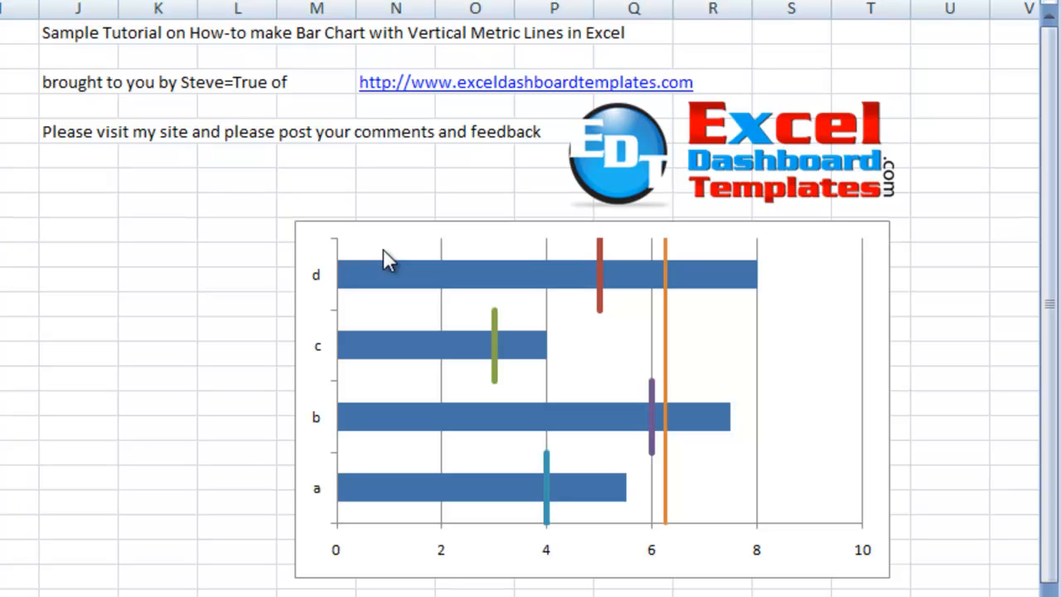
pyautogui.moveTo(530, 44)
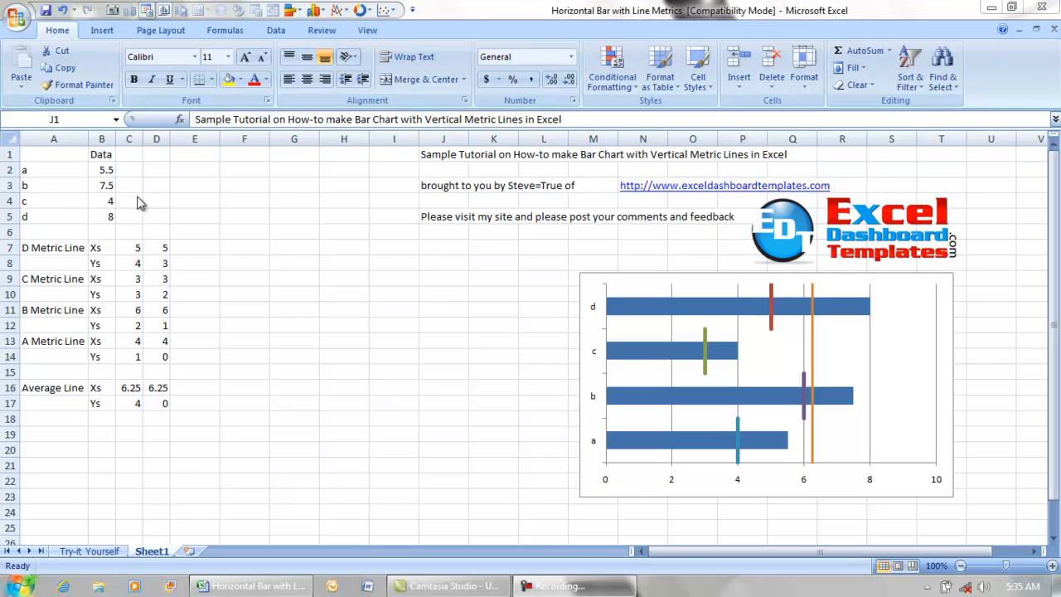
pyautogui.moveTo(70, 168)
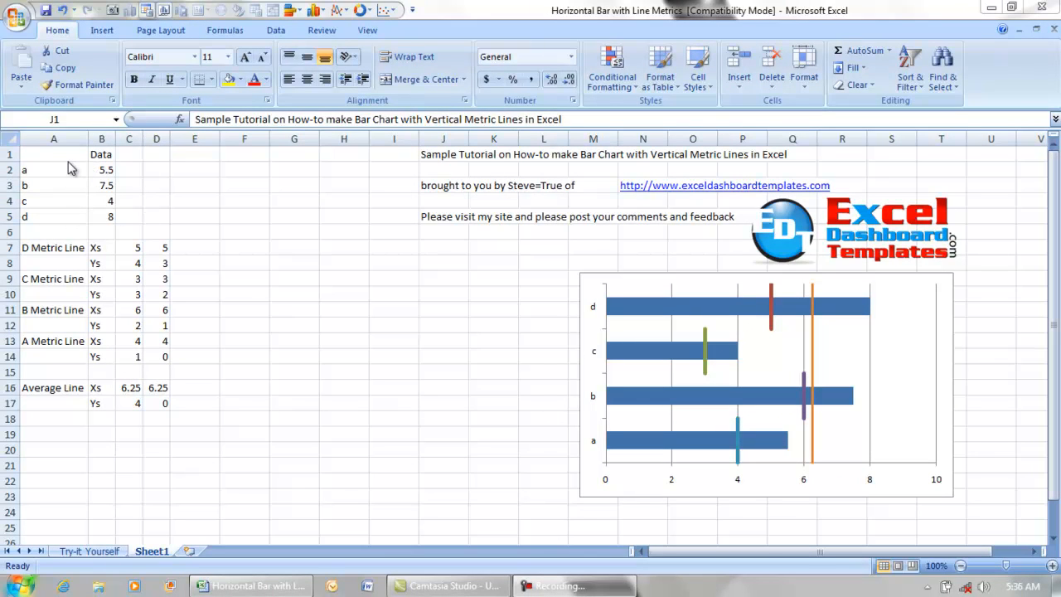
# Step: Select cells A1:B5 holding categories a to d and their values
pyautogui.click(53, 154)
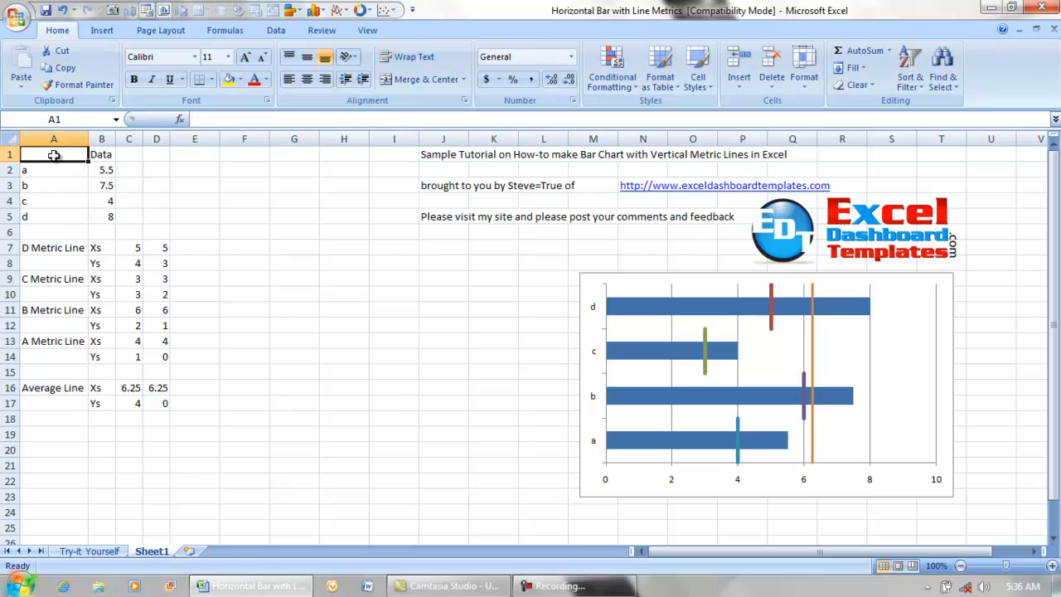
pyautogui.moveTo(53, 154); pyautogui.dragTo(108, 217)
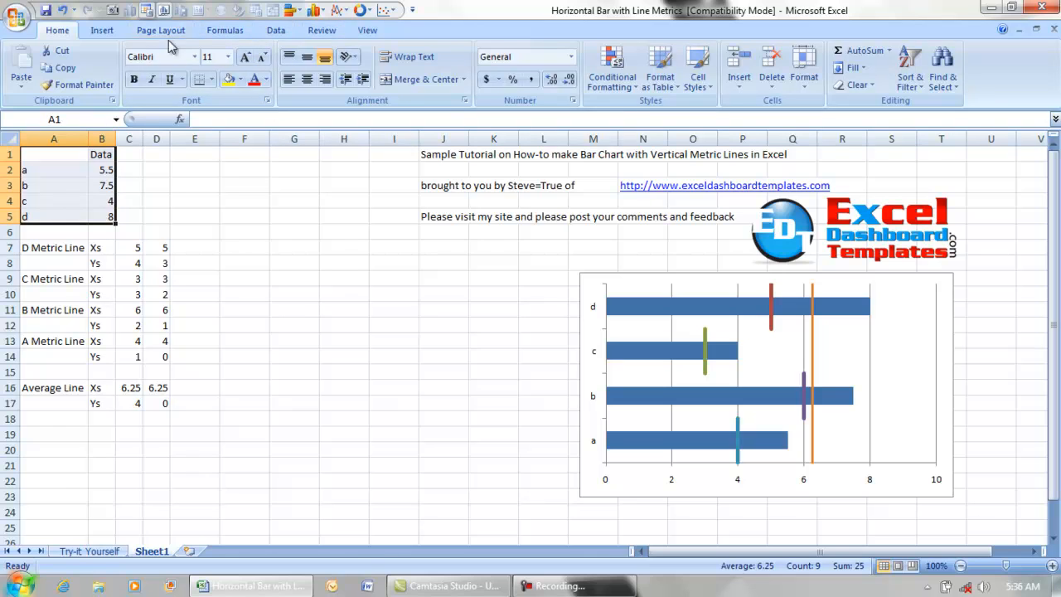
# Step: Insert a 2-D Clustered Bar chart from the selected A1:B5 range
pyautogui.click(101, 30)
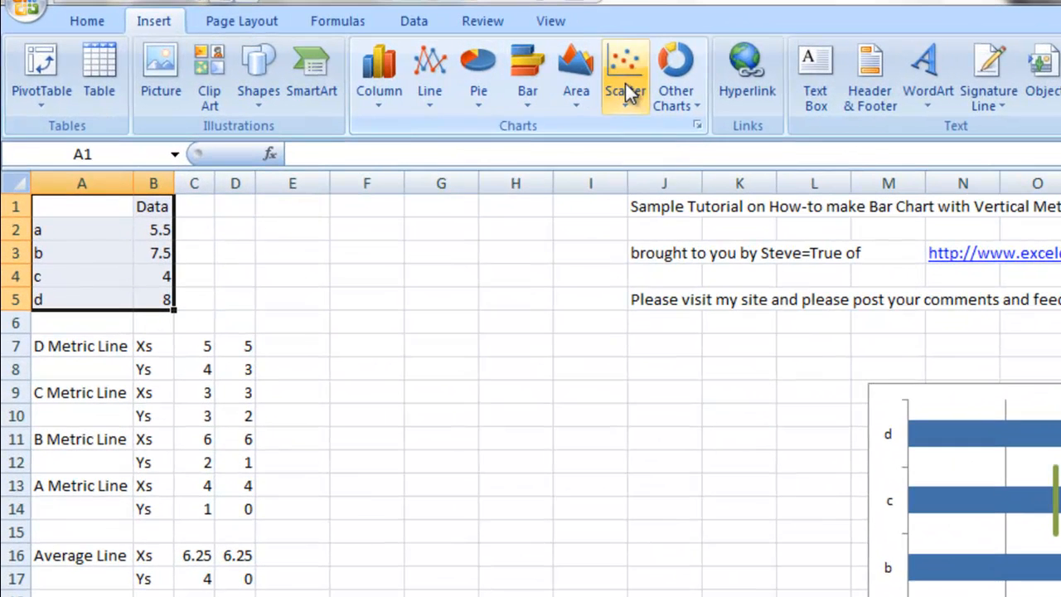
pyautogui.moveTo(528, 74)
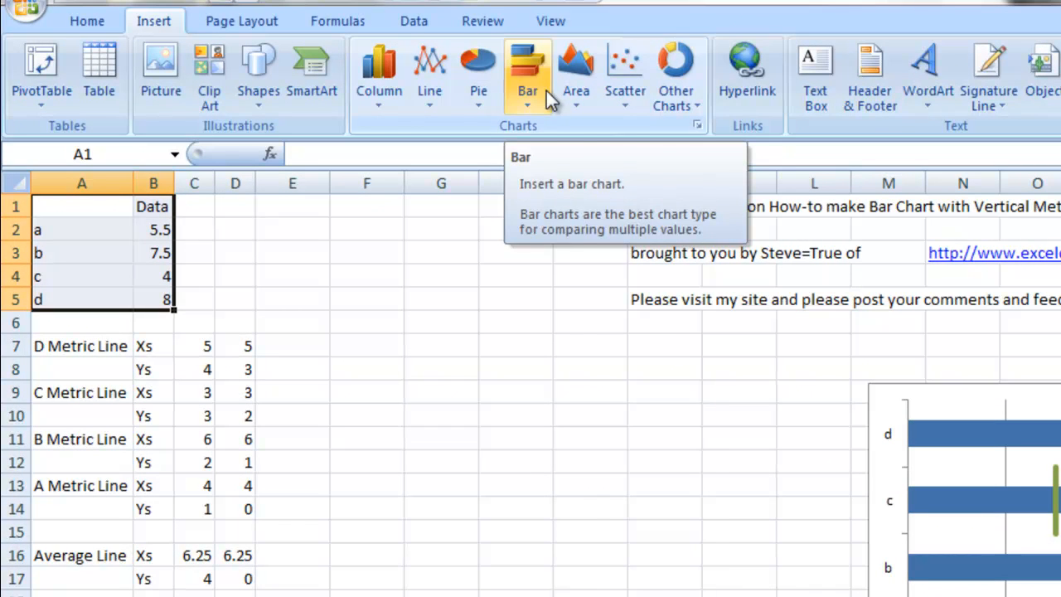
pyautogui.click(527, 75)
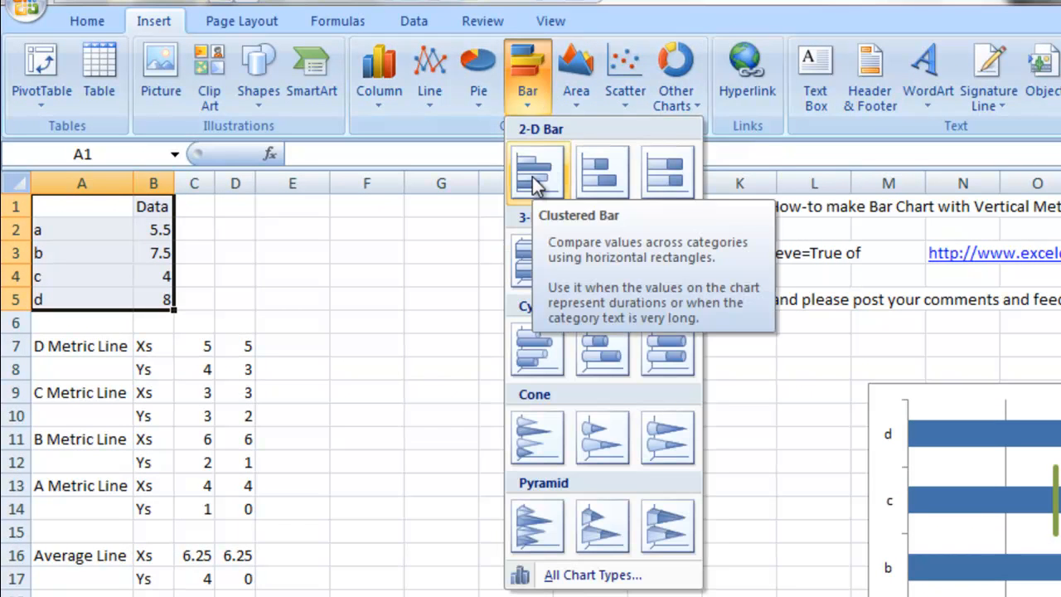
pyautogui.click(536, 171)
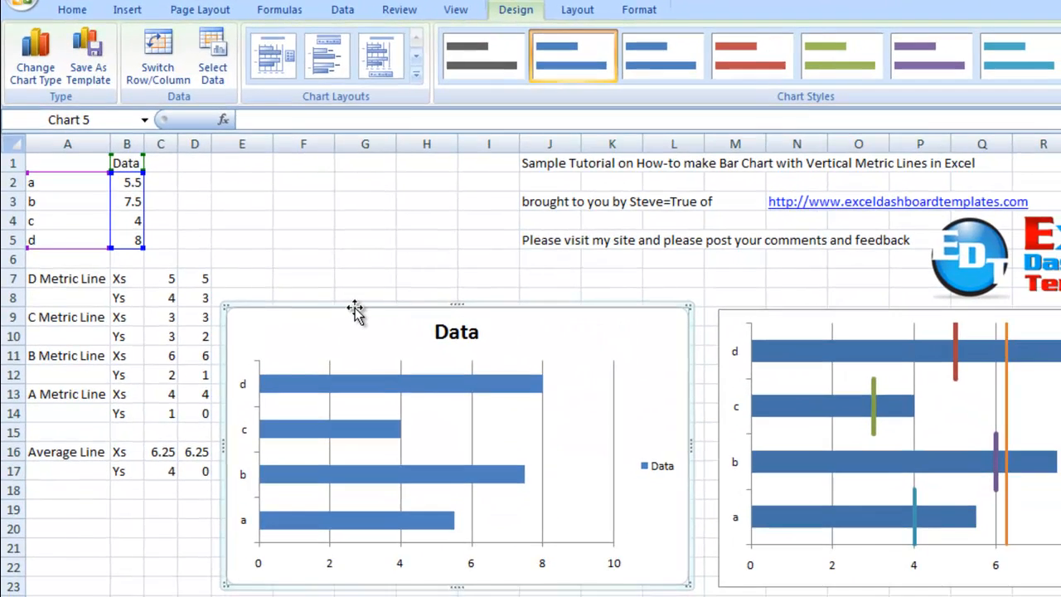
pyautogui.moveTo(423, 383)
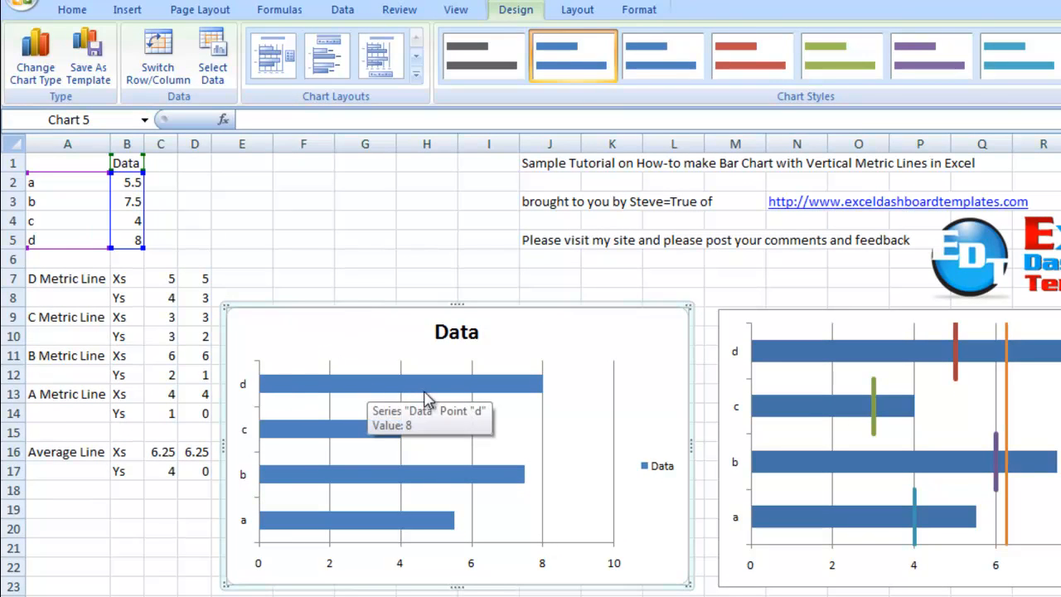
pyautogui.moveTo(343, 486)
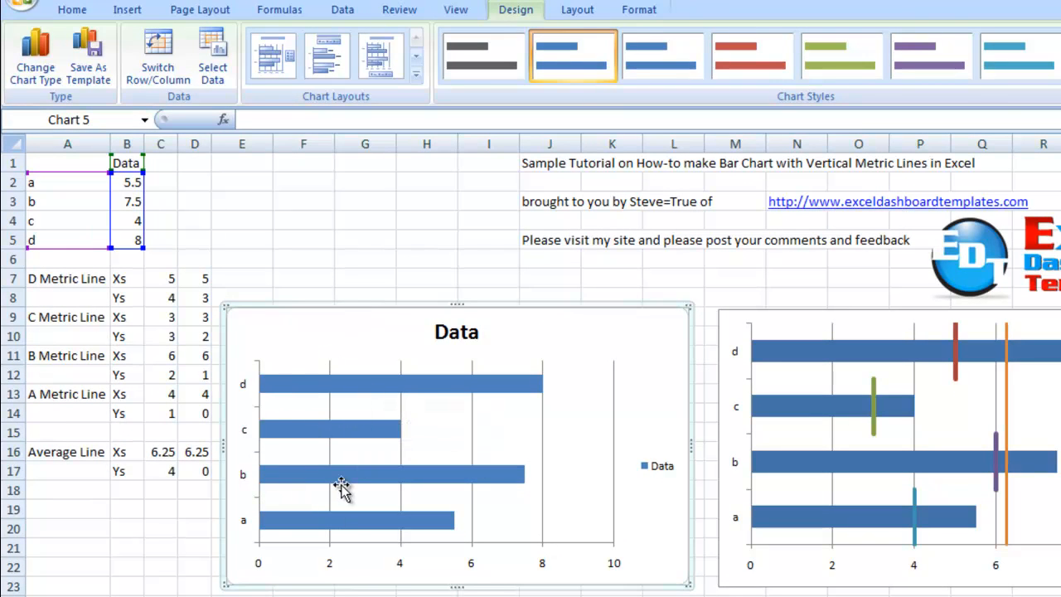
pyautogui.moveTo(496, 479)
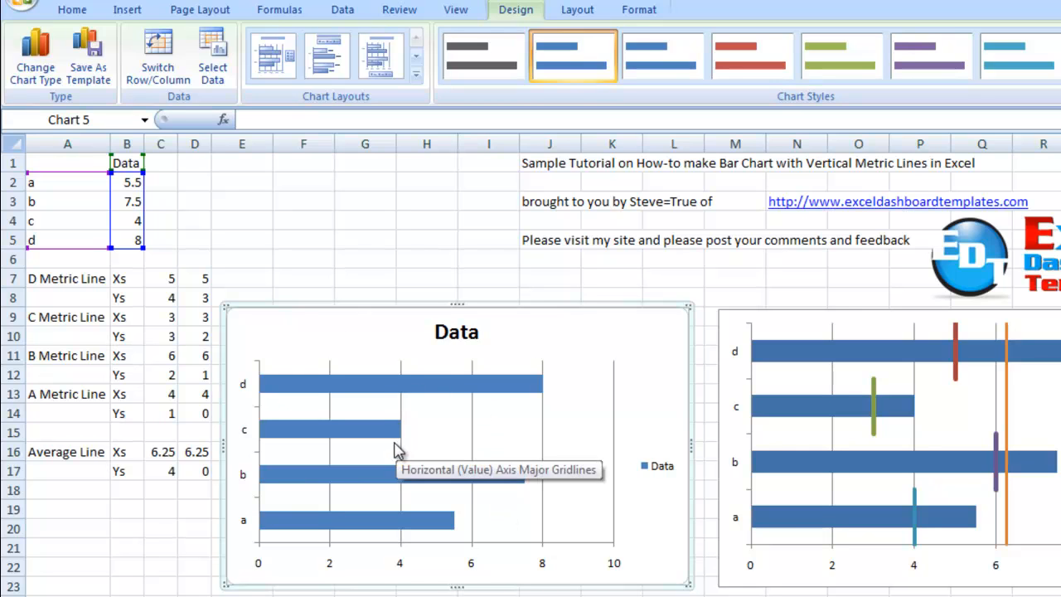
pyautogui.moveTo(379, 404)
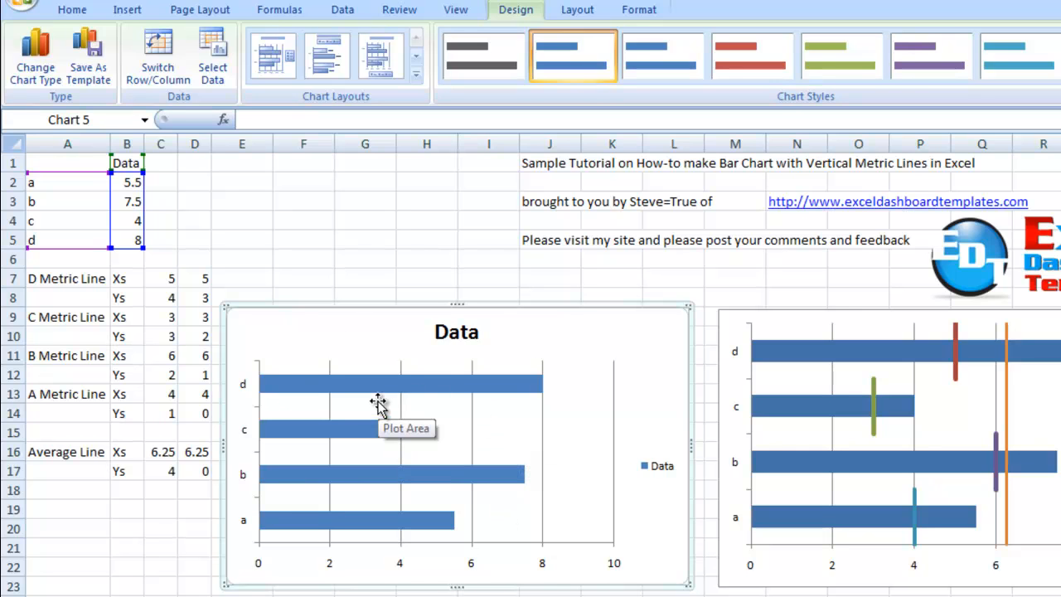
pyautogui.moveTo(377, 405)
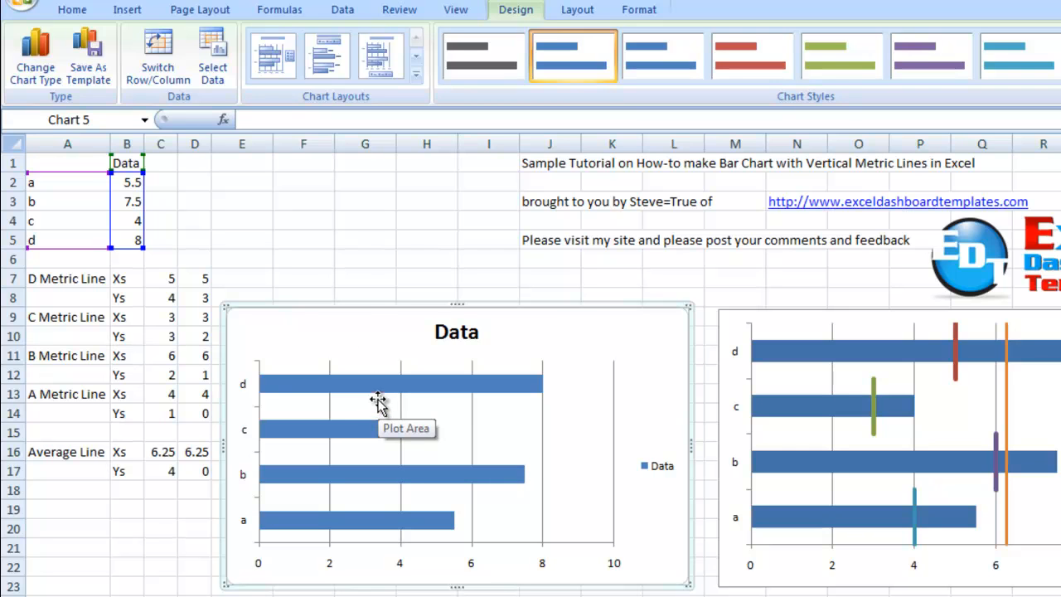
pyautogui.moveTo(350, 321)
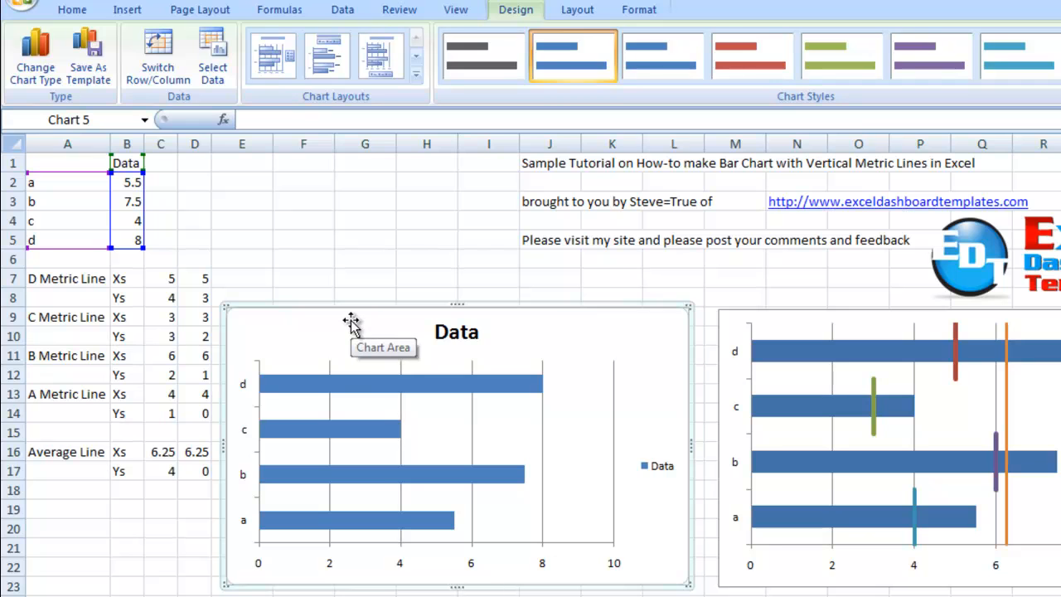
pyautogui.moveTo(319, 383)
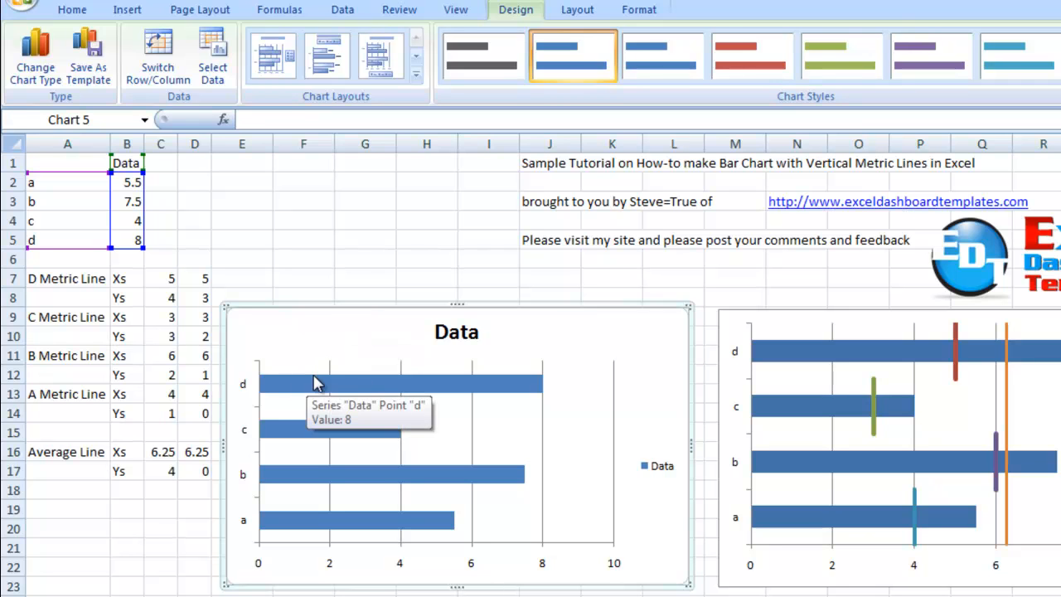
# Step: Review the metric line X and Y coordinate cells in C7:D11, then select the Data chart
pyautogui.click(161, 297)
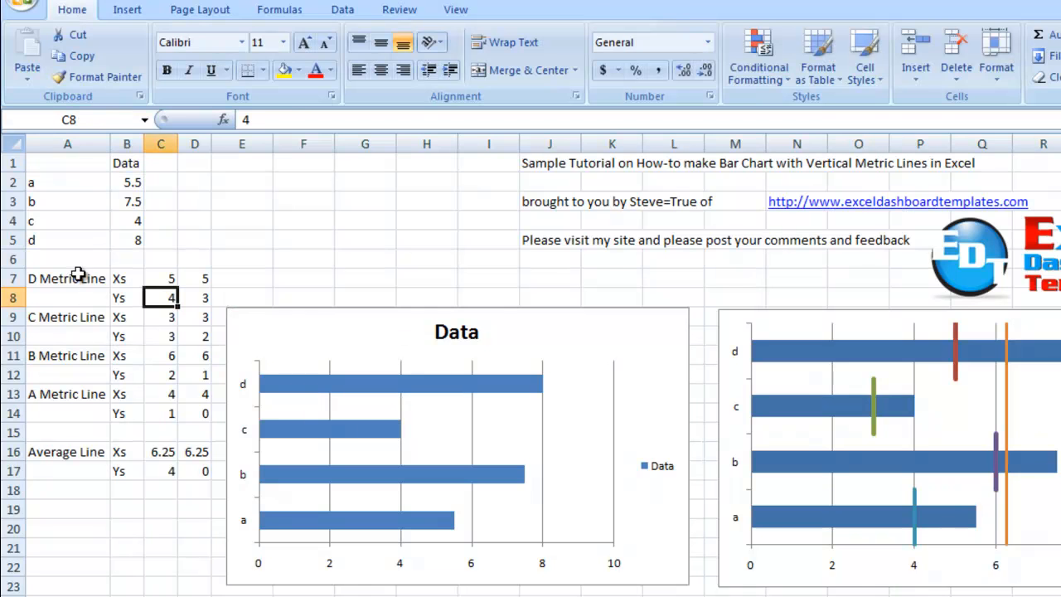
pyautogui.moveTo(58, 393)
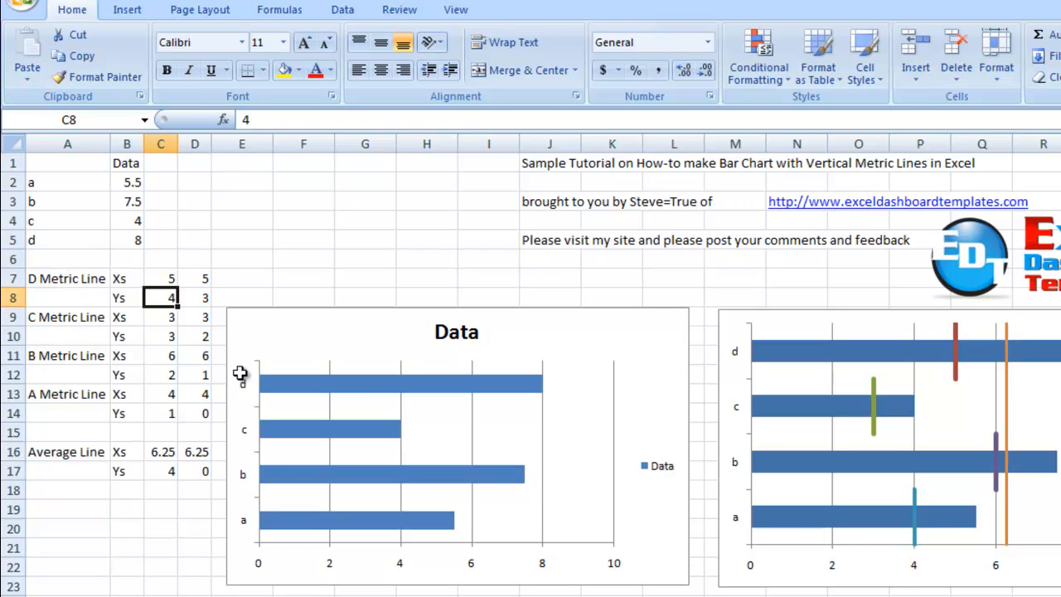
pyautogui.moveTo(139, 306)
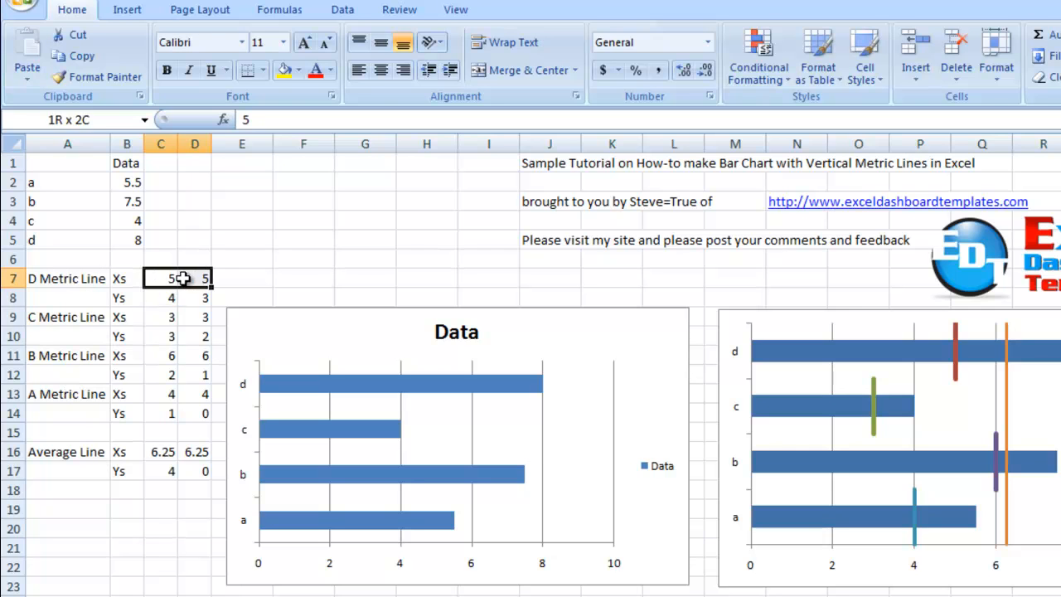
pyautogui.click(172, 297)
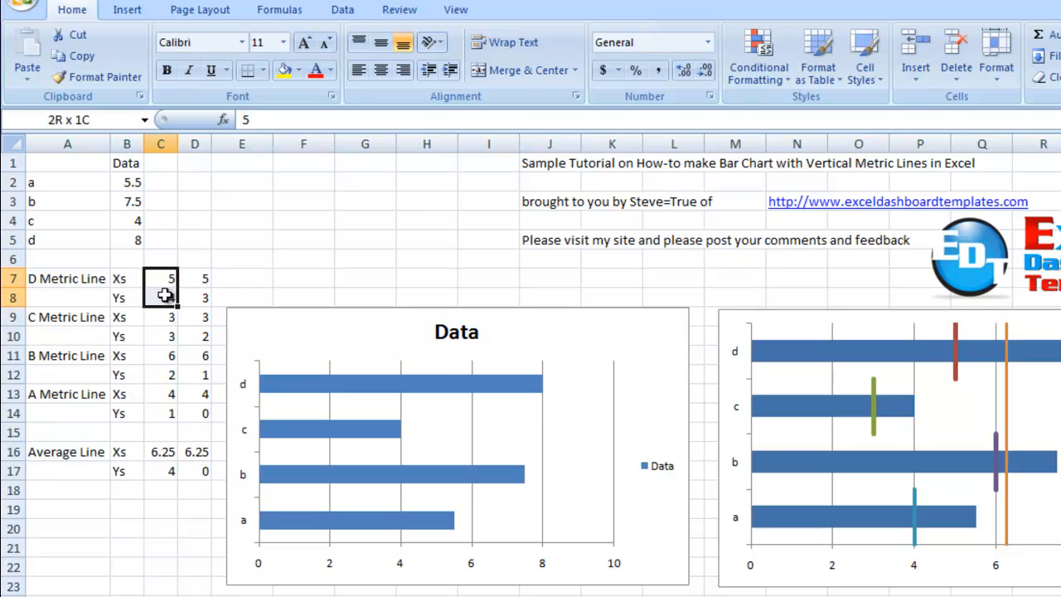
pyautogui.click(195, 278)
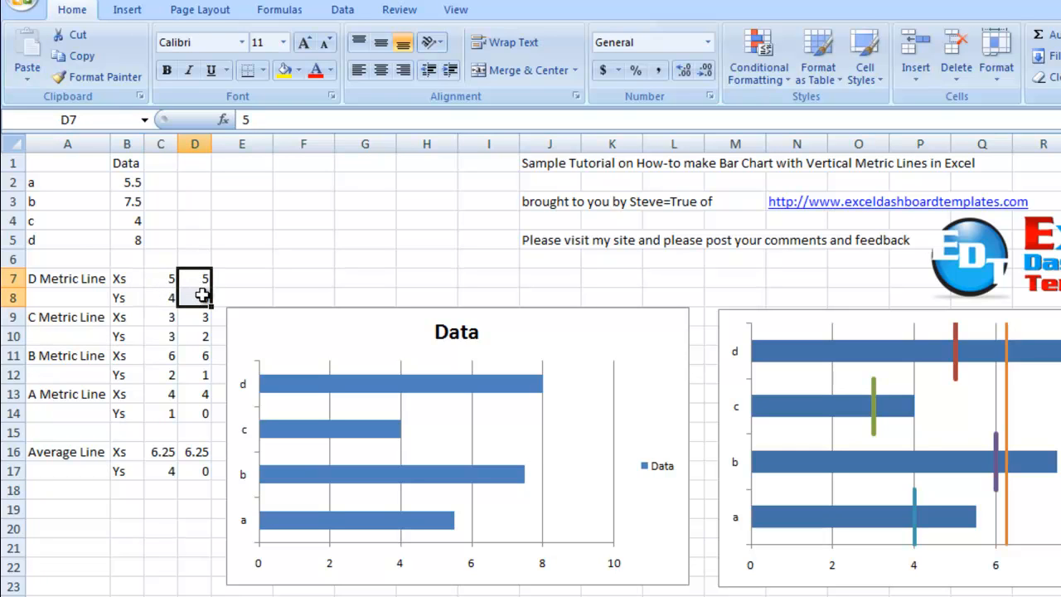
pyautogui.moveTo(238, 275)
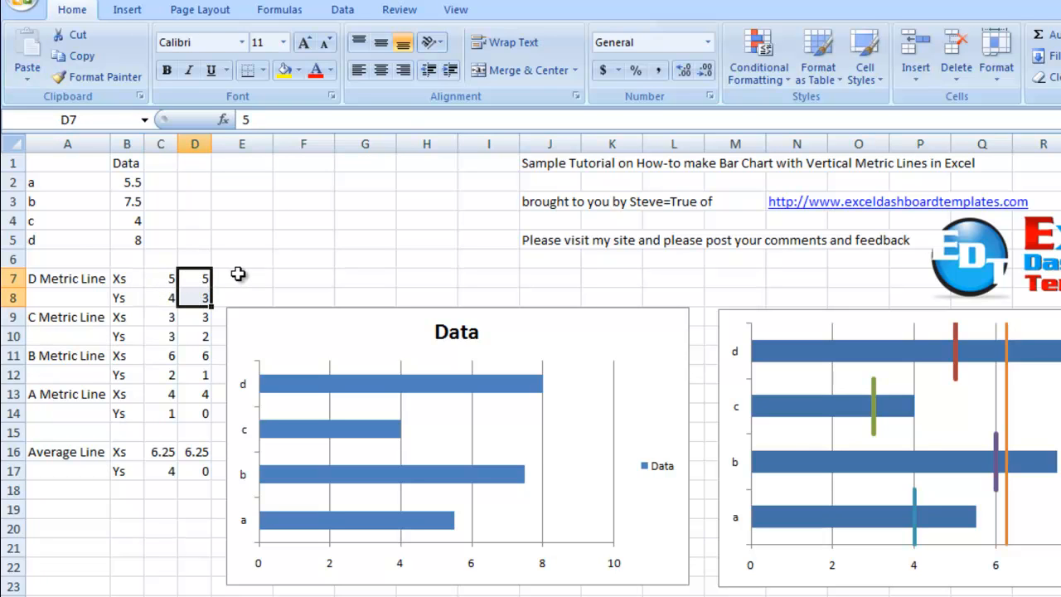
pyautogui.moveTo(184, 279)
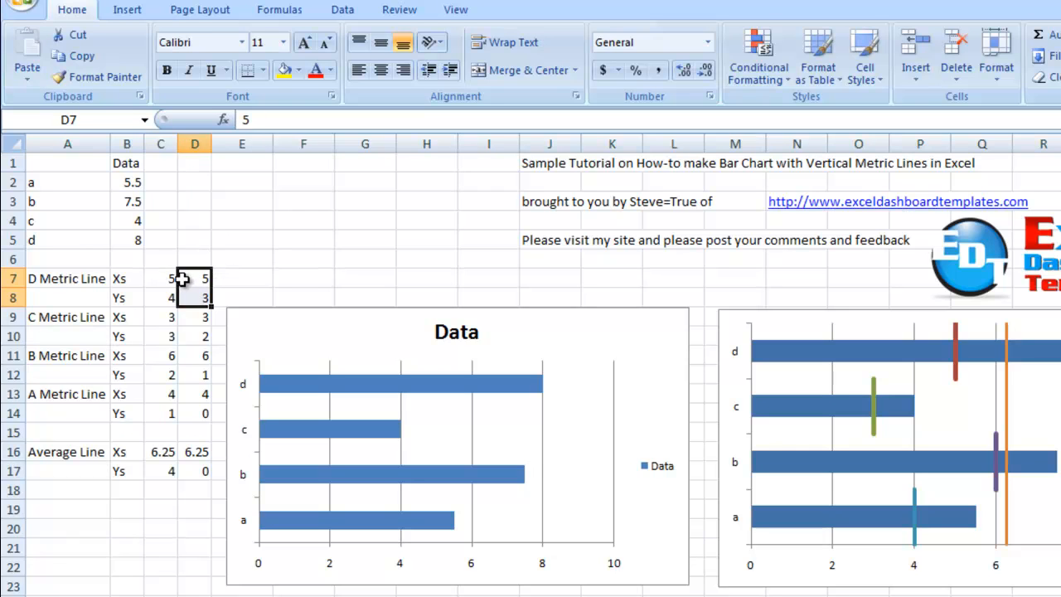
pyautogui.click(161, 277)
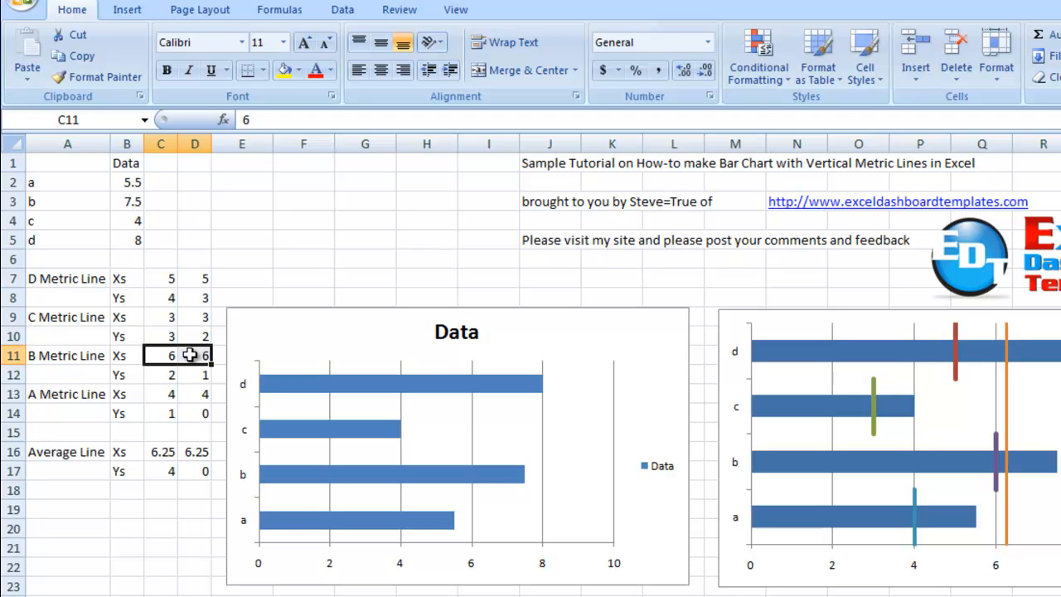
pyautogui.moveTo(168, 296)
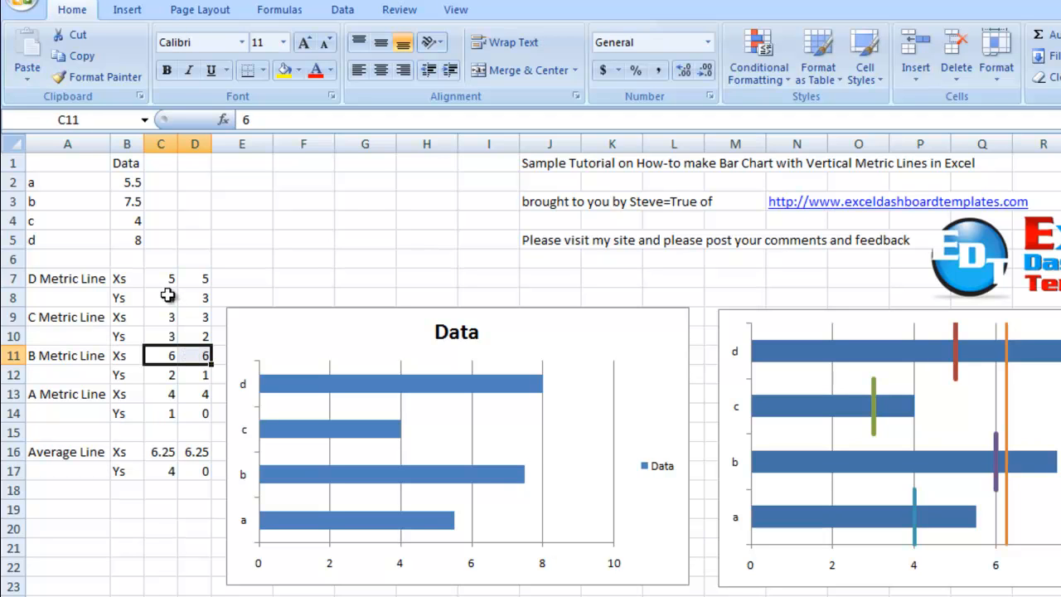
pyautogui.click(161, 297)
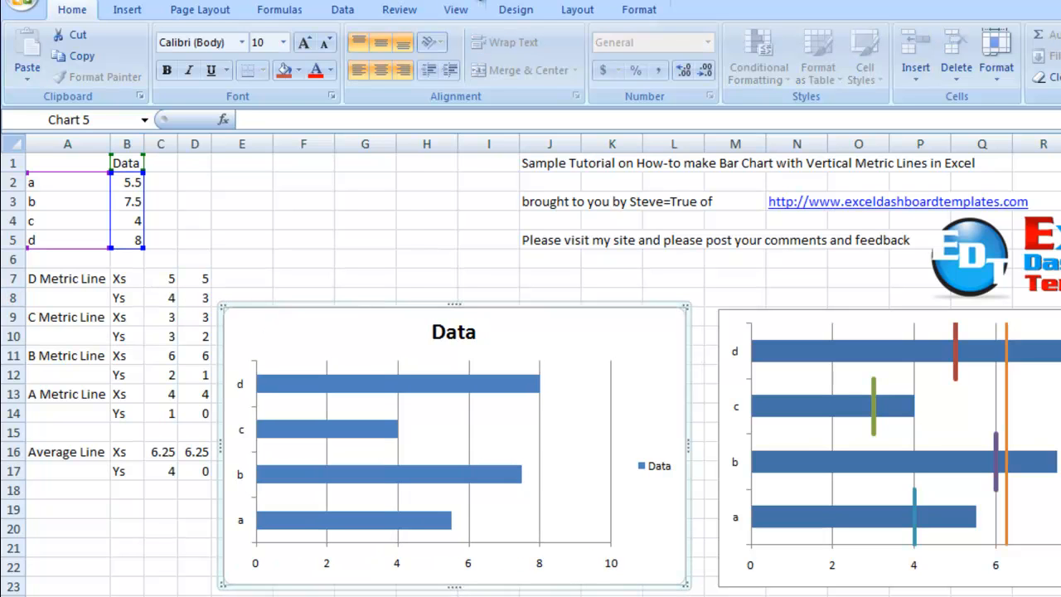
# Step: Open Select Data Source for the Data chart from Chart Tools Design
pyautogui.click(513, 9)
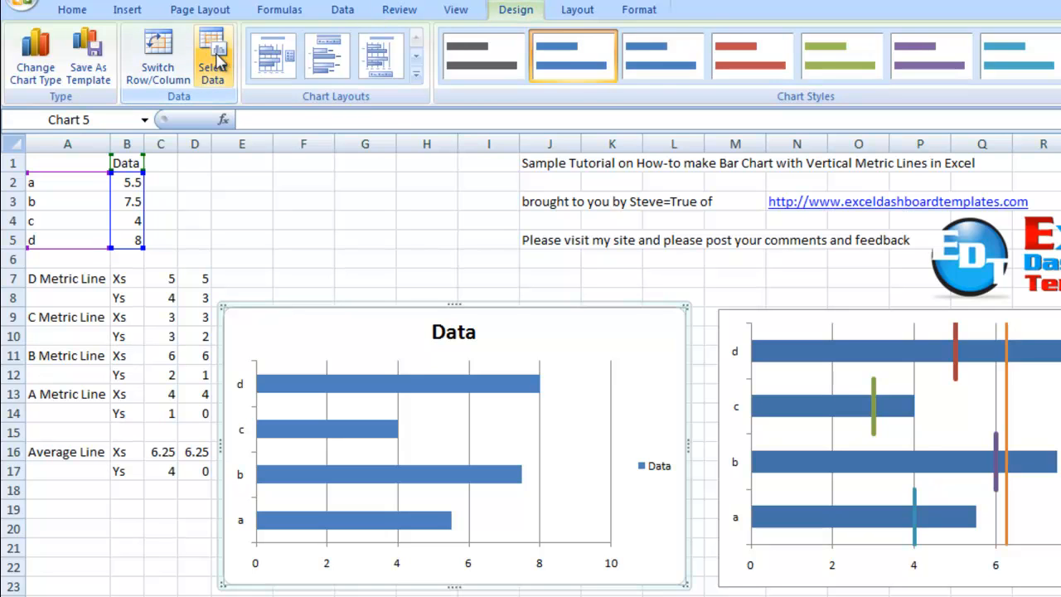
pyautogui.moveTo(213, 57)
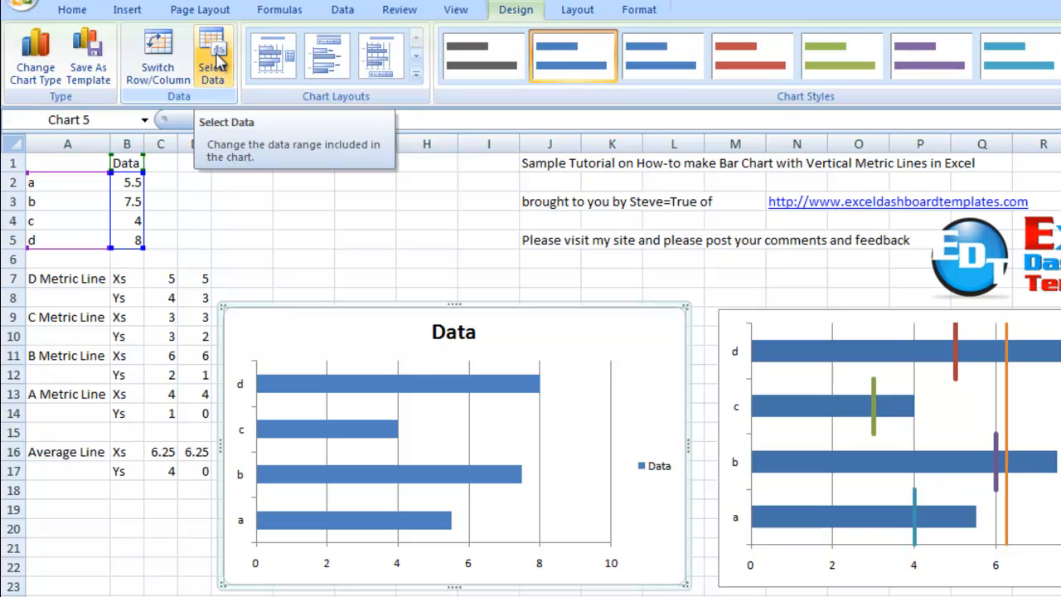
pyautogui.click(213, 57)
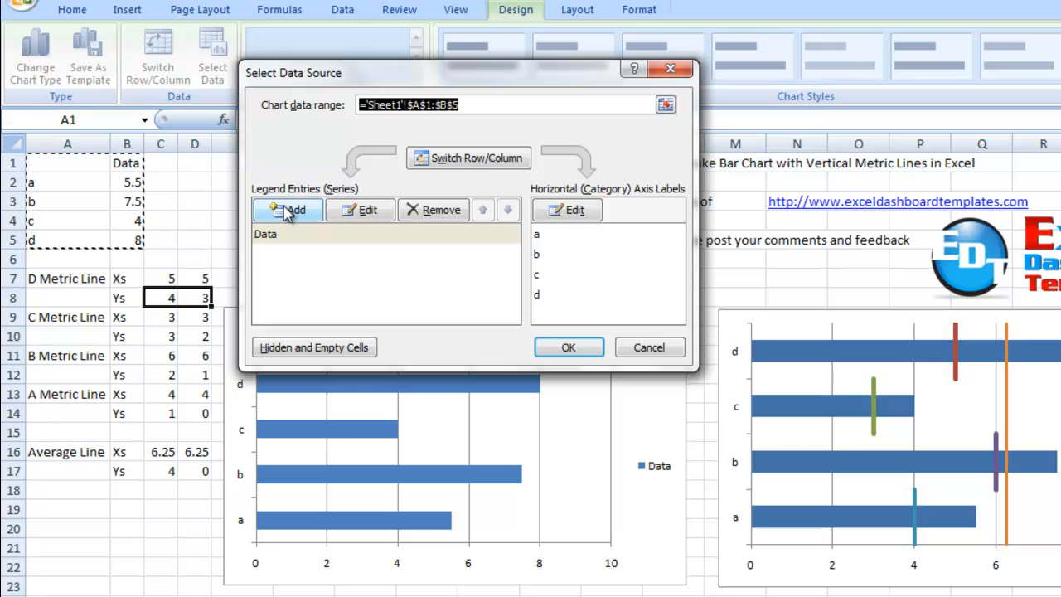
# Step: Add a series named from cell A7 (D Metric Line) and close Select Data Source
pyautogui.click(288, 209)
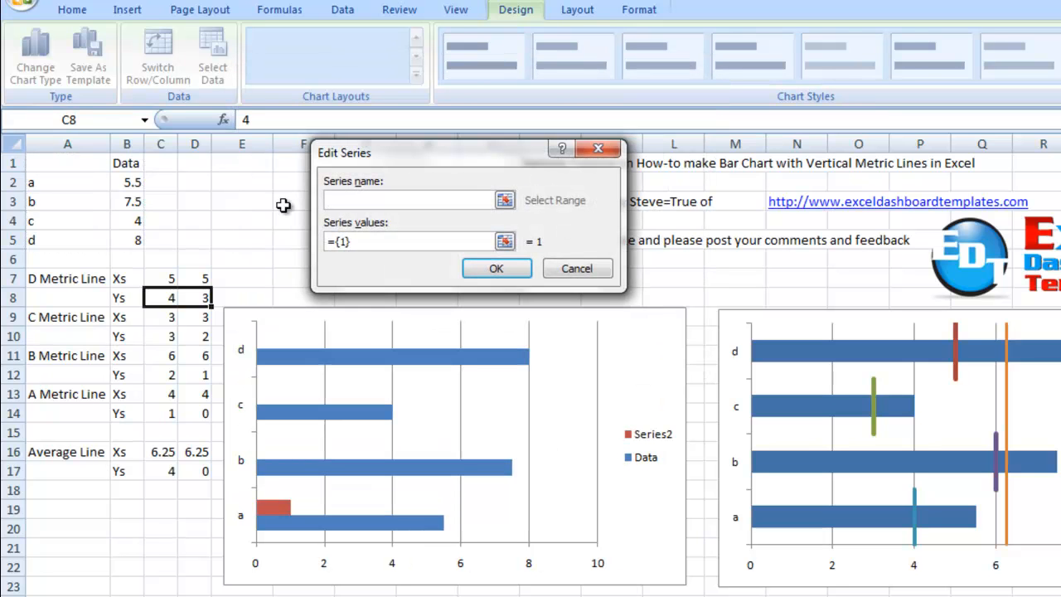
pyautogui.click(411, 200)
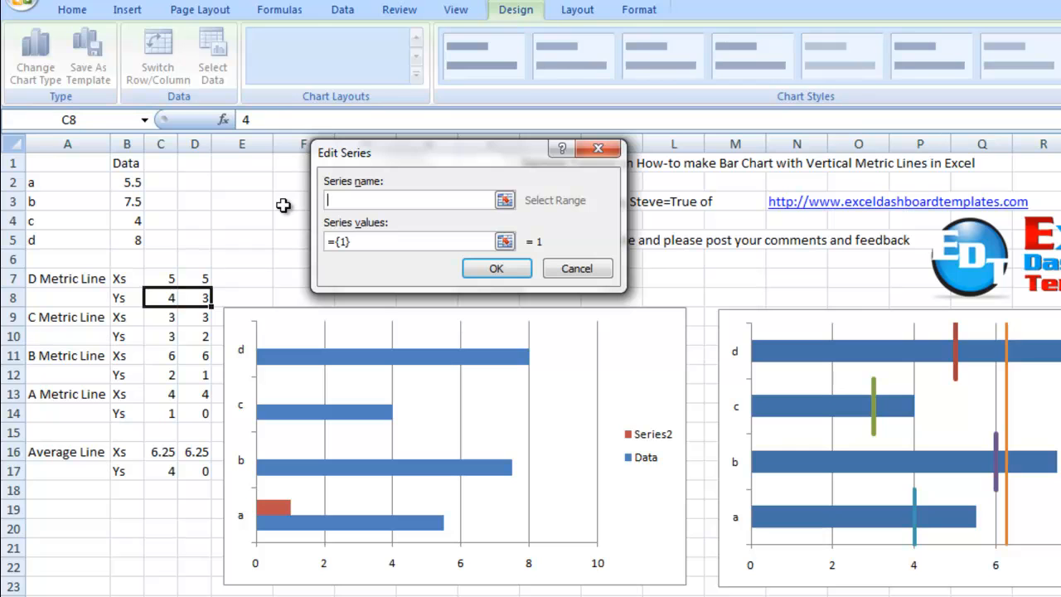
pyautogui.click(415, 241)
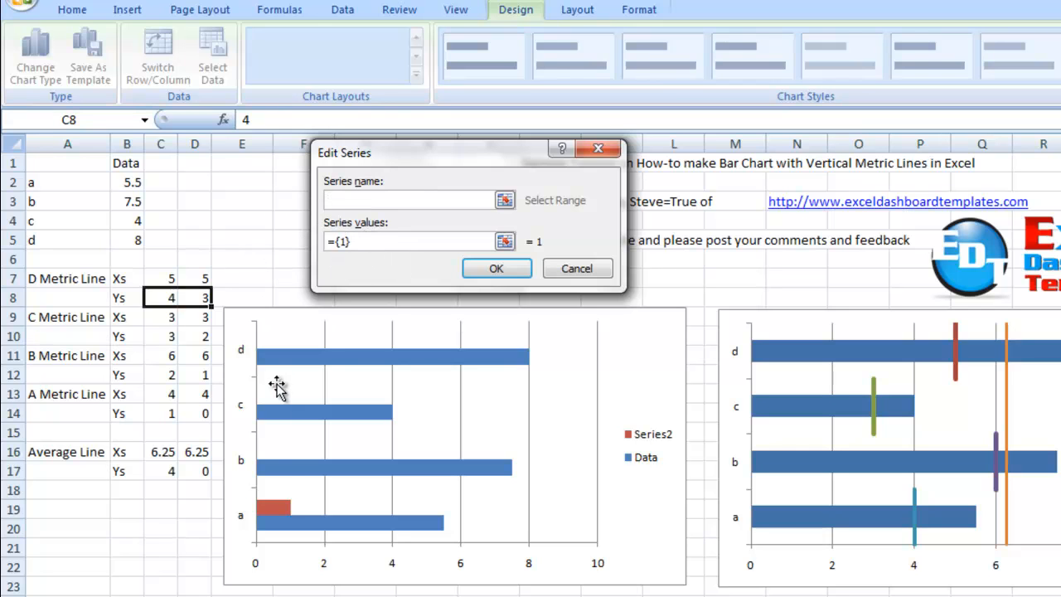
pyautogui.moveTo(284, 516)
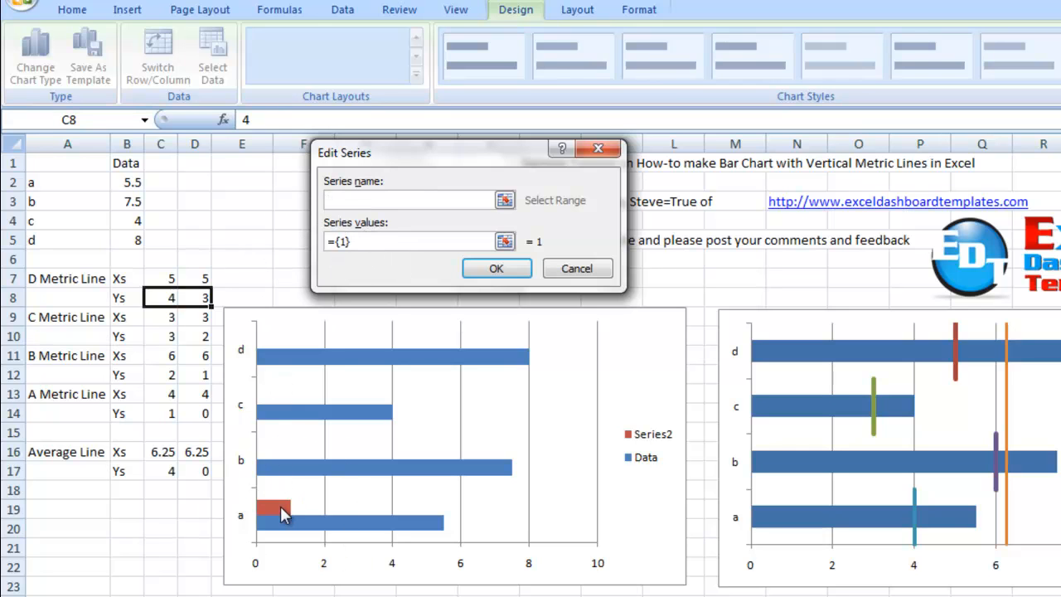
pyautogui.click(410, 200)
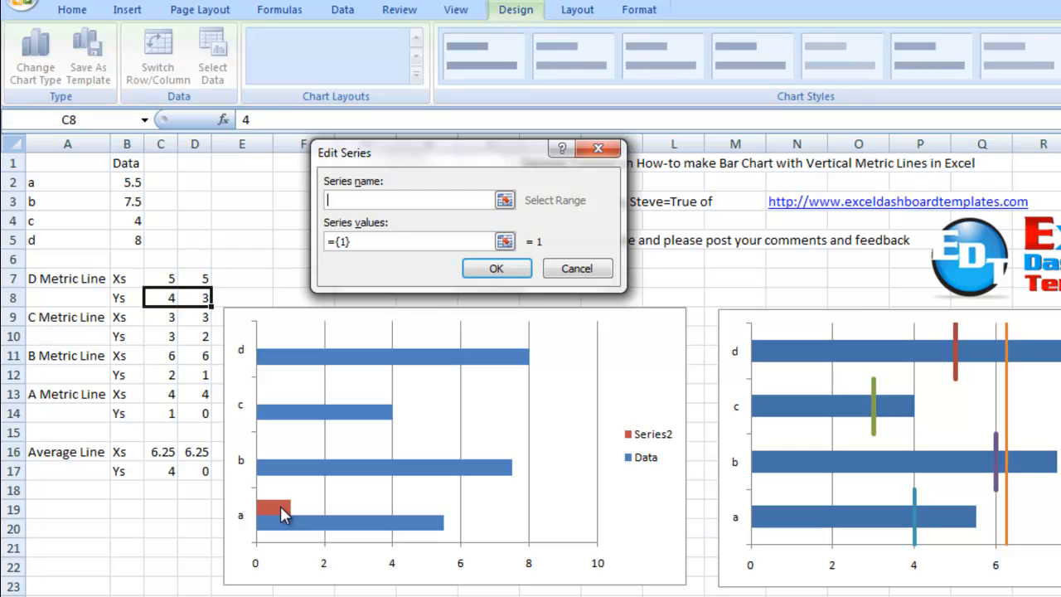
pyautogui.moveTo(118, 285)
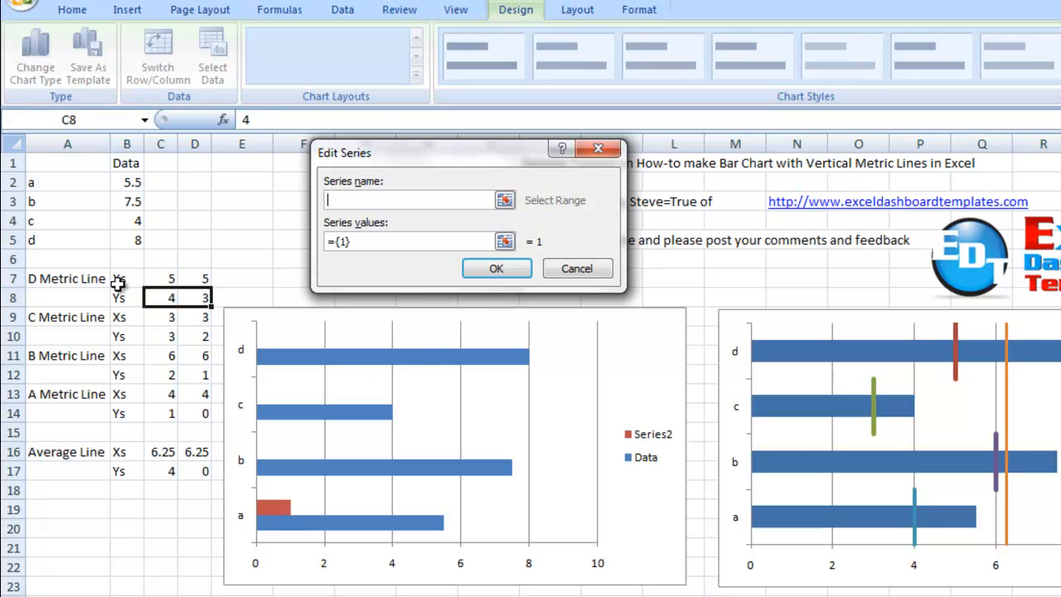
pyautogui.click(67, 278)
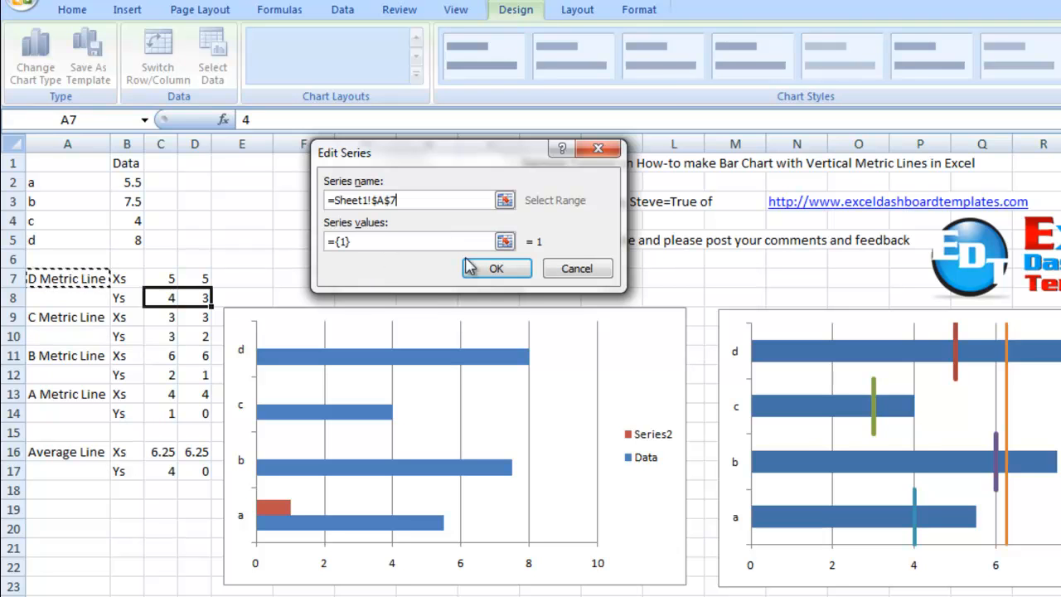
pyautogui.click(496, 268)
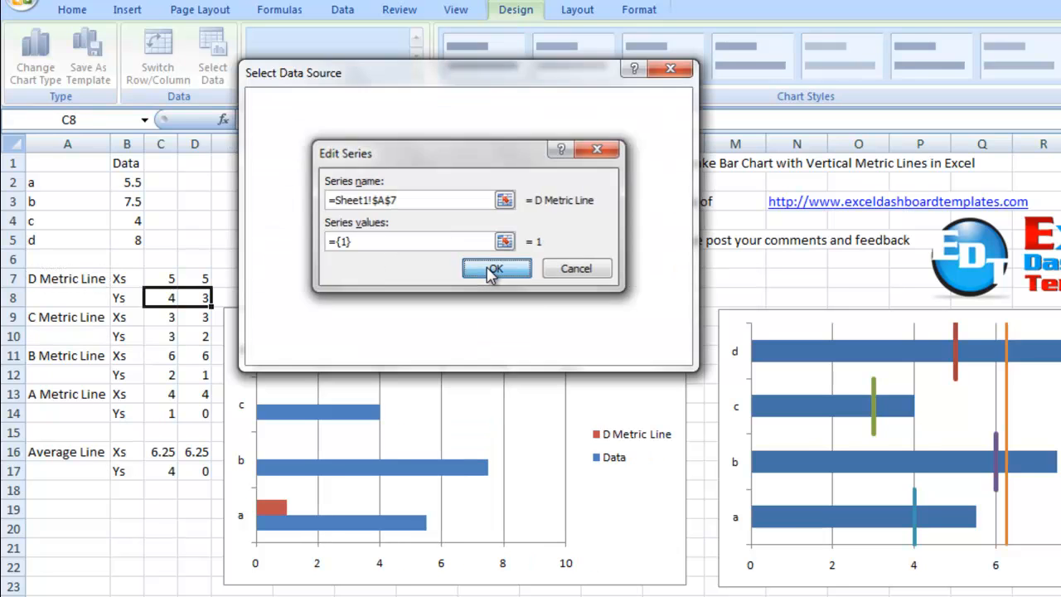
pyautogui.click(495, 268)
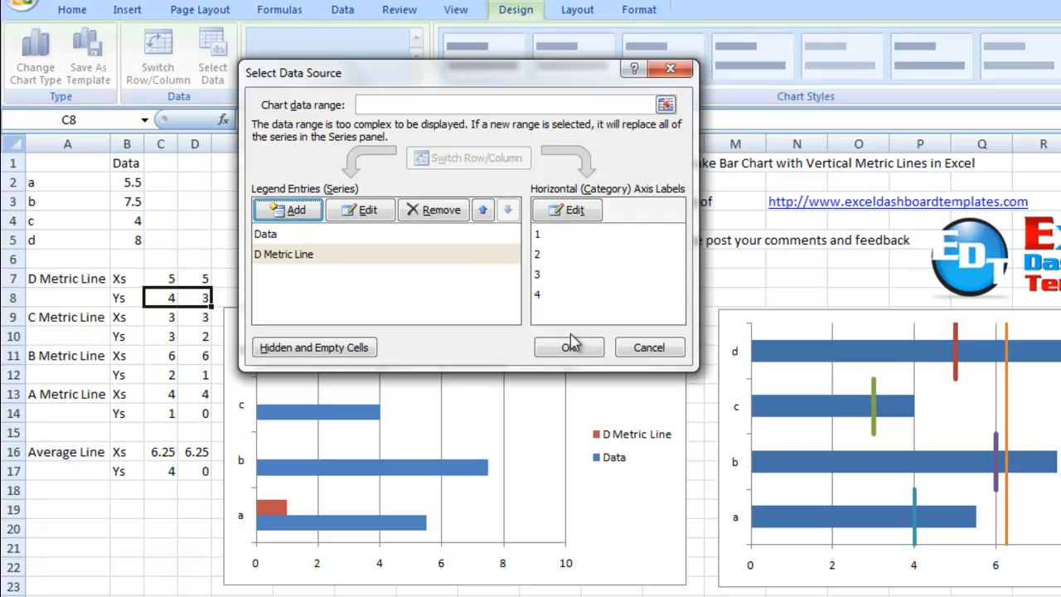
pyautogui.click(569, 346)
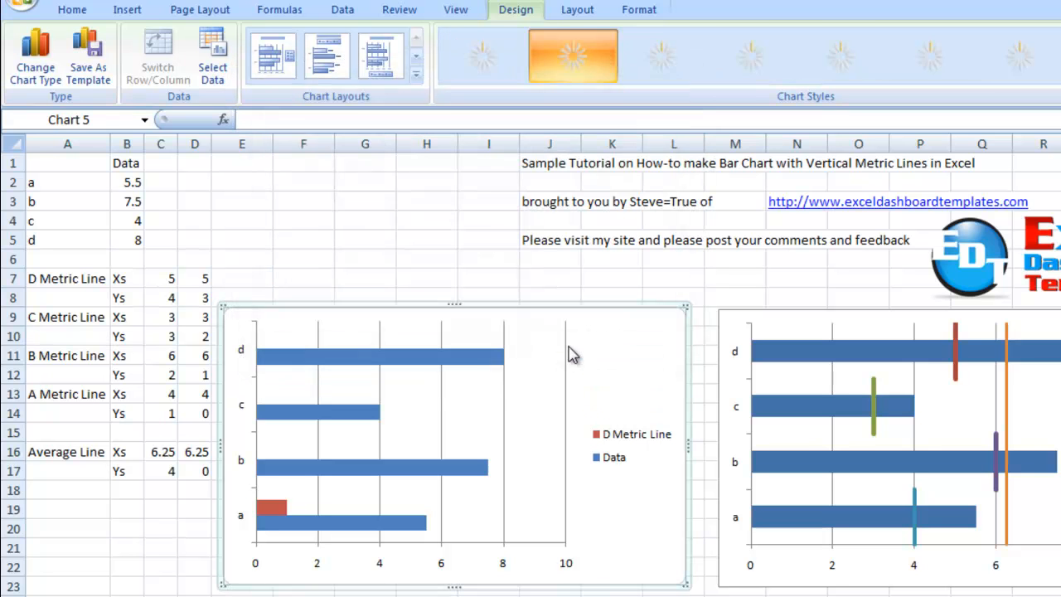
pyautogui.click(270, 506)
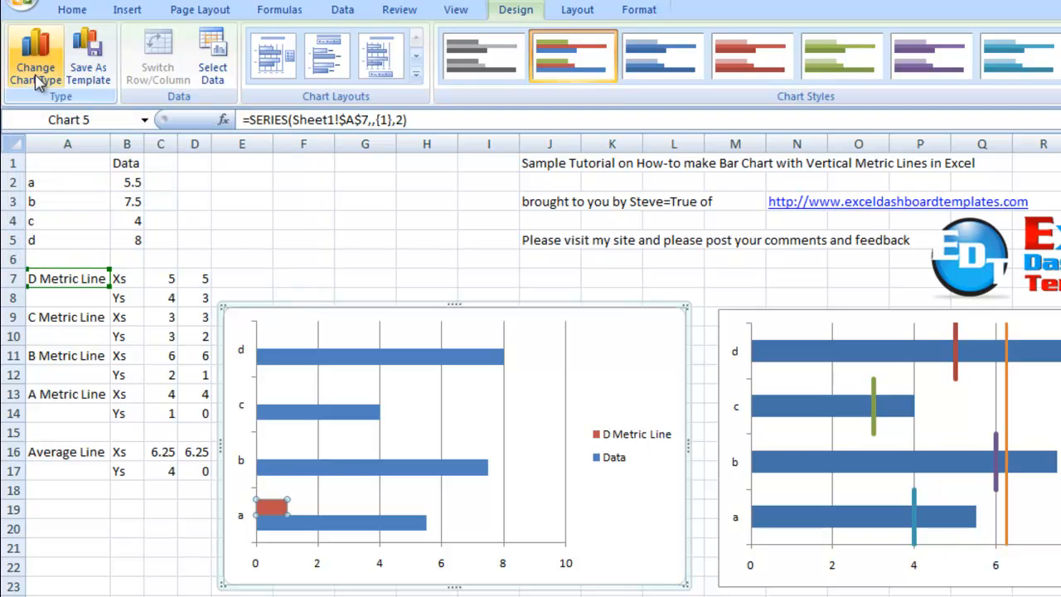
pyautogui.click(35, 58)
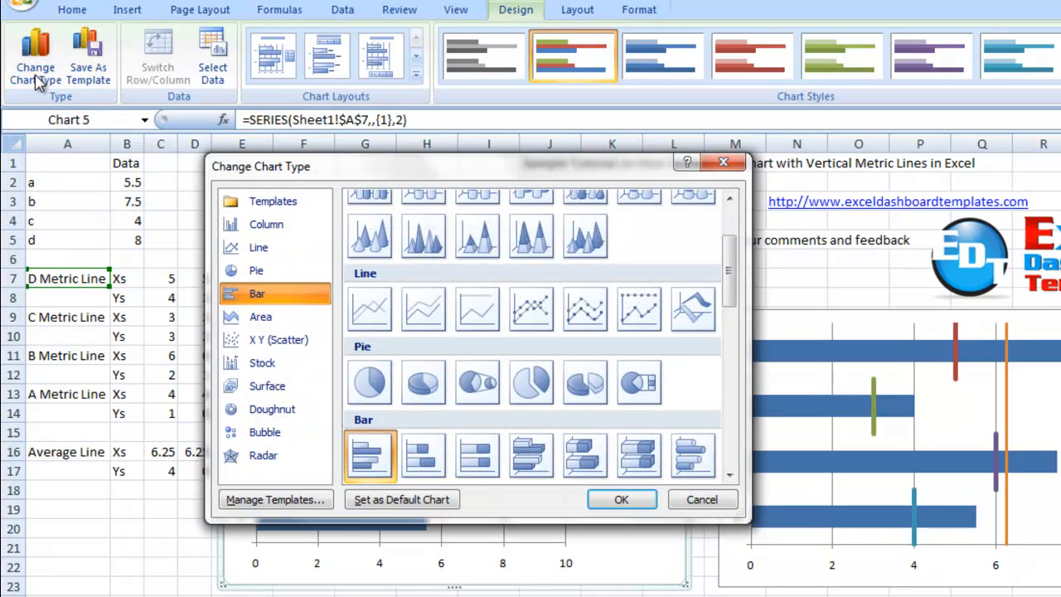
pyautogui.moveTo(340, 445)
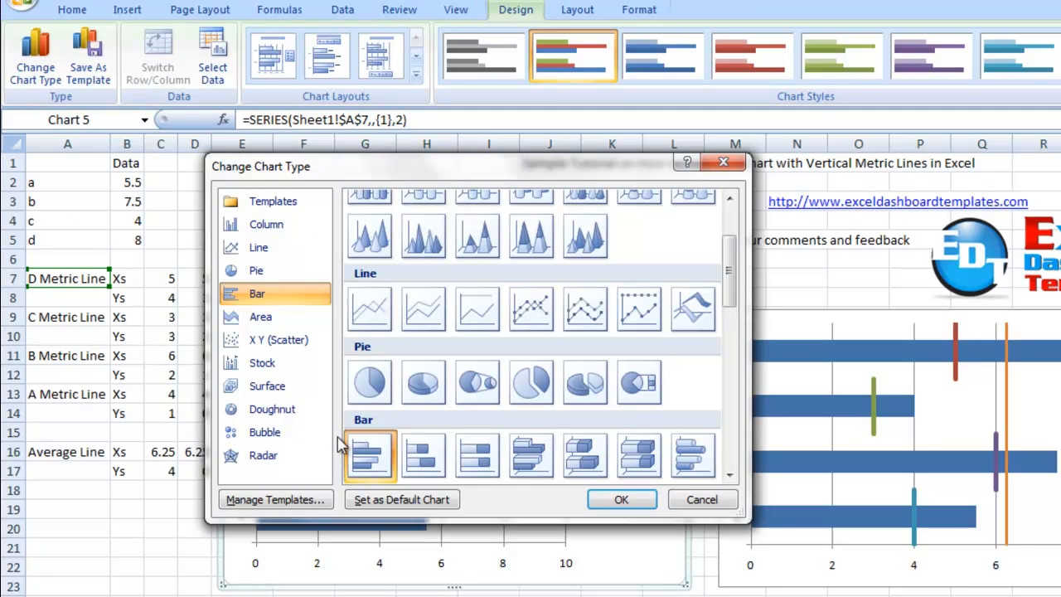
pyautogui.click(279, 339)
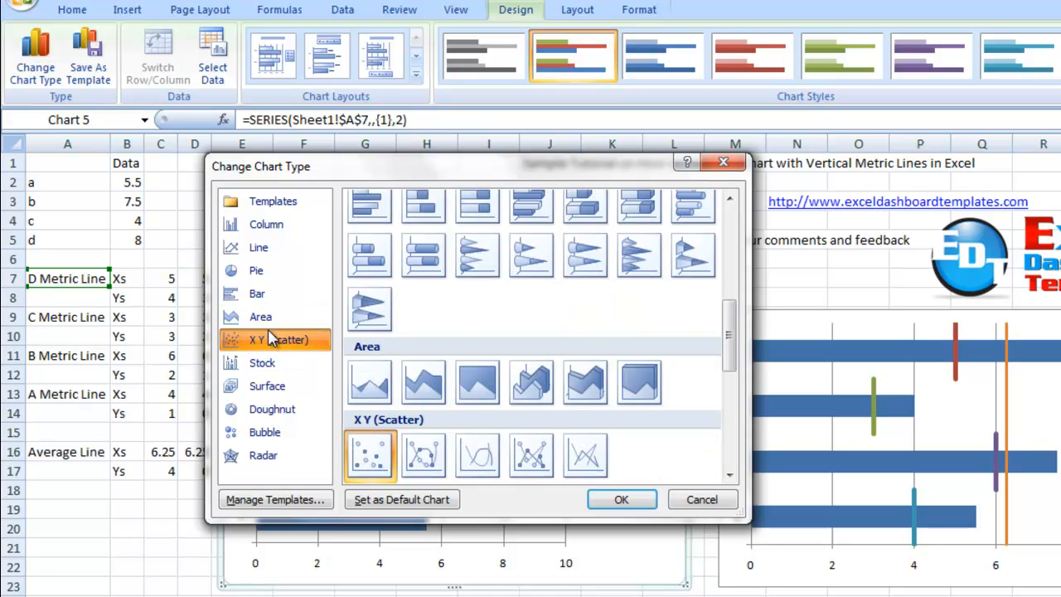
pyautogui.scroll(-3)
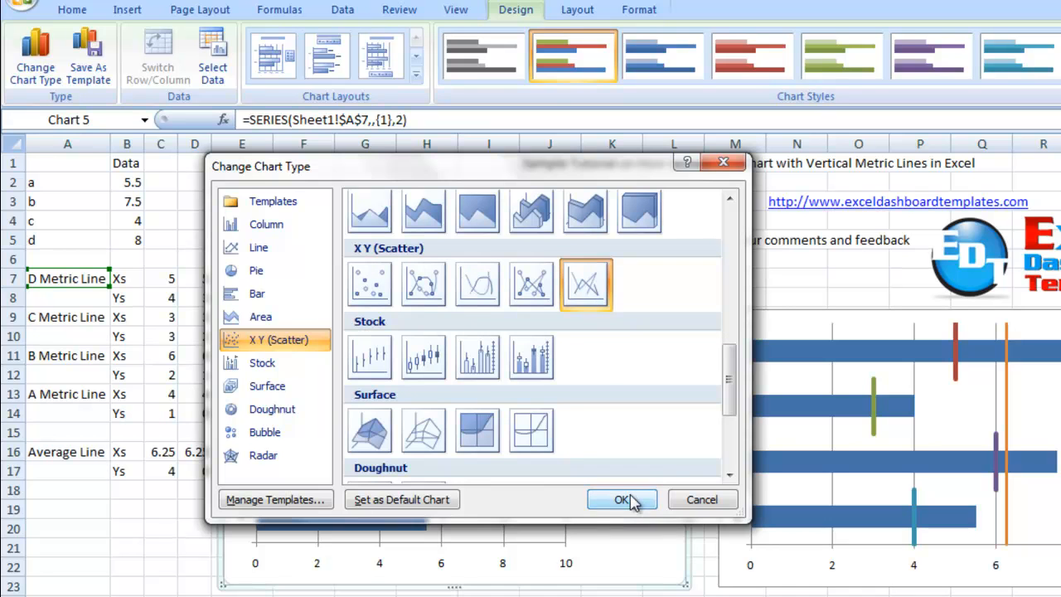
pyautogui.click(621, 499)
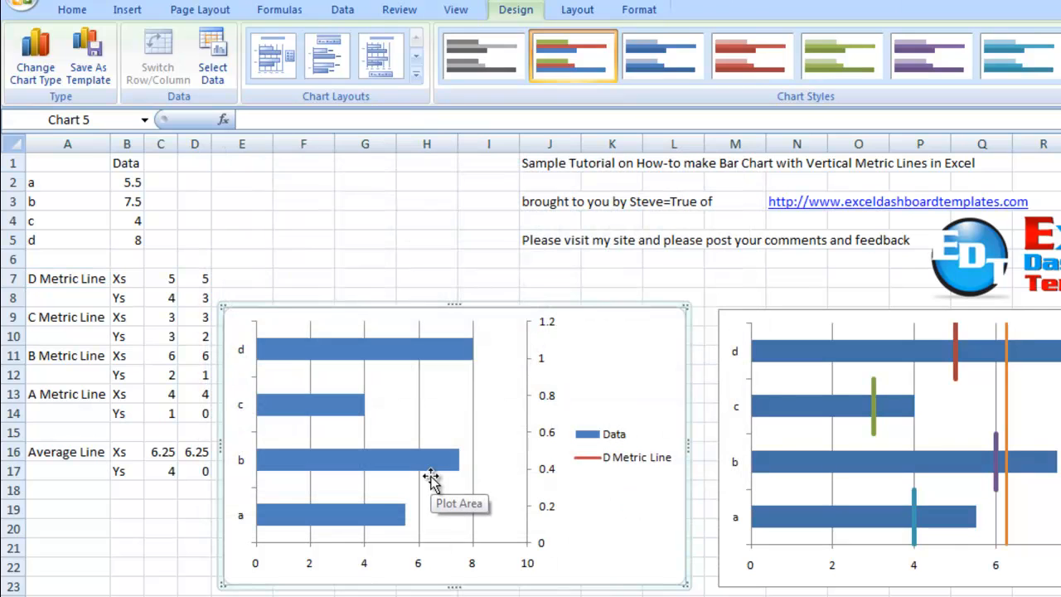
pyautogui.moveTo(386, 504)
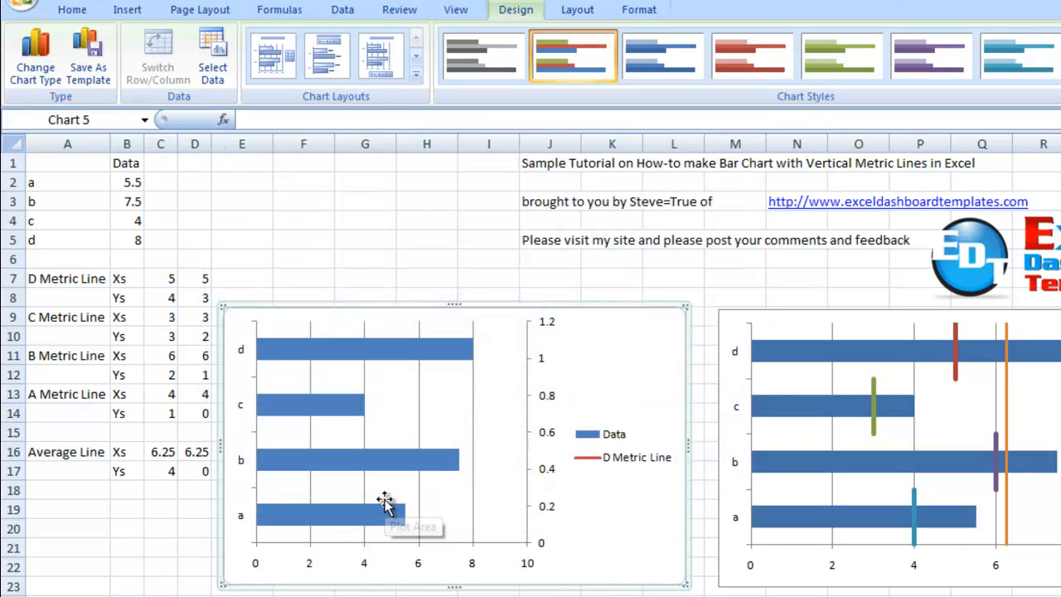
pyautogui.moveTo(384, 503)
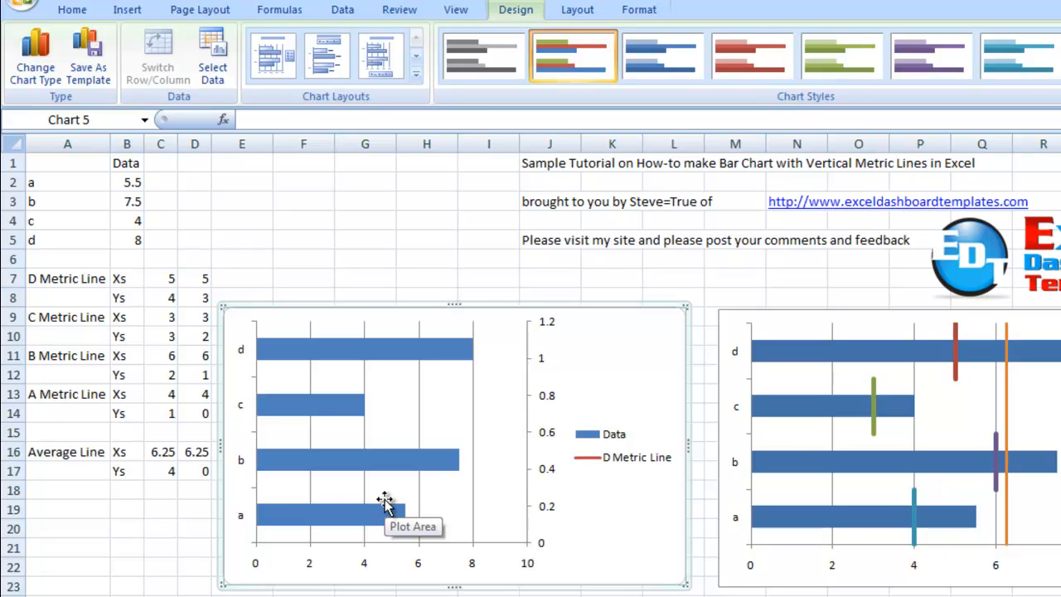
pyautogui.moveTo(423, 368)
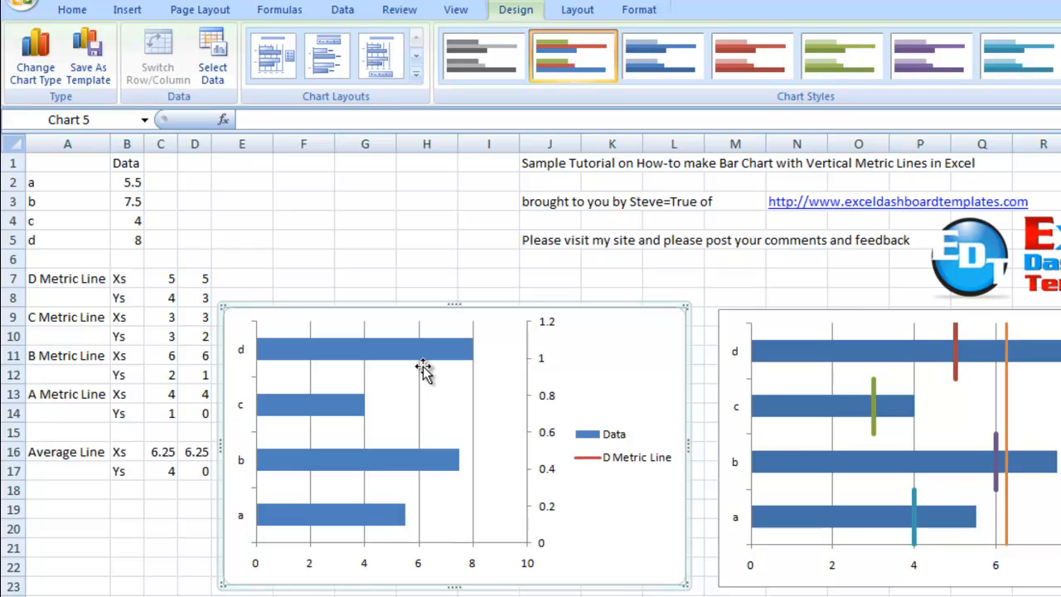
pyautogui.moveTo(479, 321)
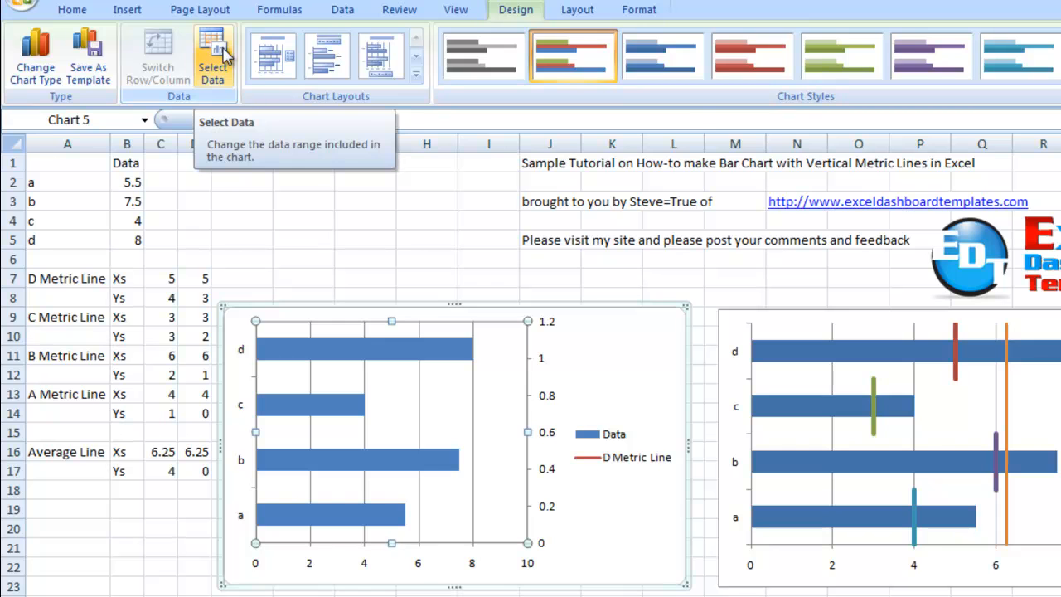
# Step: Edit D Metric Line to use name A7, X values C7:D7 and Y values C8:D8
pyautogui.click(212, 57)
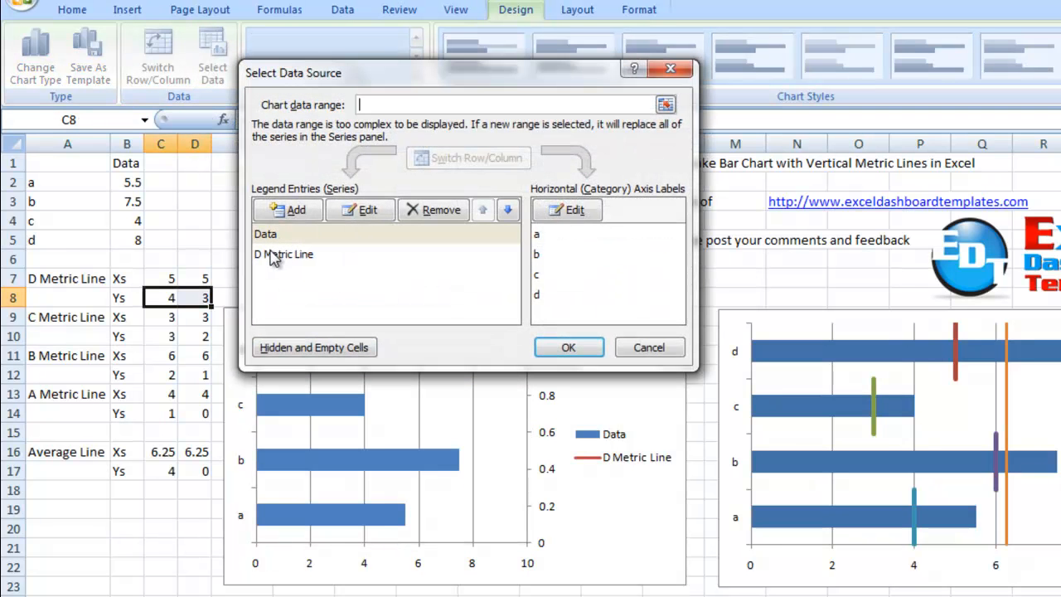
pyautogui.click(283, 253)
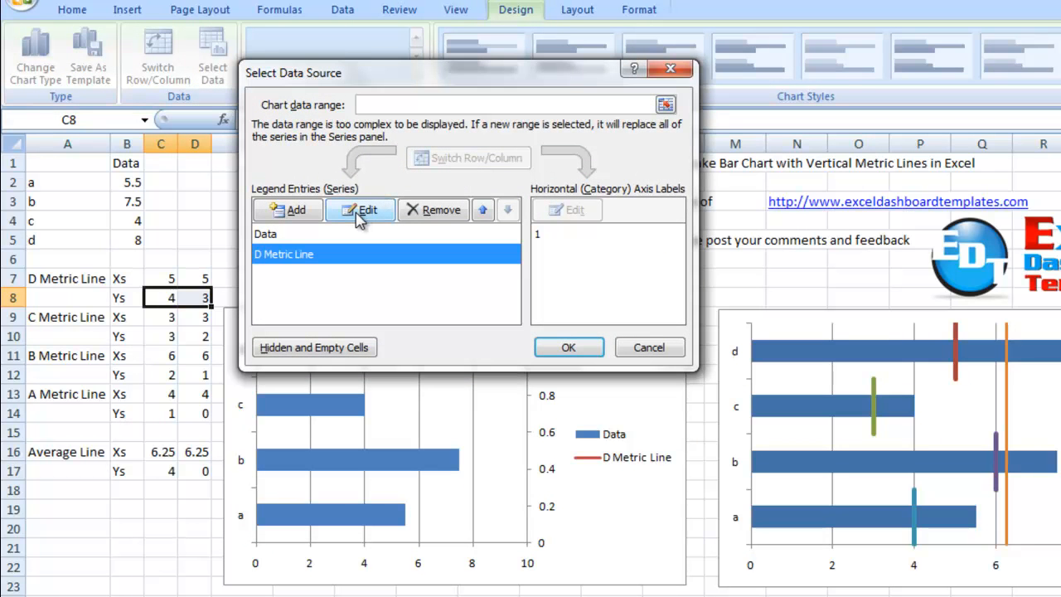
pyautogui.click(360, 209)
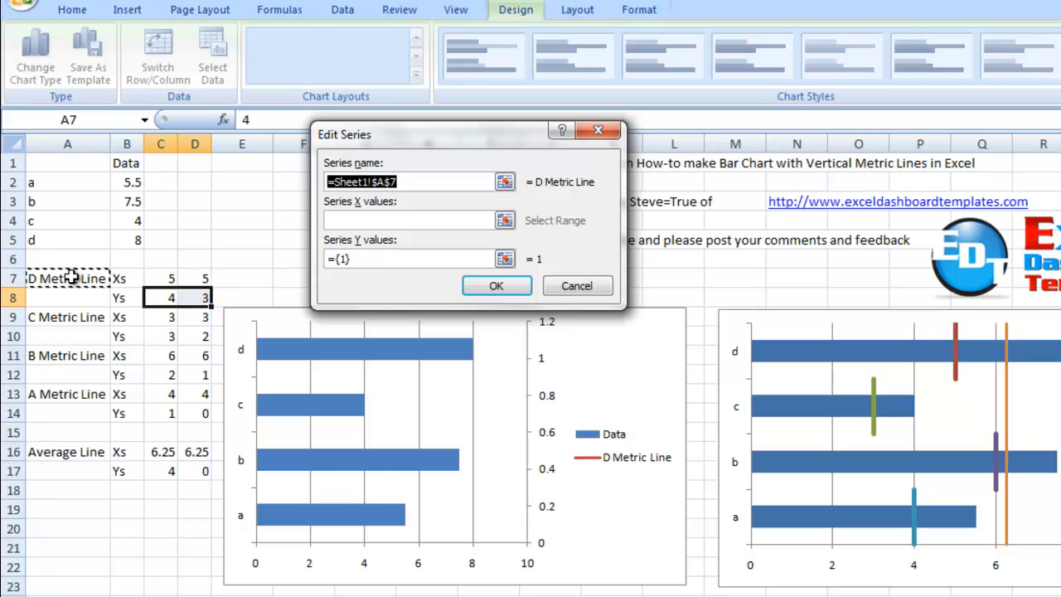
pyautogui.click(406, 219)
pyautogui.write('=Sheet1!$C$7:$D$7')
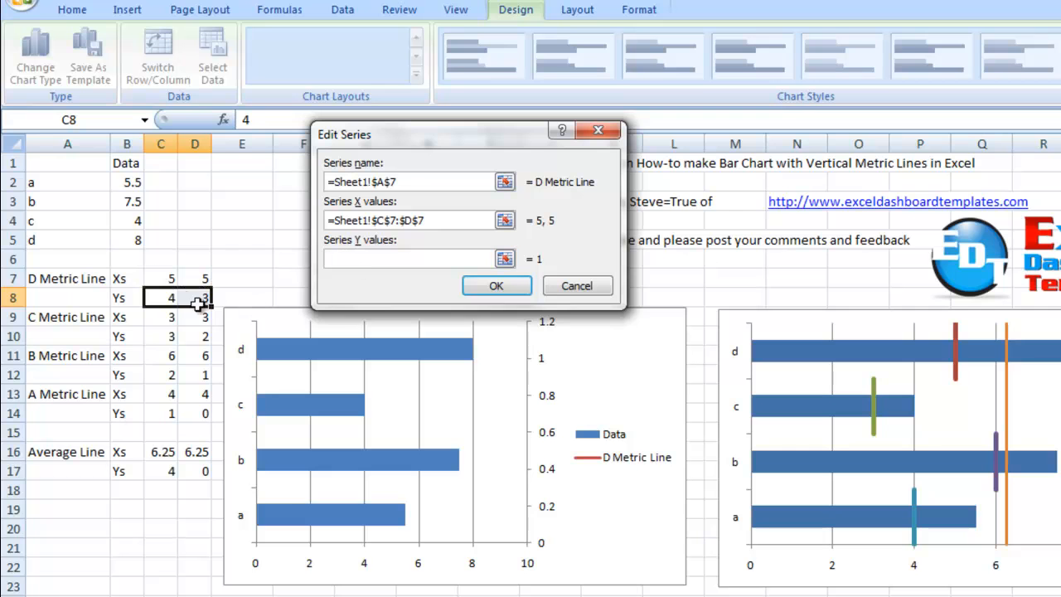
pyautogui.moveTo(161, 297); pyautogui.dragTo(194, 296)
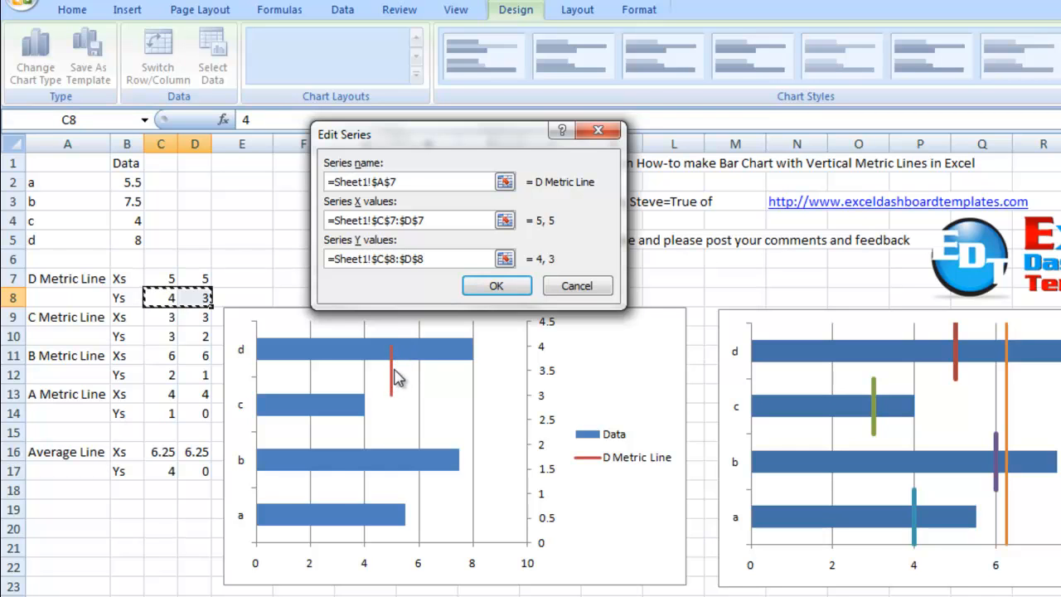
pyautogui.moveTo(543, 373)
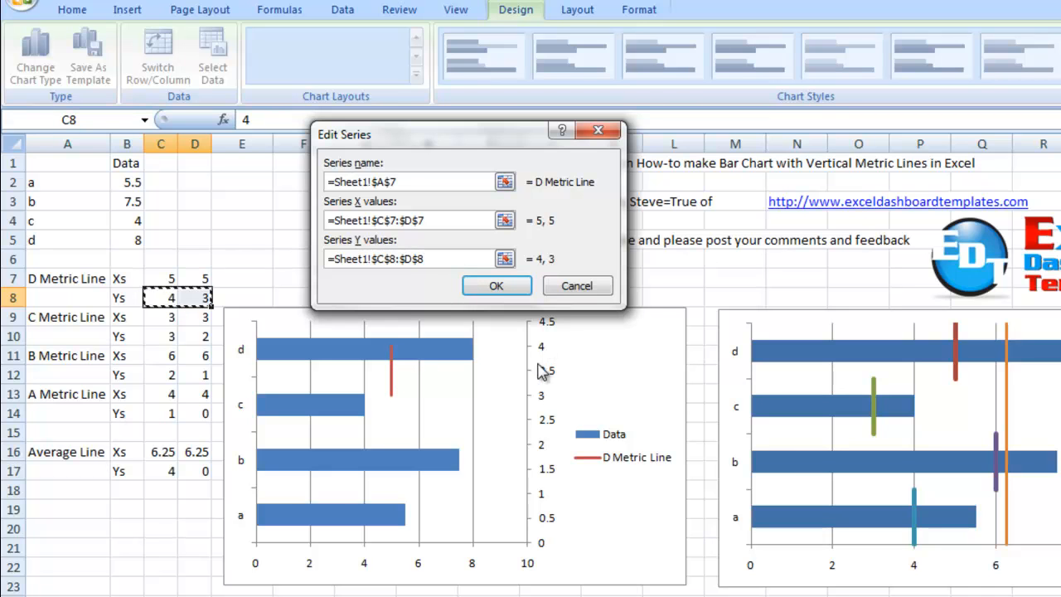
pyautogui.moveTo(541, 361)
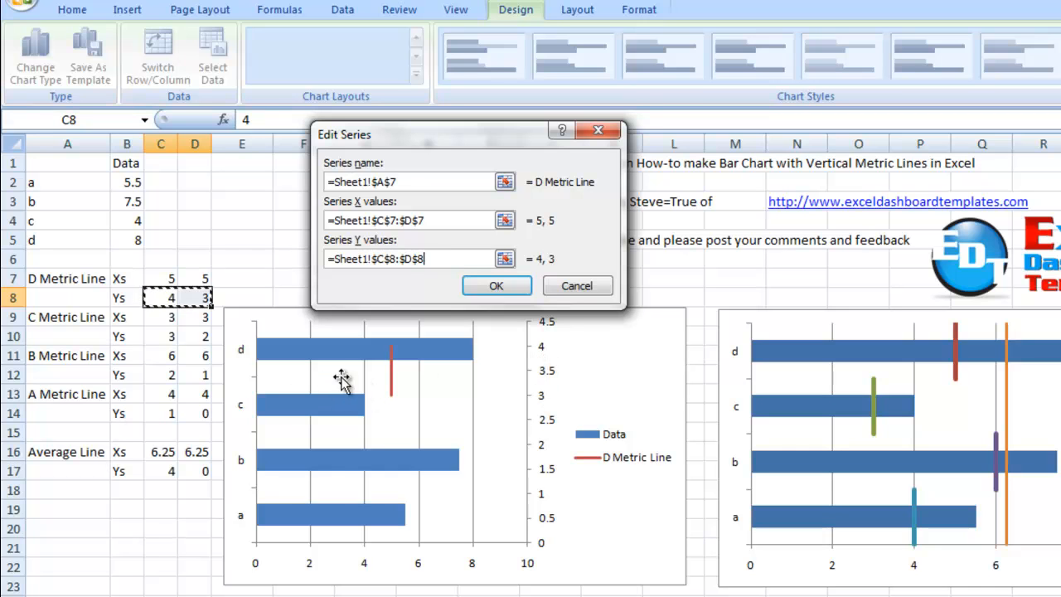
pyautogui.moveTo(540, 418)
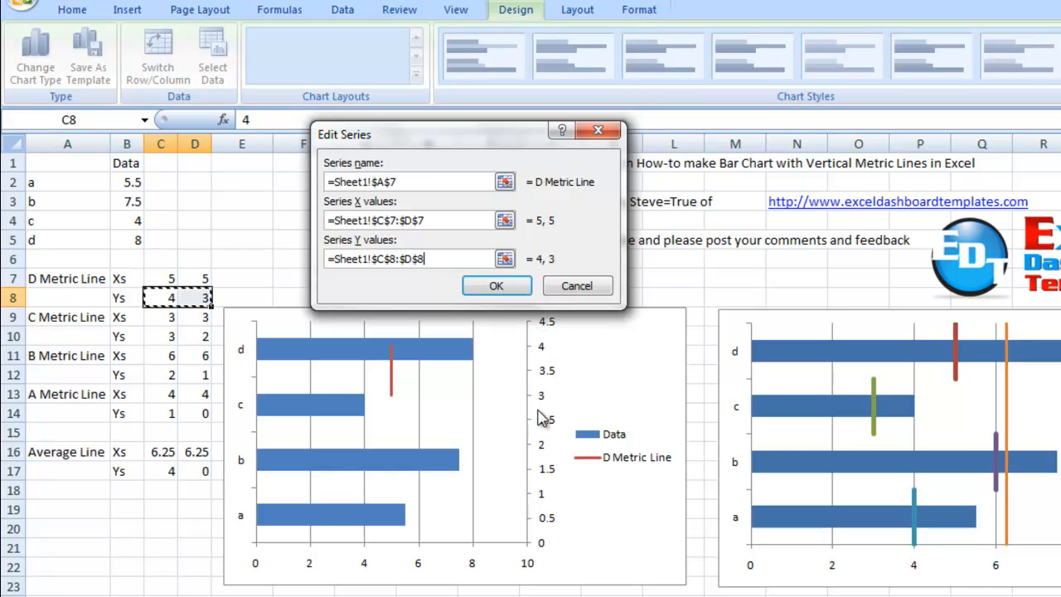
pyautogui.moveTo(537, 390)
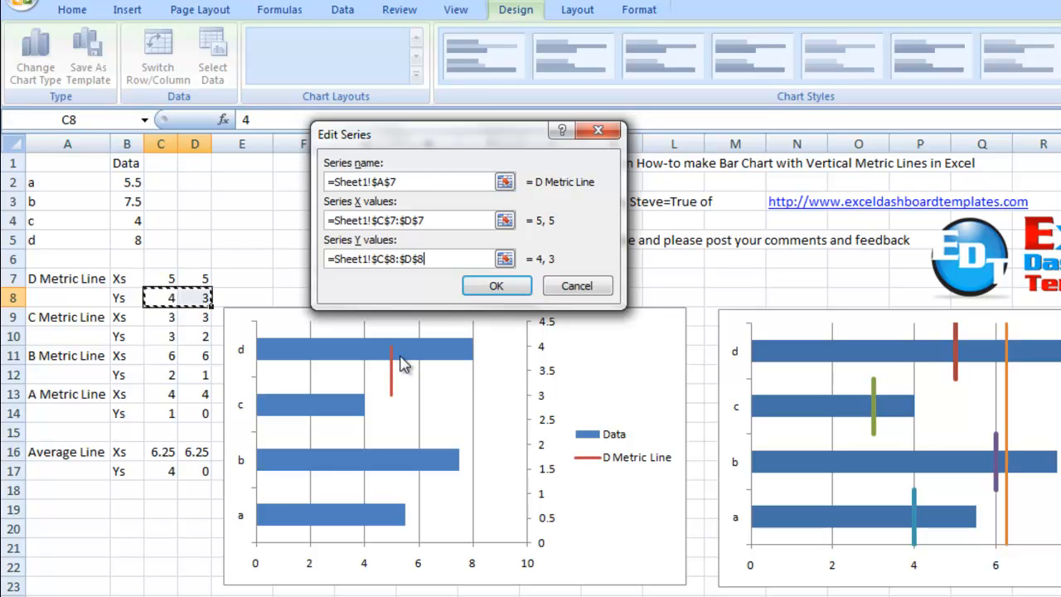
pyautogui.click(497, 286)
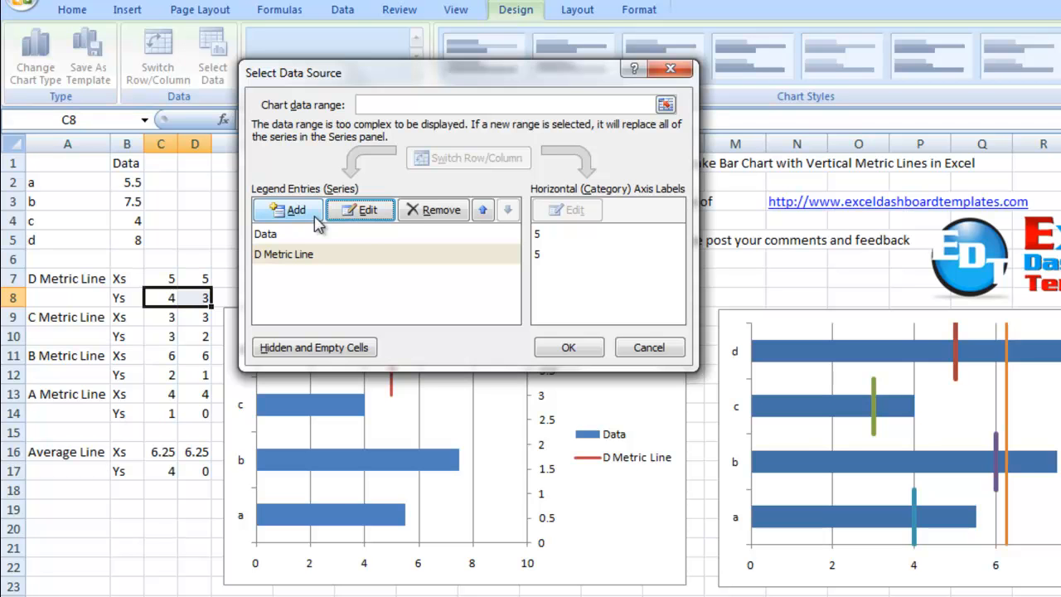
# Step: Add a C Metric Line series with name A9, X values C9:D9, Y values C10:D10
pyautogui.click(288, 210)
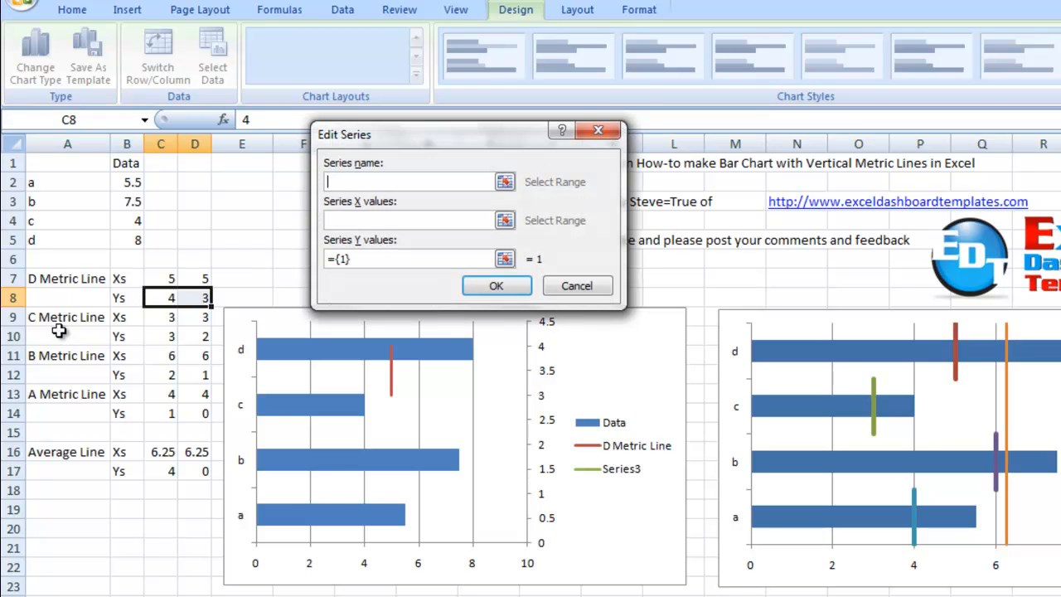
pyautogui.click(67, 316)
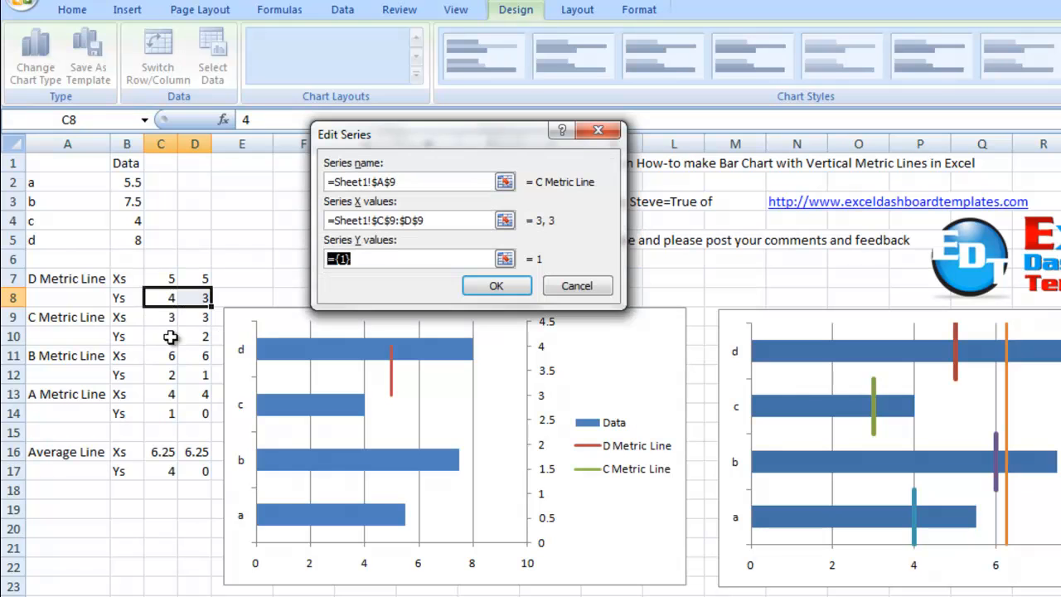
pyautogui.click(160, 336)
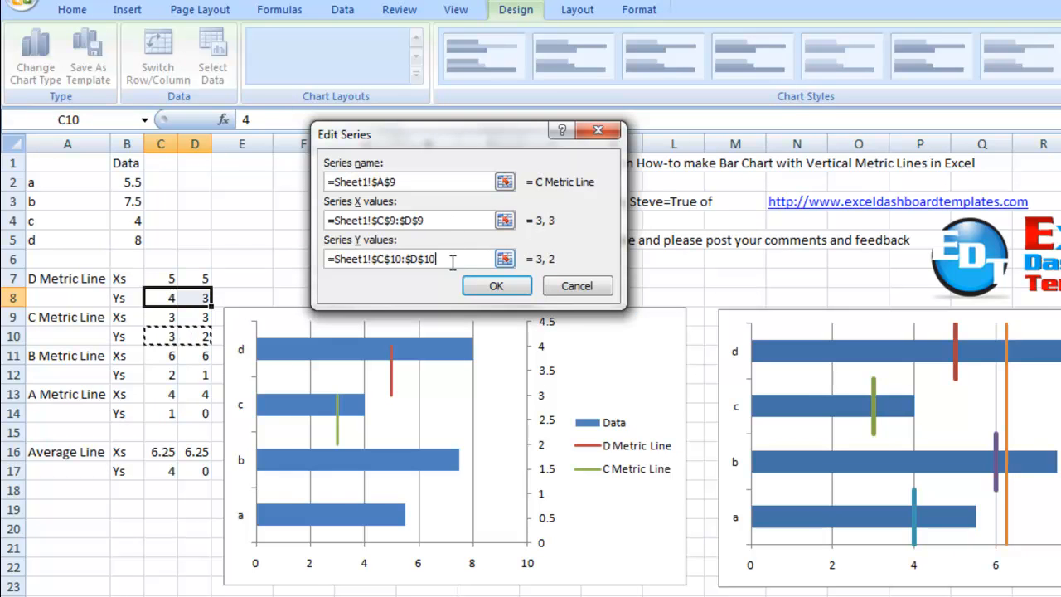
pyautogui.click(496, 285)
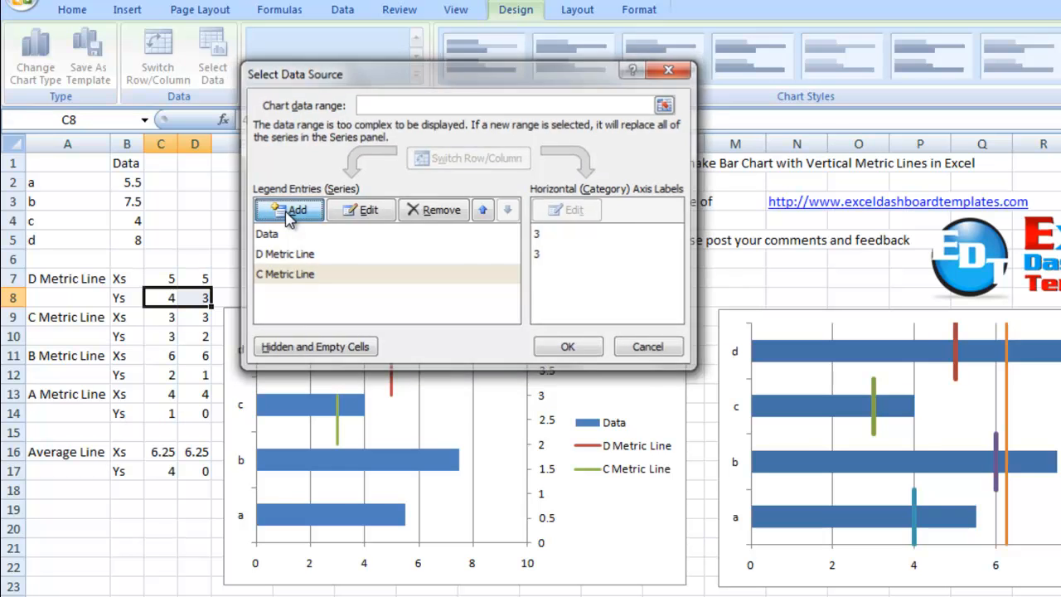
pyautogui.click(289, 209)
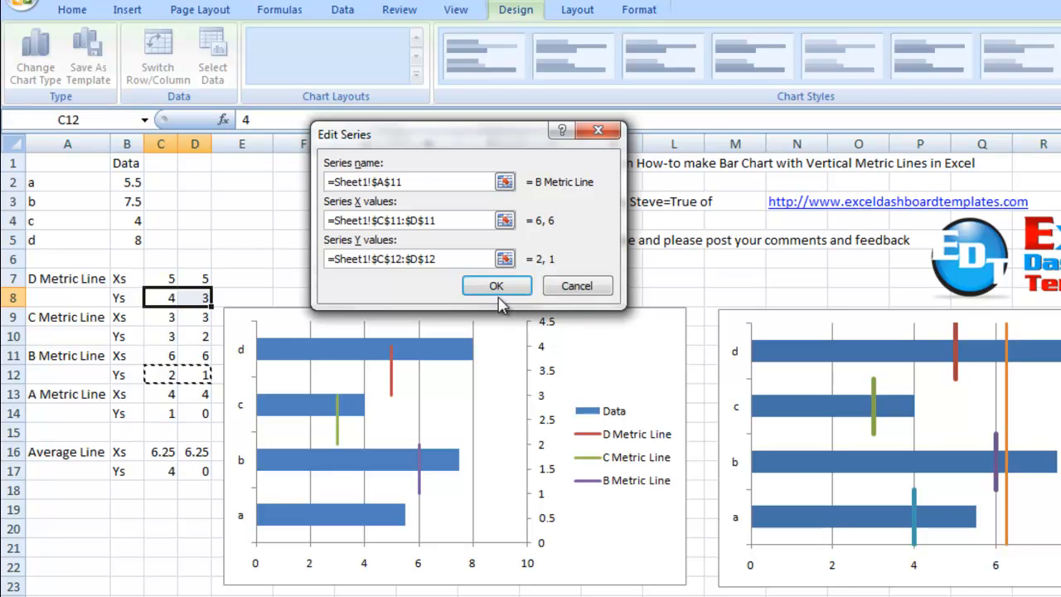
# Step: Add B Metric Line (A11, C11:D11, C12:D12) and A Metric Line (A13, C13:D13, C14:D14) series
pyautogui.click(497, 285)
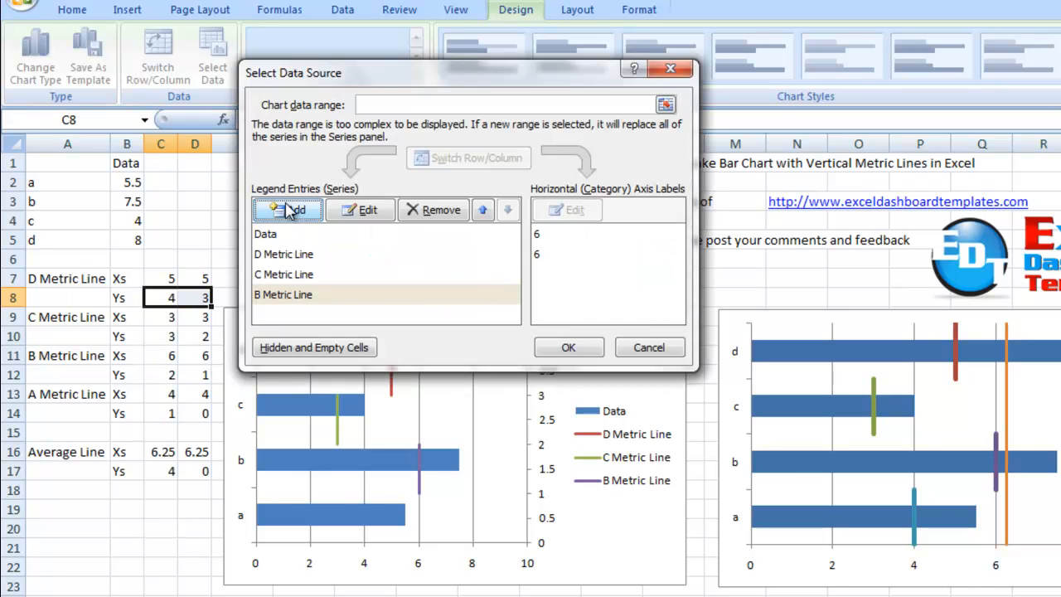
pyautogui.click(288, 208)
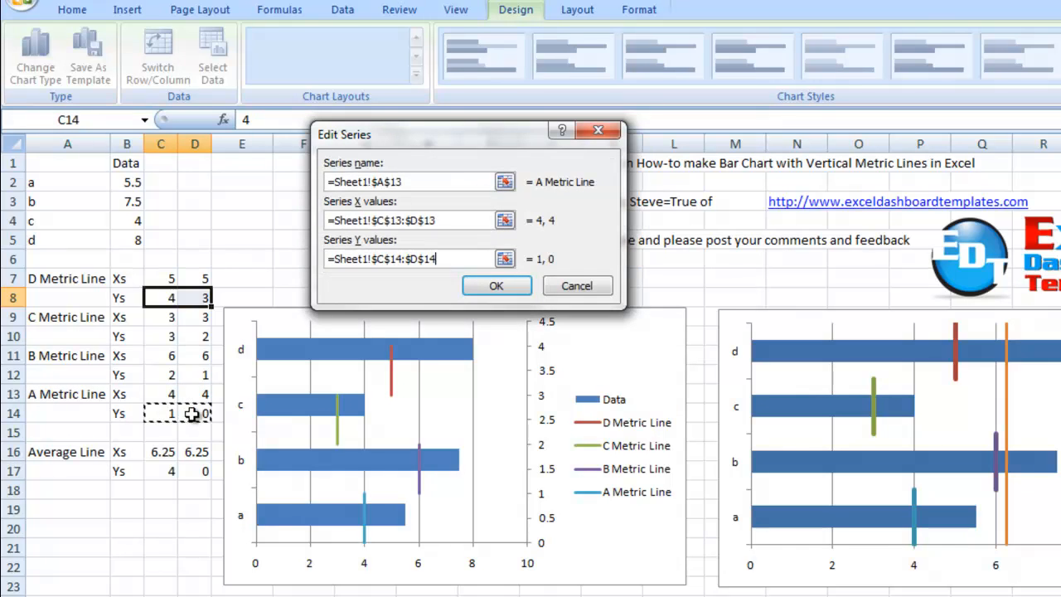
pyautogui.click(495, 285)
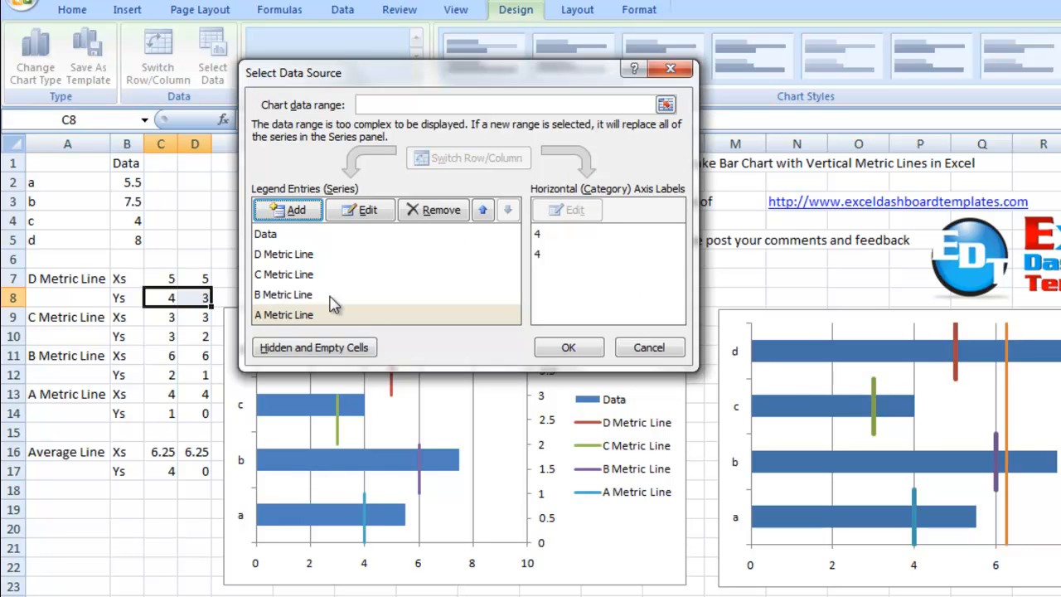
pyautogui.moveTo(330, 259)
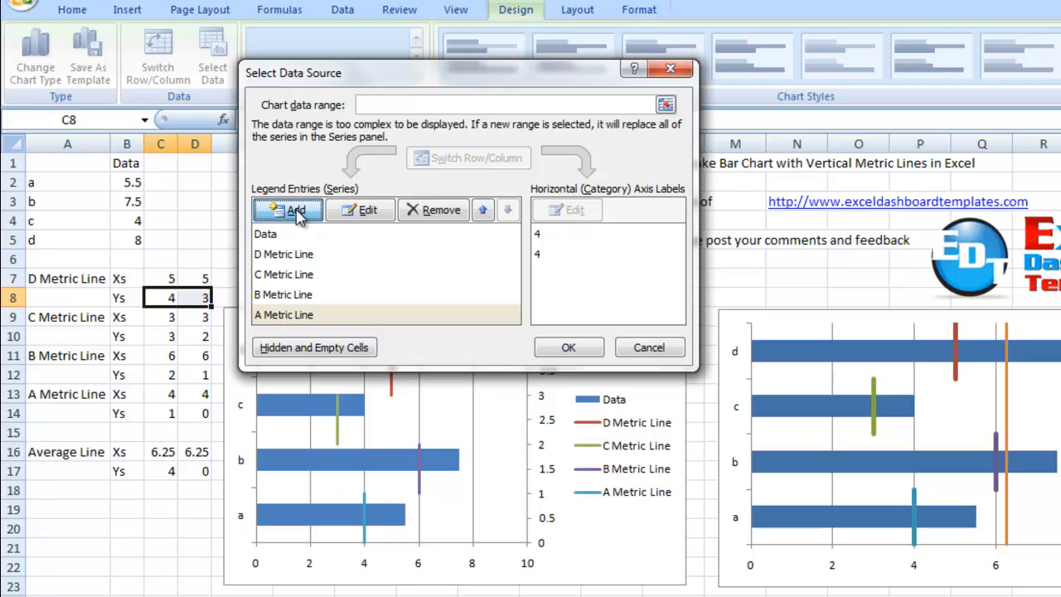
# Step: Add an Average Line series with name A16, X values C16:D16, Y values C17:D17
pyautogui.click(288, 208)
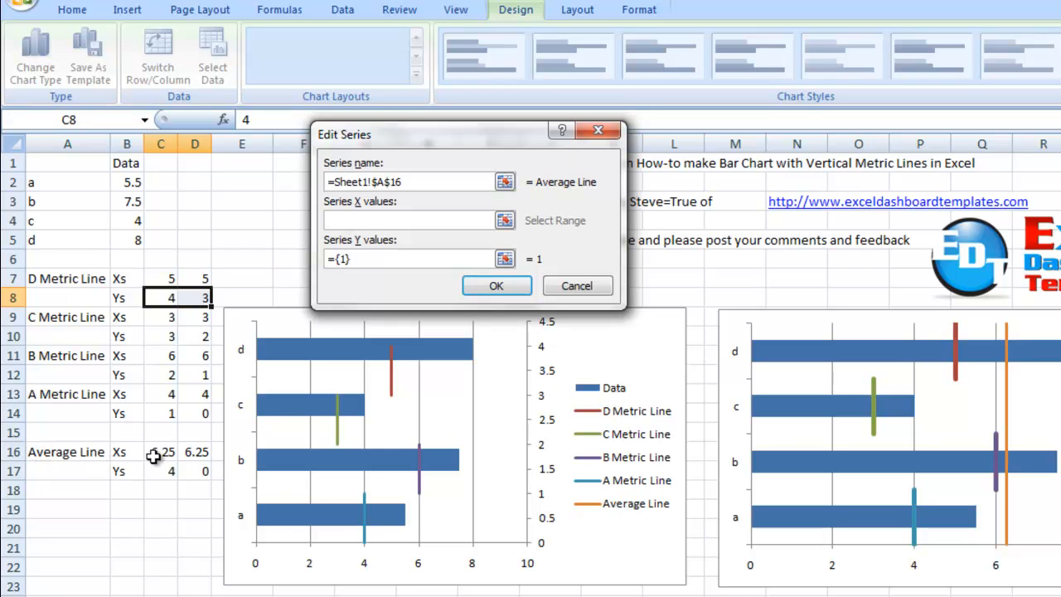
pyautogui.moveTo(161, 452); pyautogui.dragTo(197, 452)
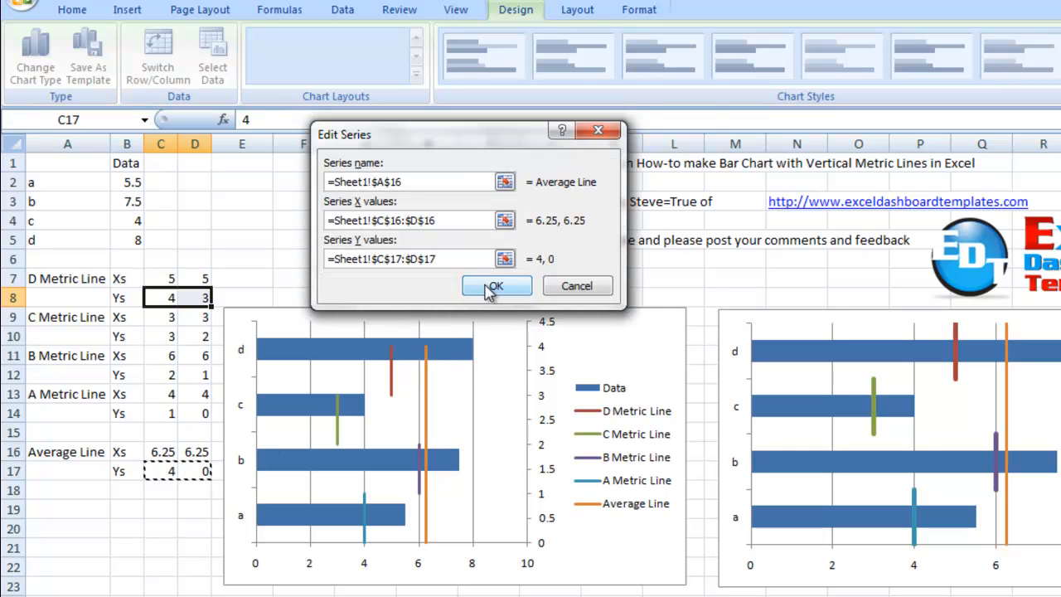
pyautogui.click(495, 285)
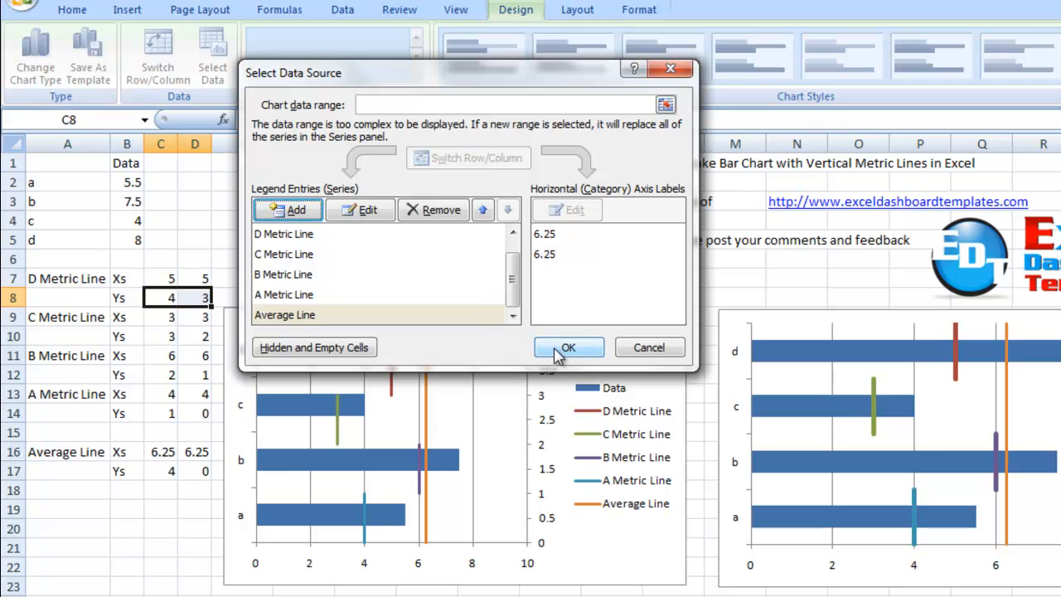
pyautogui.moveTo(601, 352)
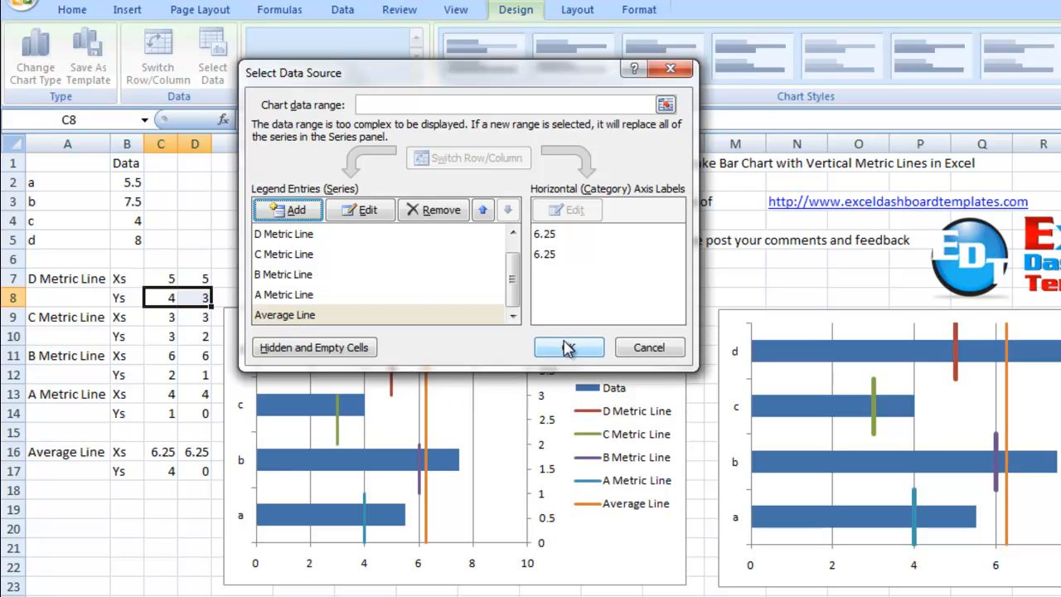
pyautogui.click(569, 348)
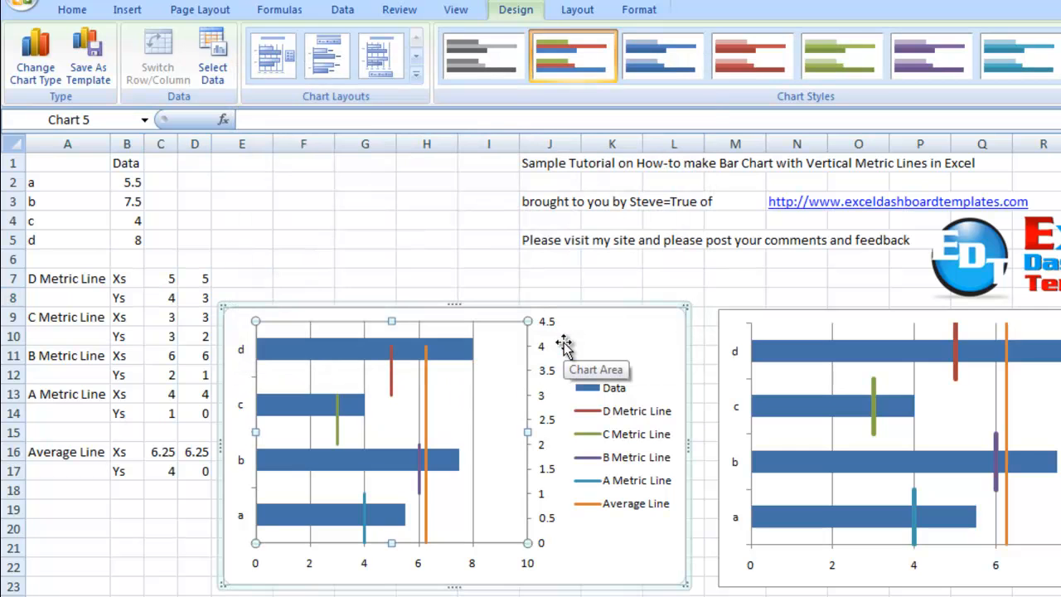
pyautogui.moveTo(418, 398)
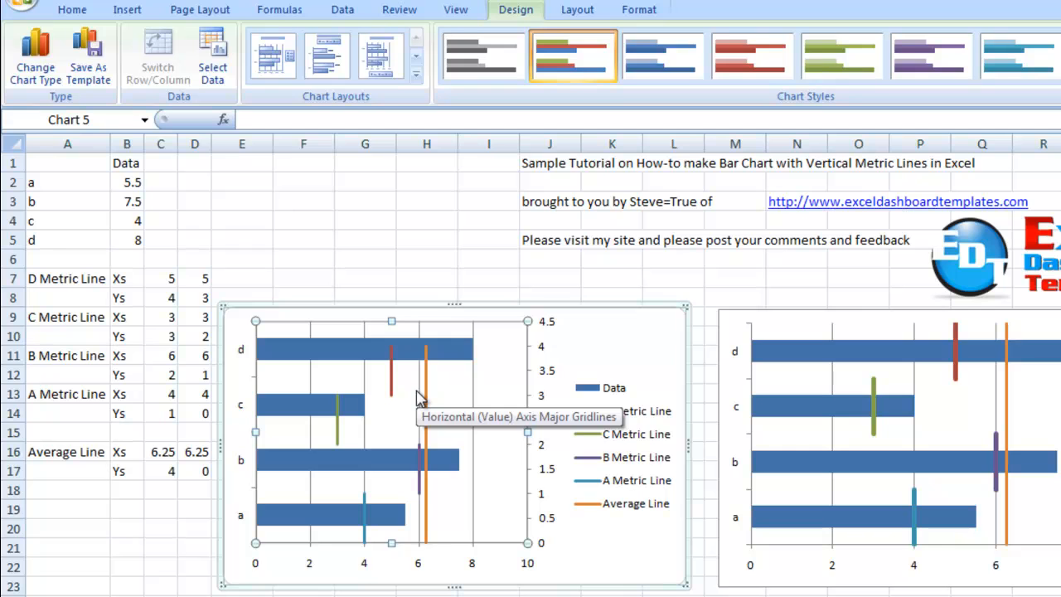
pyautogui.moveTo(605, 410)
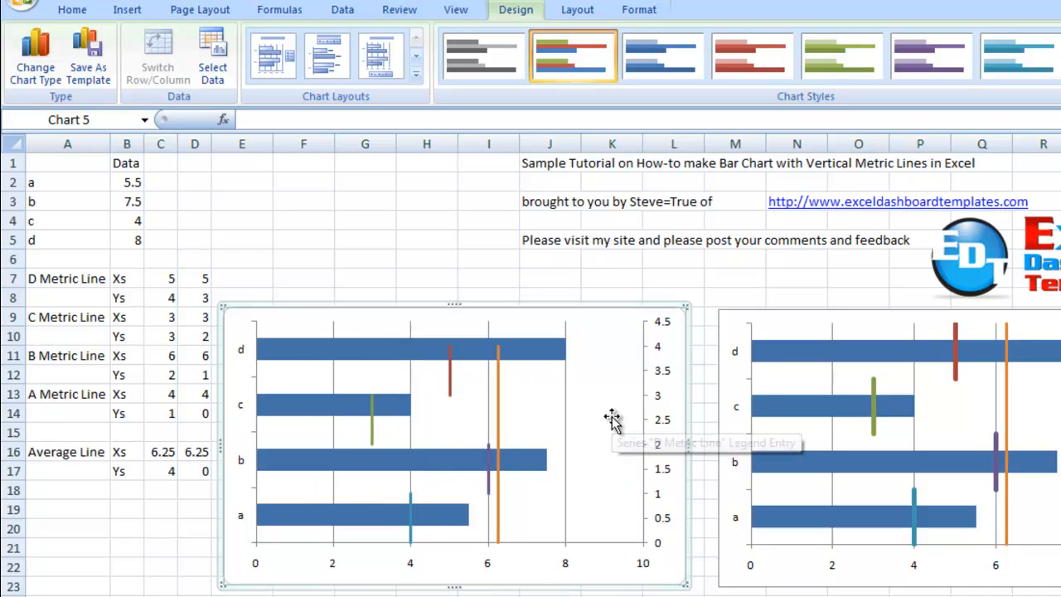
pyautogui.moveTo(542, 373)
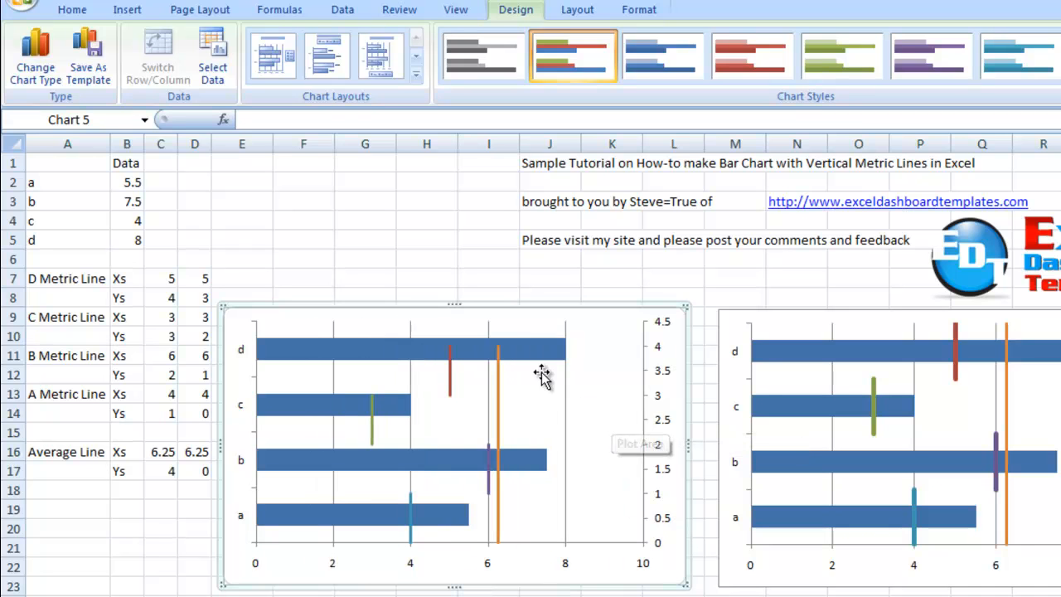
pyautogui.moveTo(502, 385)
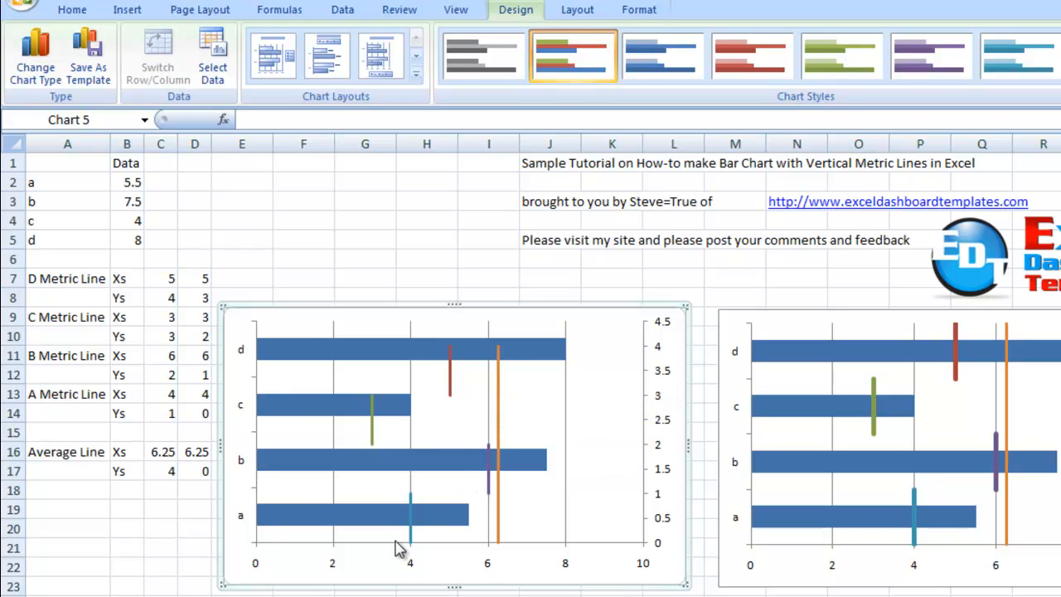
pyautogui.moveTo(377, 414)
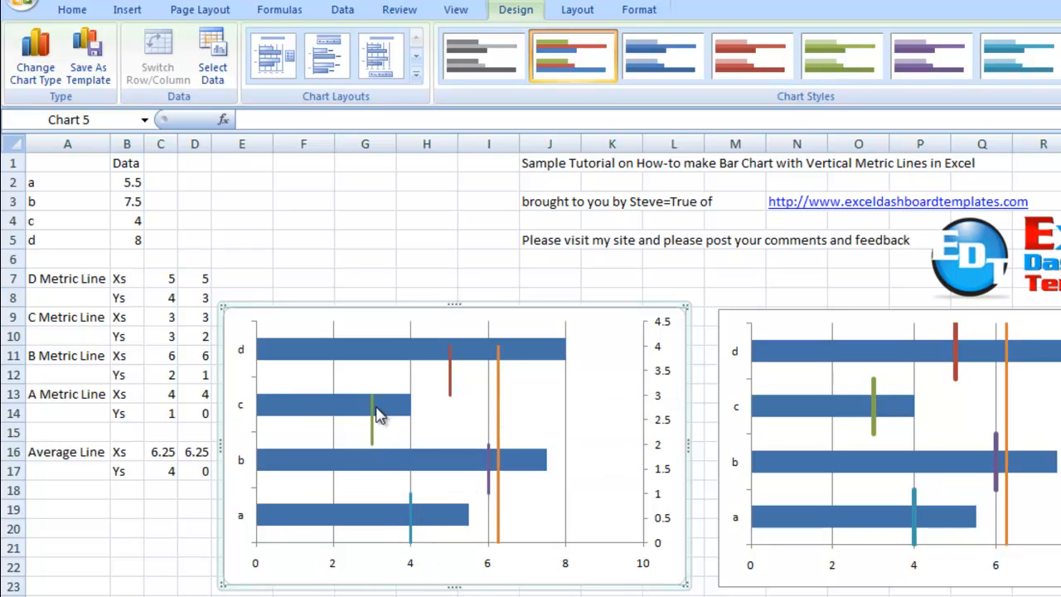
pyautogui.moveTo(505, 293)
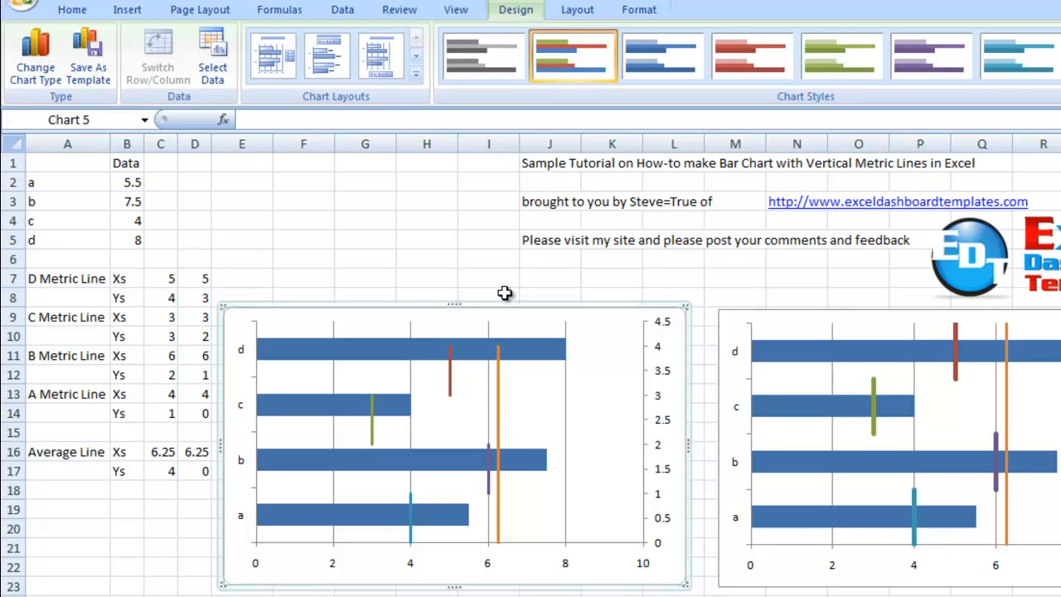
pyautogui.moveTo(667, 348)
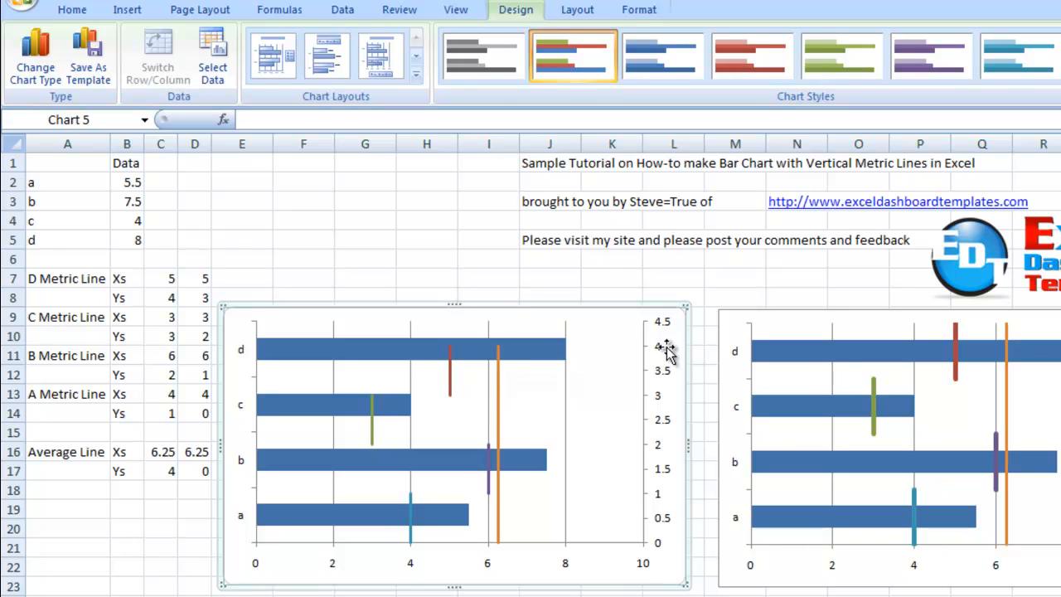
# Step: Set the secondary vertical axis maximum to a fixed value of 4
pyautogui.click(661, 348)
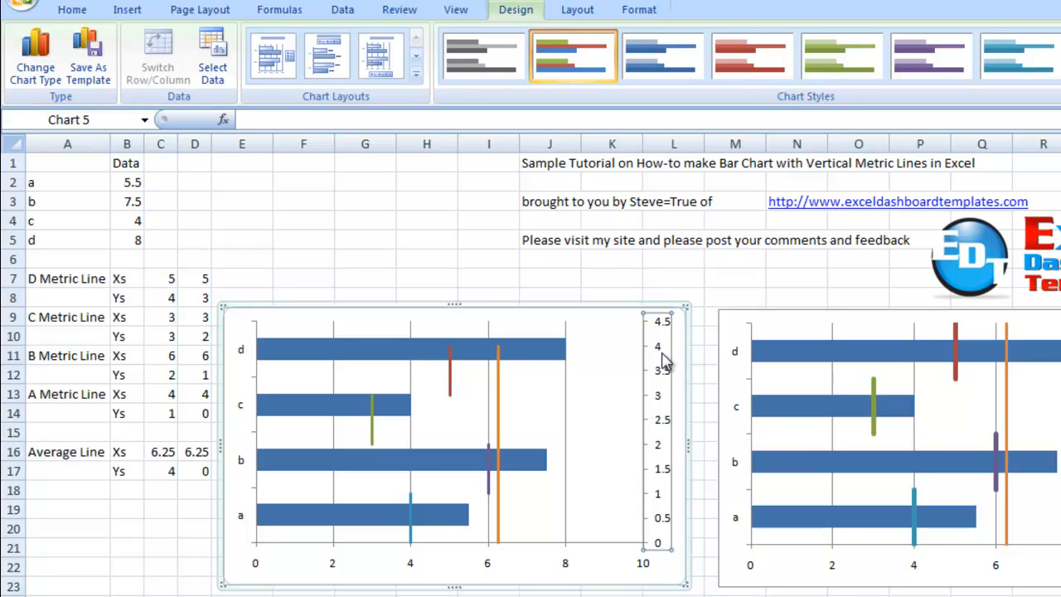
pyautogui.click(576, 9)
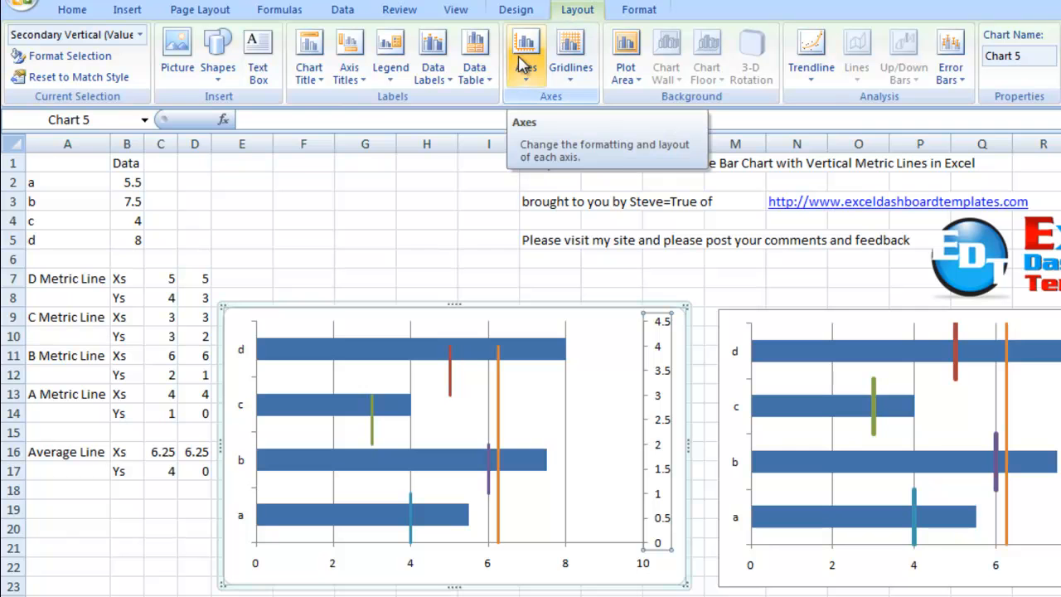
pyautogui.click(526, 58)
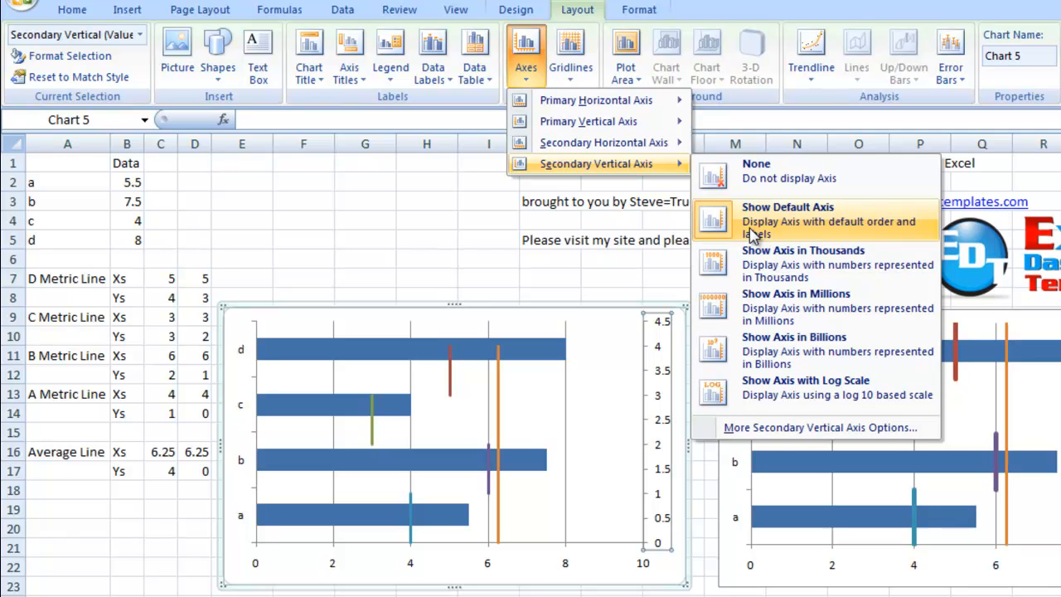
pyautogui.moveTo(763, 427)
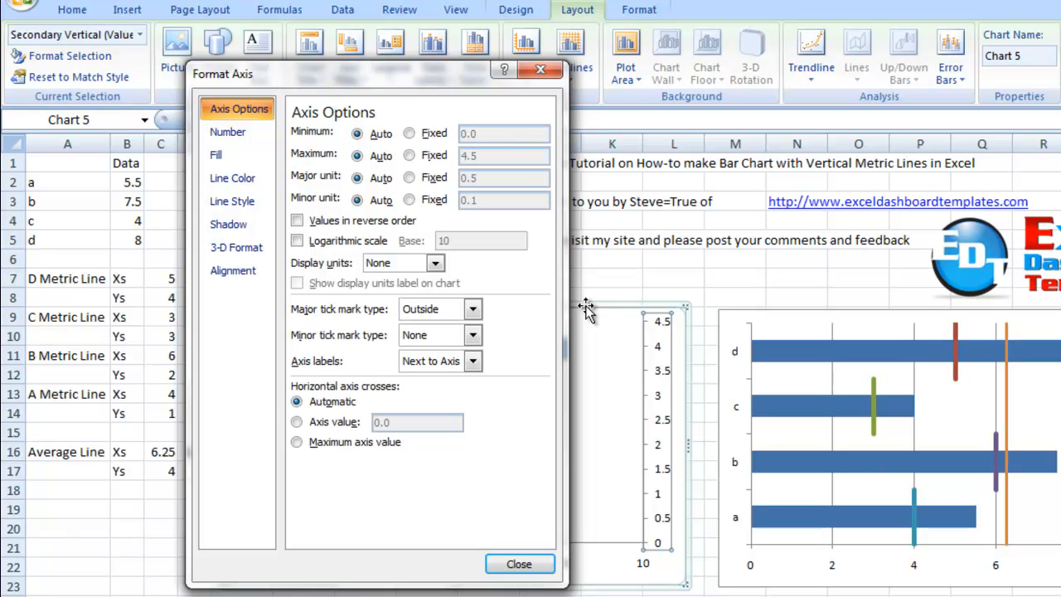
pyautogui.moveTo(446, 172)
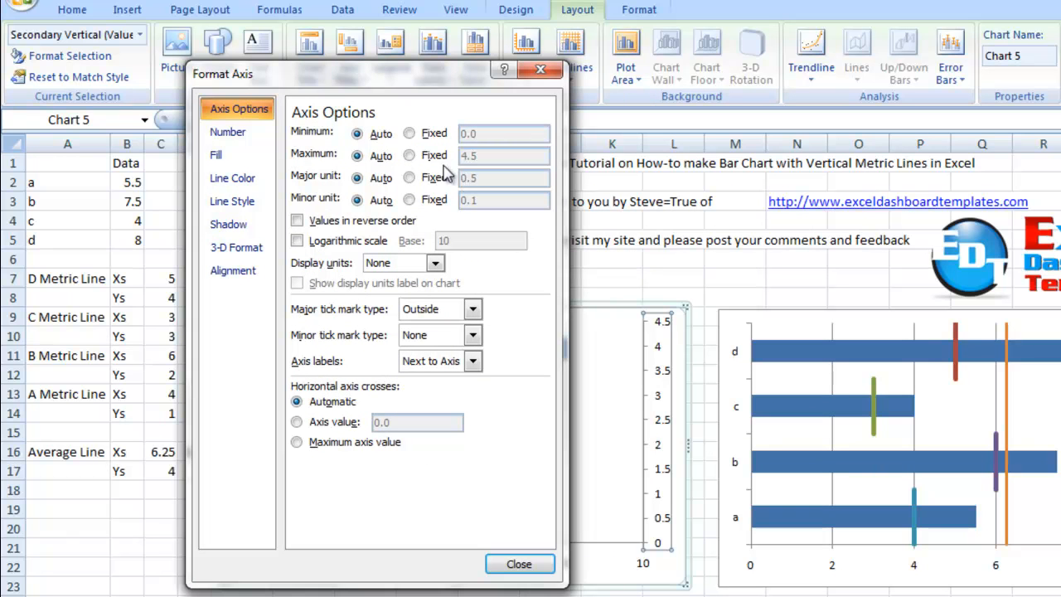
pyautogui.click(409, 155)
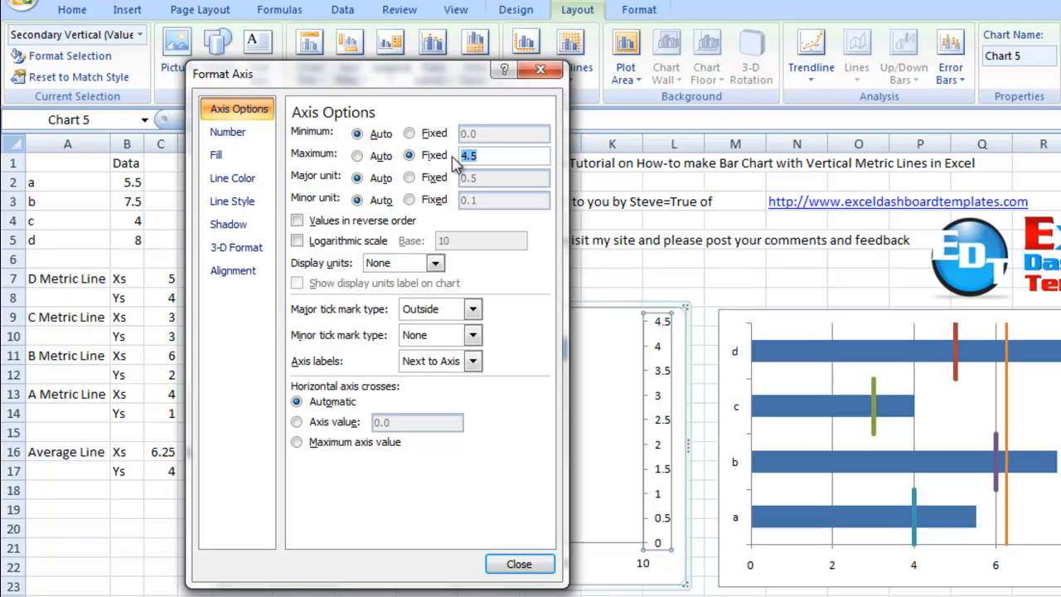
pyautogui.write('4')
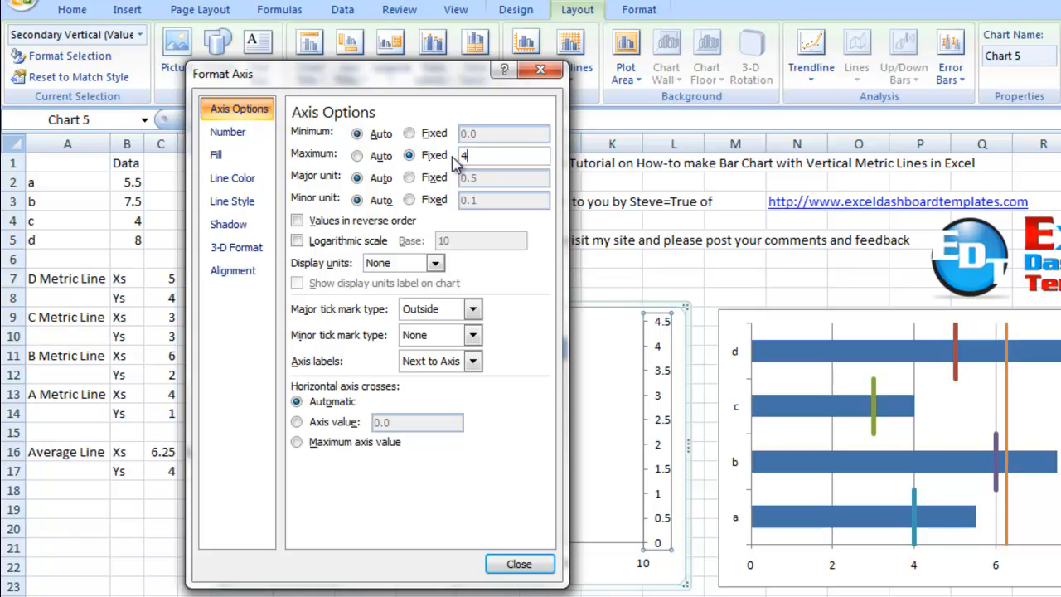
pyautogui.click(518, 563)
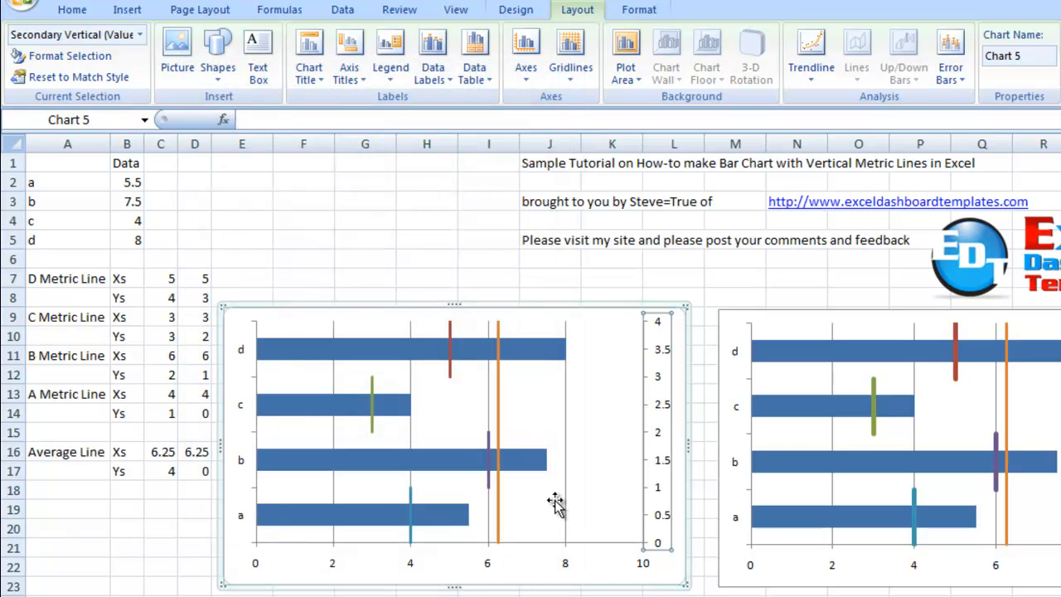
pyautogui.moveTo(369, 462)
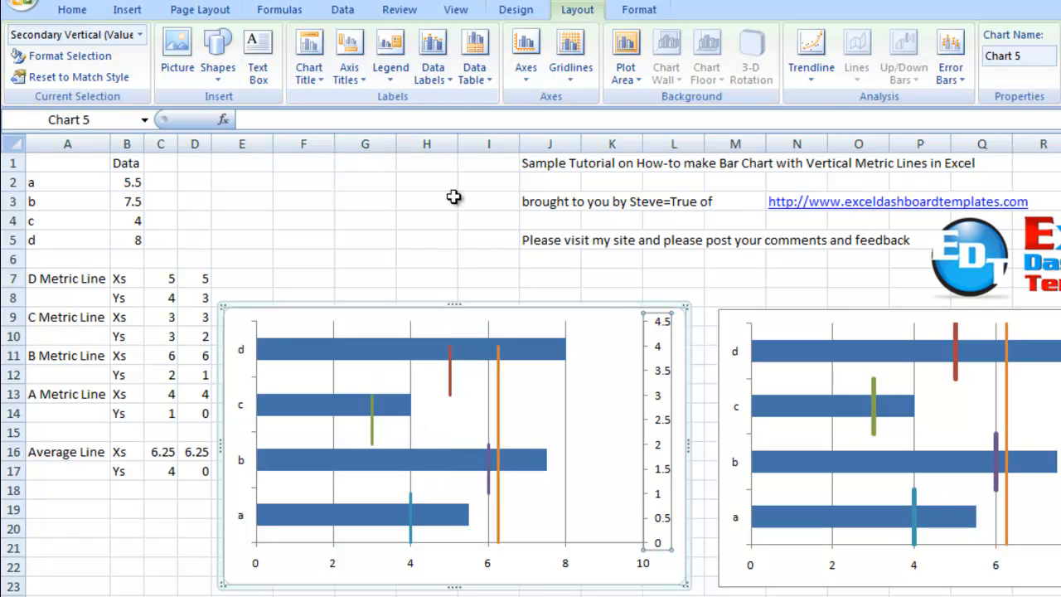
pyautogui.moveTo(659, 391)
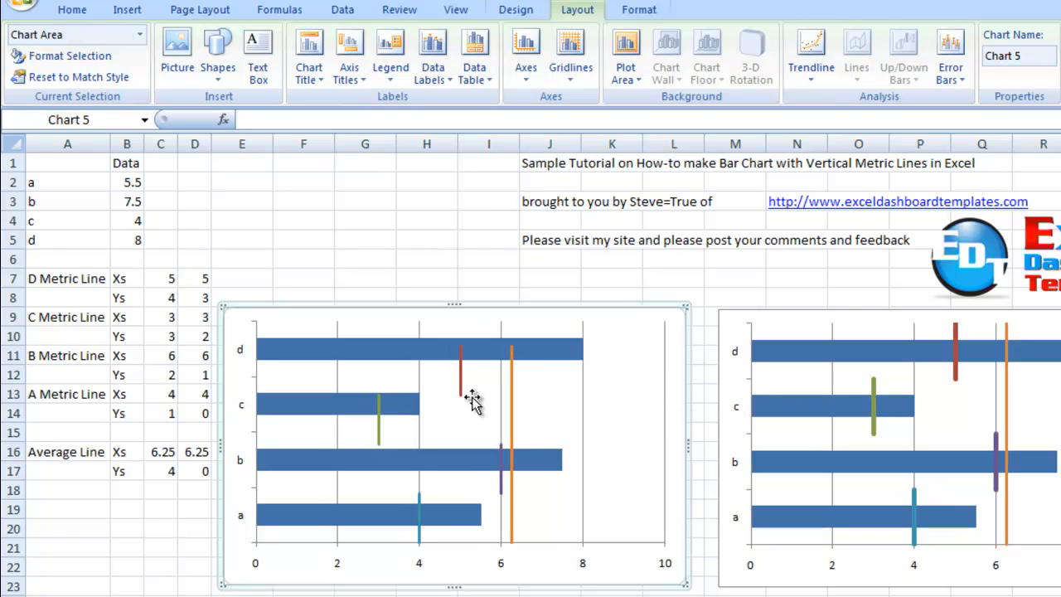
pyautogui.moveTo(454, 279)
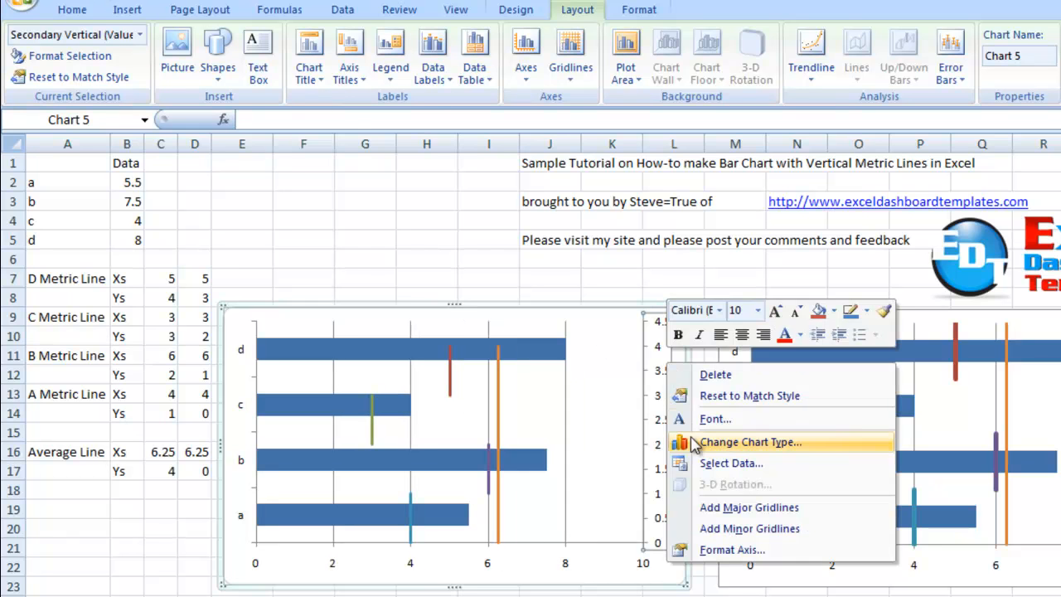
pyautogui.click(731, 549)
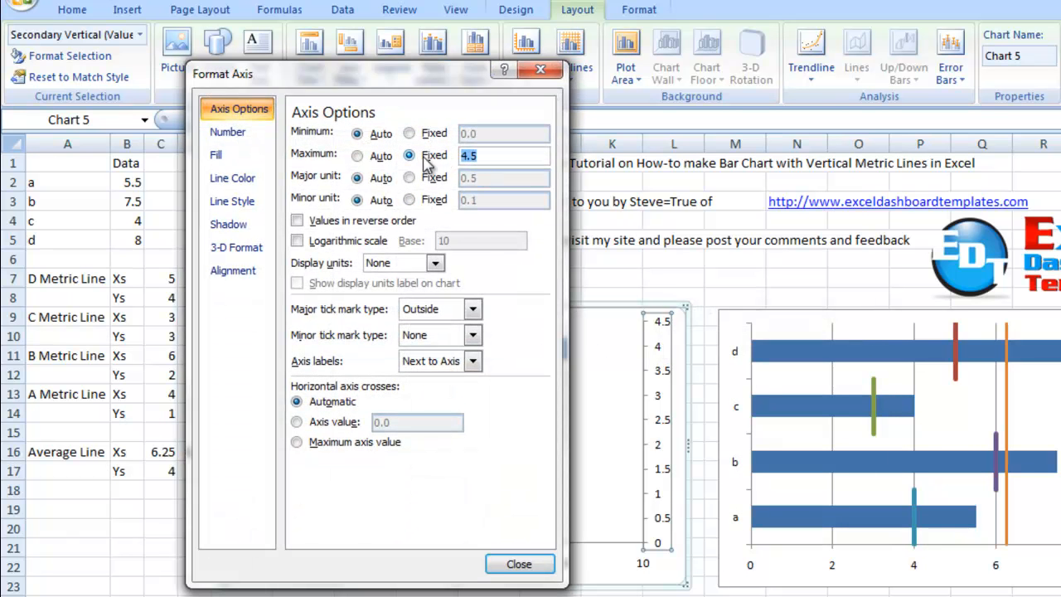
pyautogui.write('0')
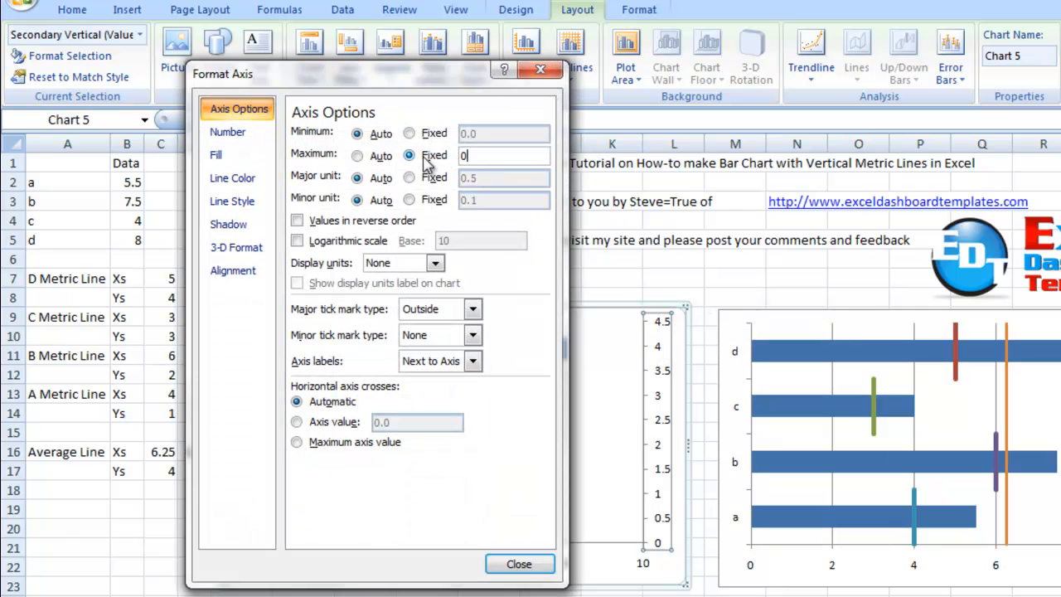
pyautogui.click(519, 564)
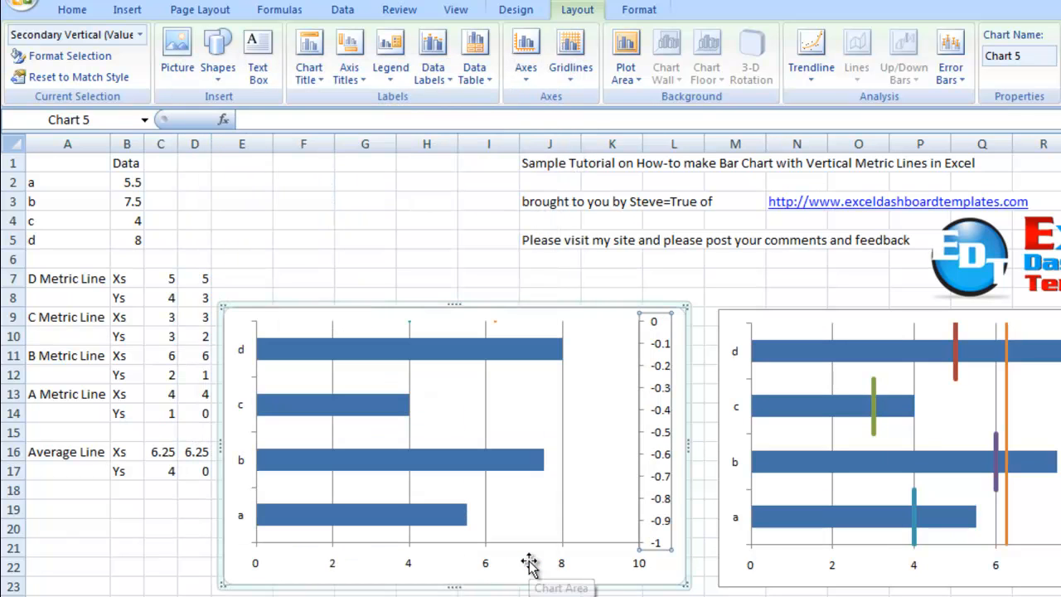
pyautogui.moveTo(659, 438)
pyautogui.write('4')
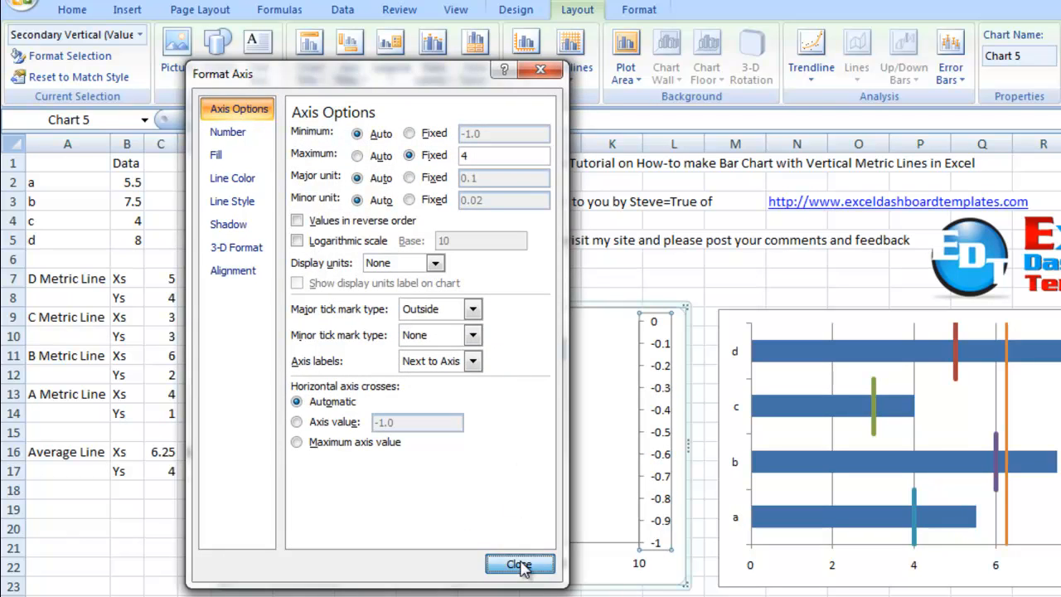
pyautogui.click(519, 565)
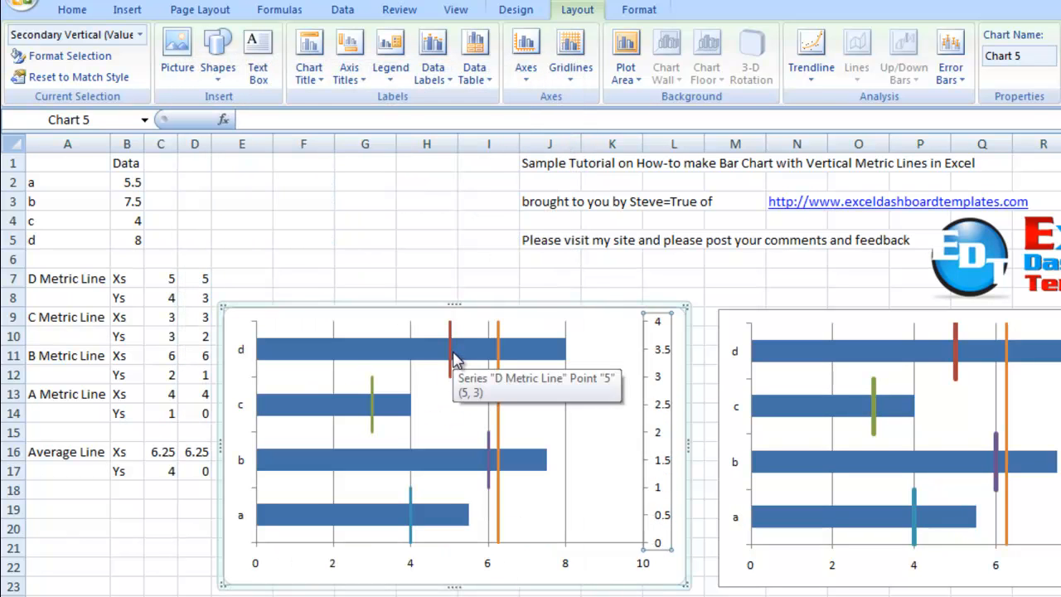
pyautogui.moveTo(427, 440)
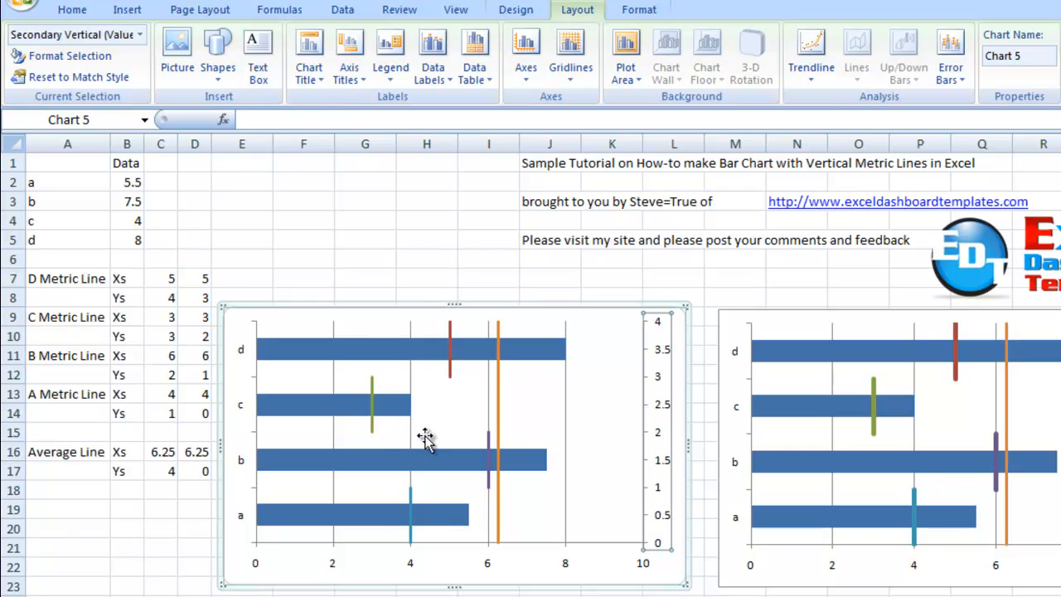
pyautogui.moveTo(413, 560)
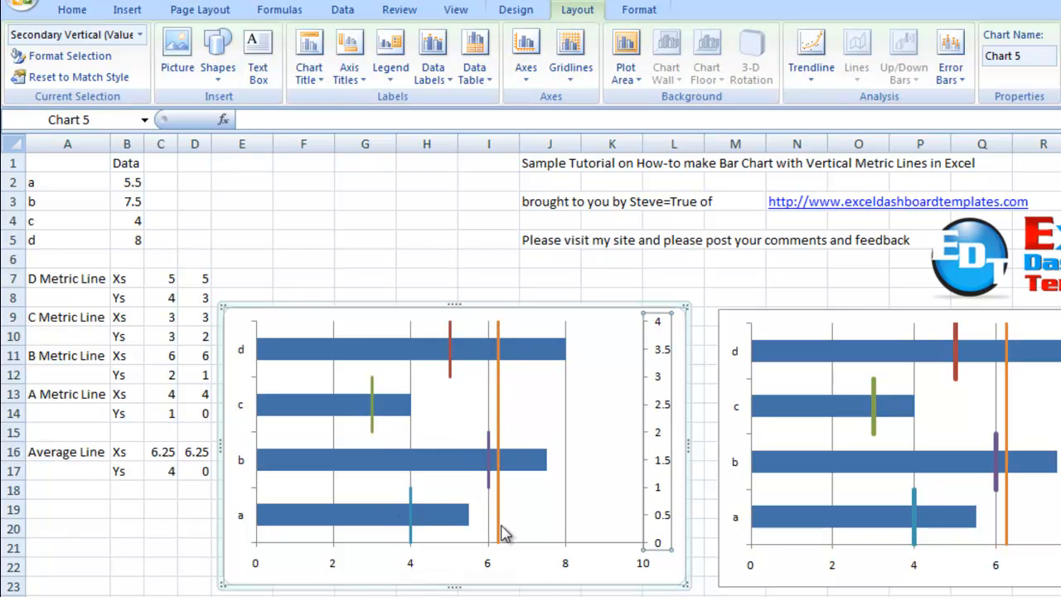
pyautogui.moveTo(662, 404)
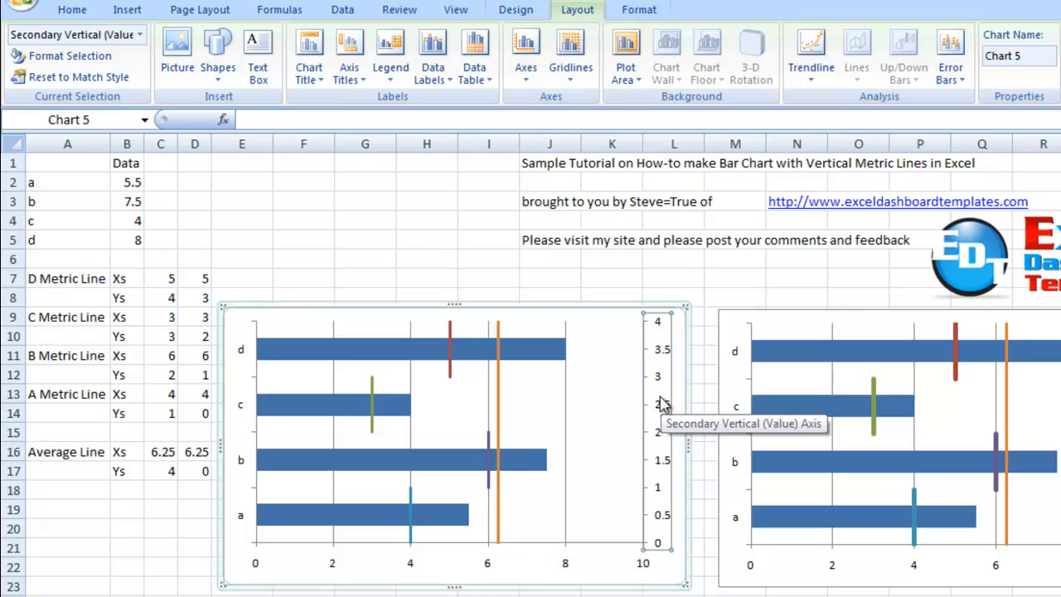
pyautogui.moveTo(658, 404)
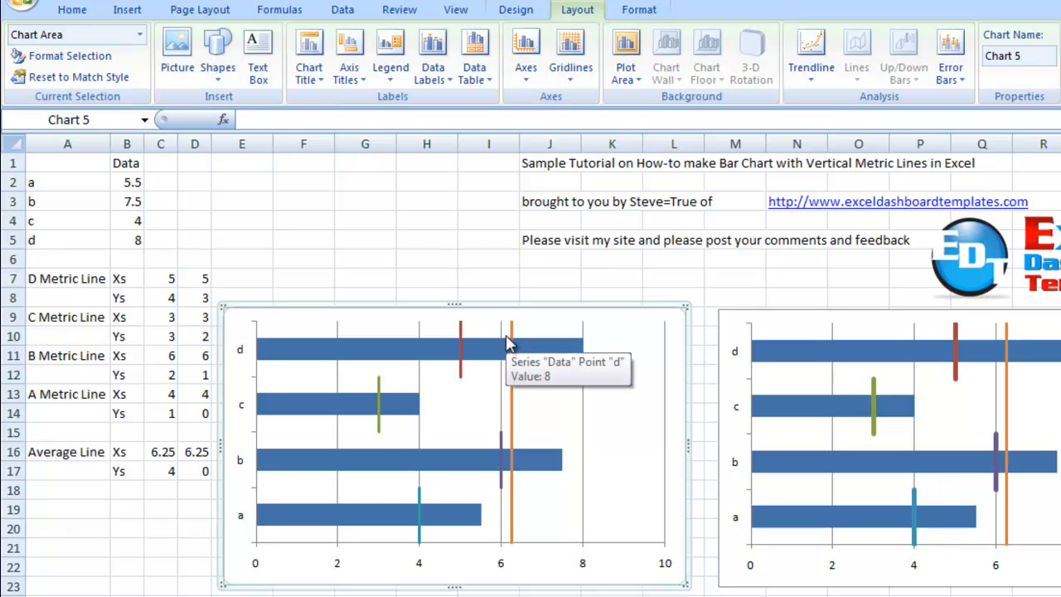
pyautogui.moveTo(858, 437)
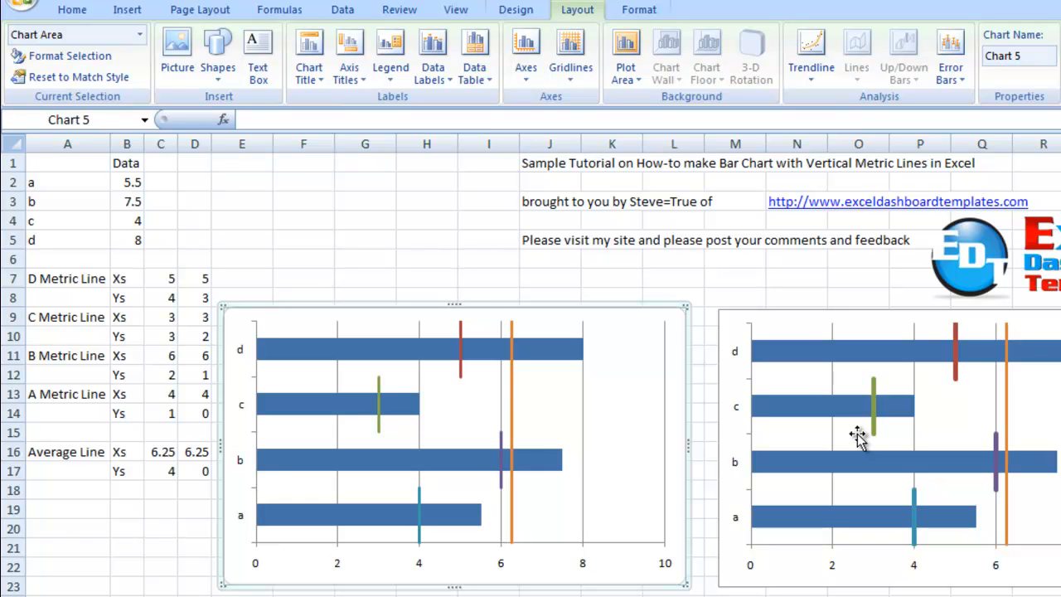
pyautogui.moveTo(687, 426)
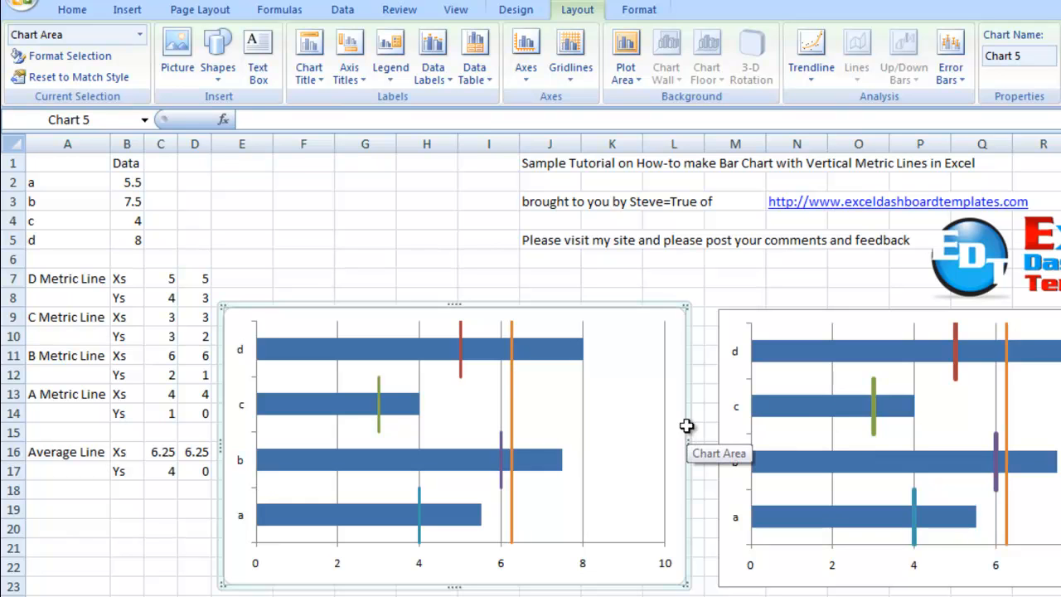
pyautogui.moveTo(844, 389)
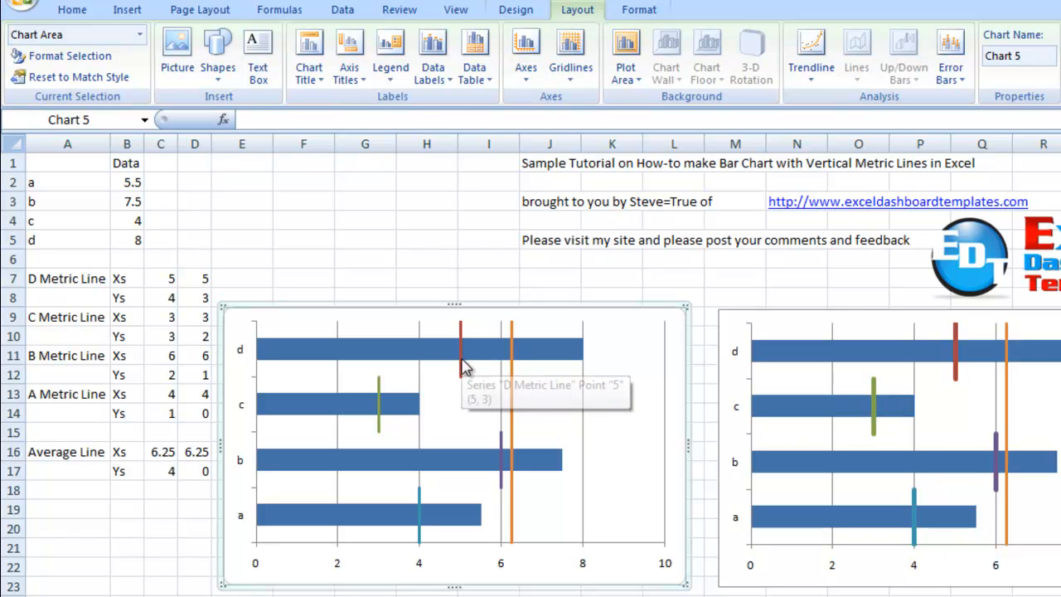
# Step: Select the red D Metric Line series in the chart
pyautogui.click(460, 348)
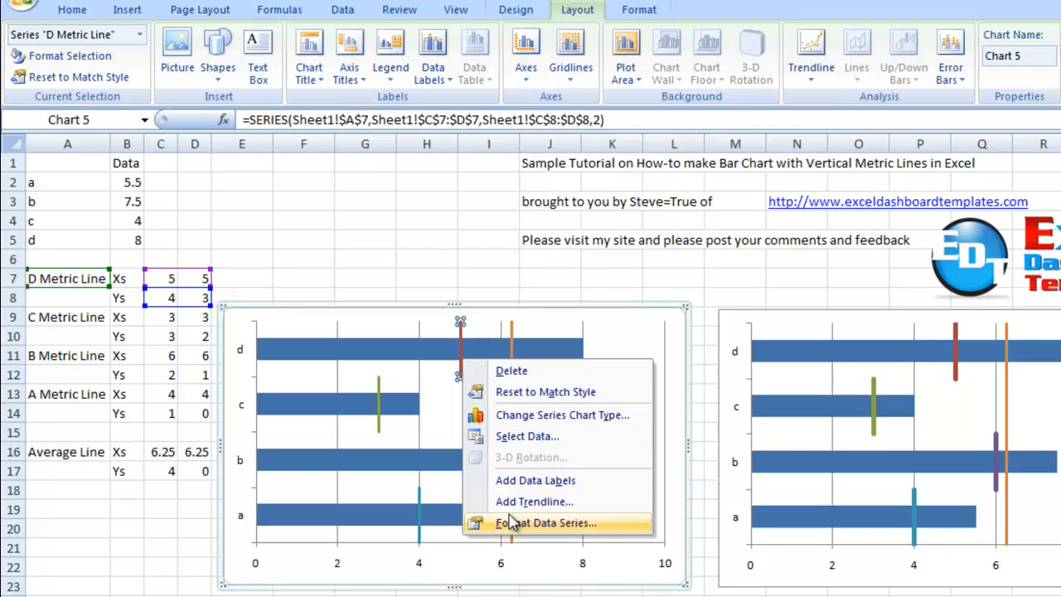
# Step: Set the red D Metric Line's line width to 4 pt
pyautogui.click(546, 522)
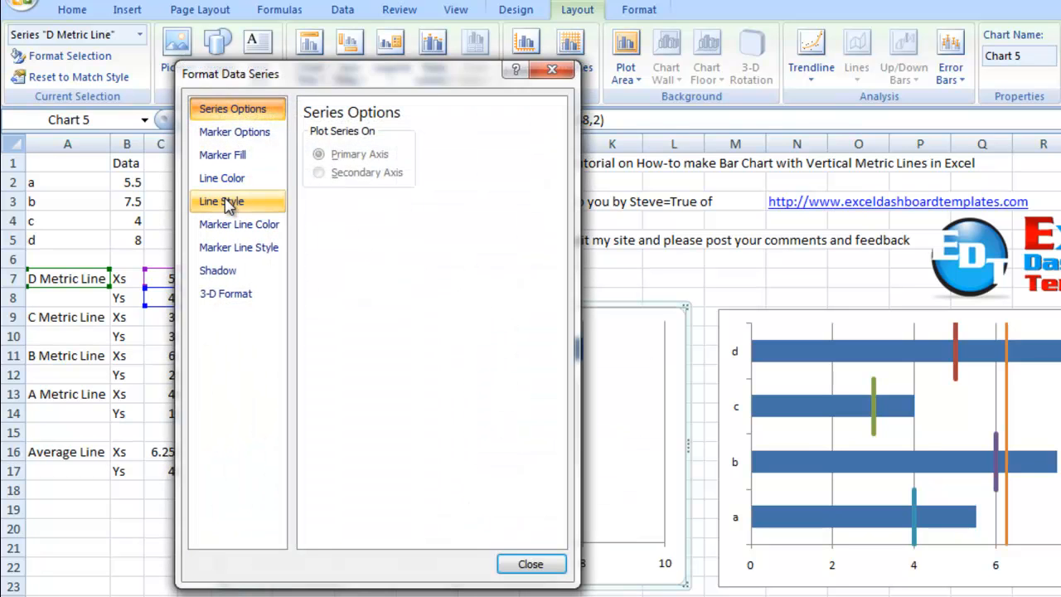
pyautogui.click(221, 200)
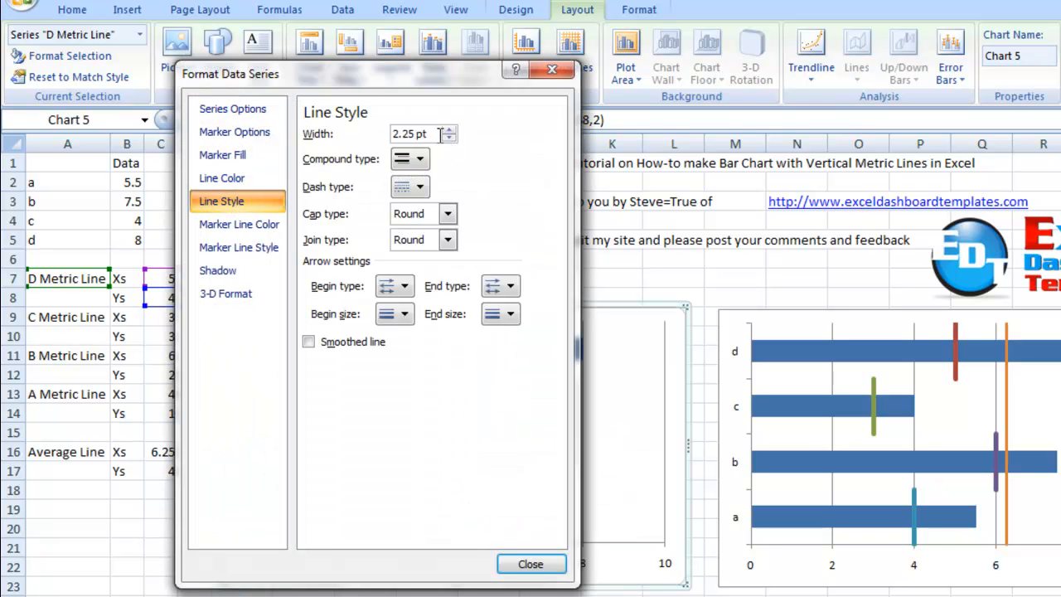
pyautogui.tripleClick(406, 133)
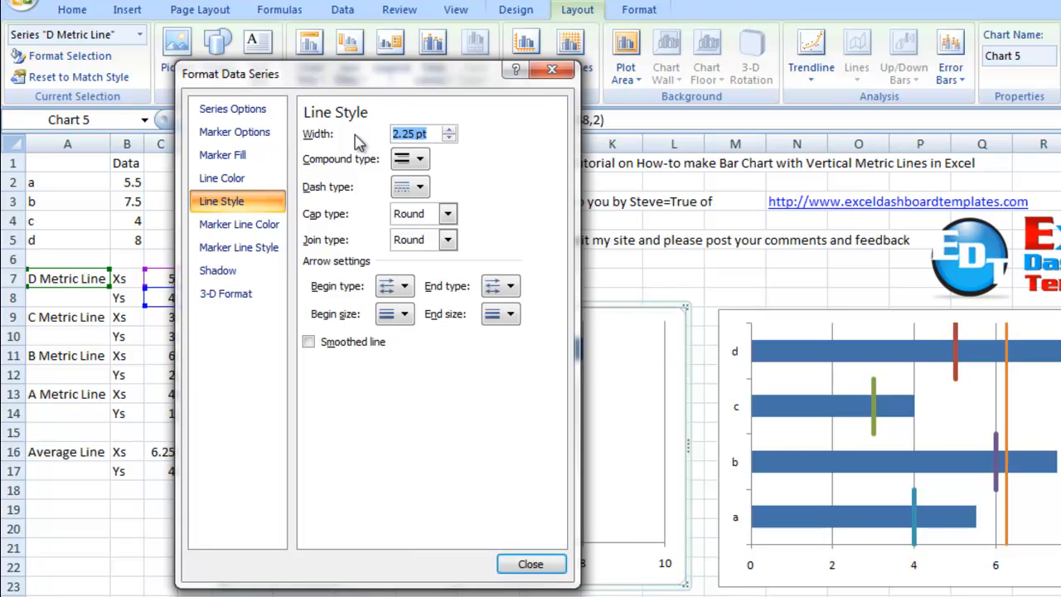
pyautogui.write('4')
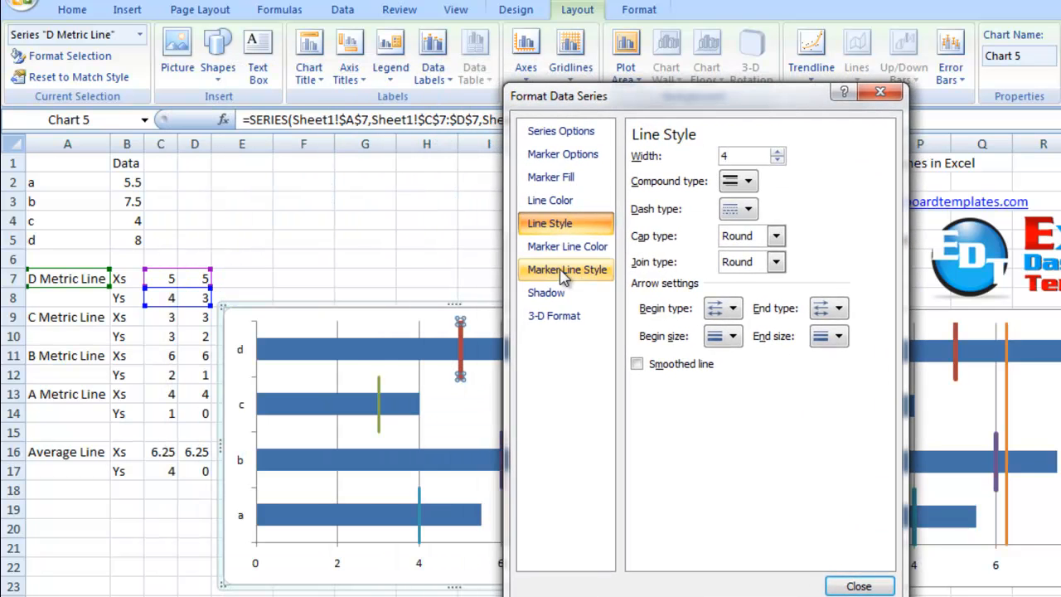
# Step: Set the green C and B metric lines to 4 pt width and close Format Data Series
pyautogui.click(379, 404)
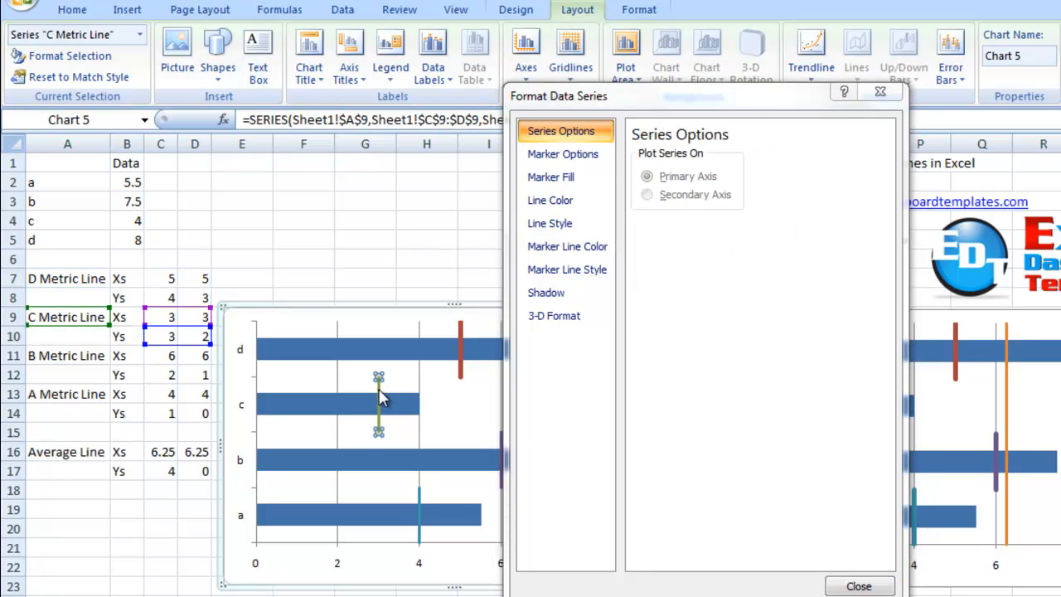
pyautogui.click(549, 223)
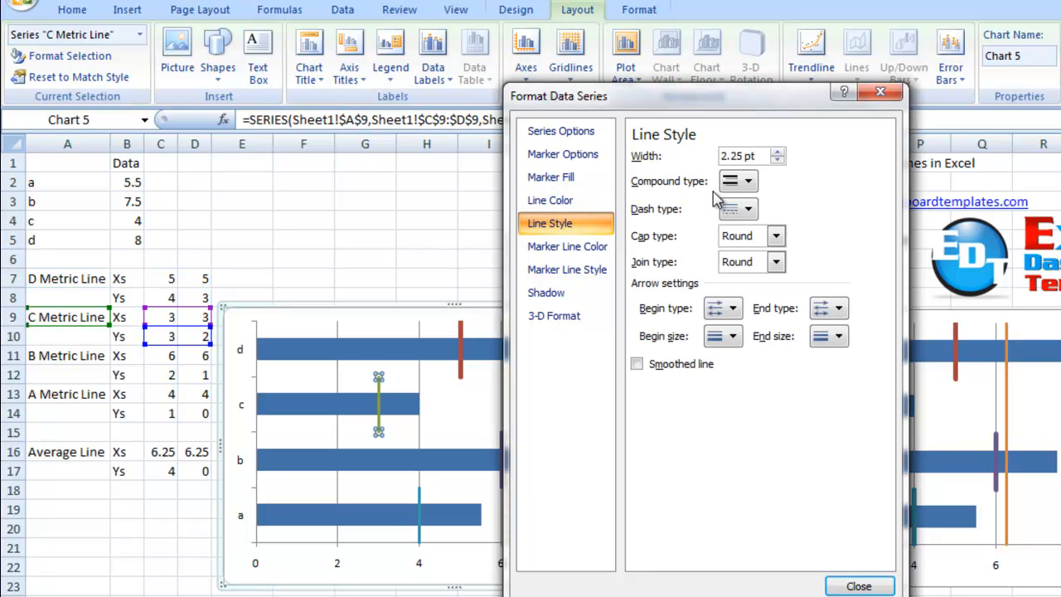
pyautogui.write('4')
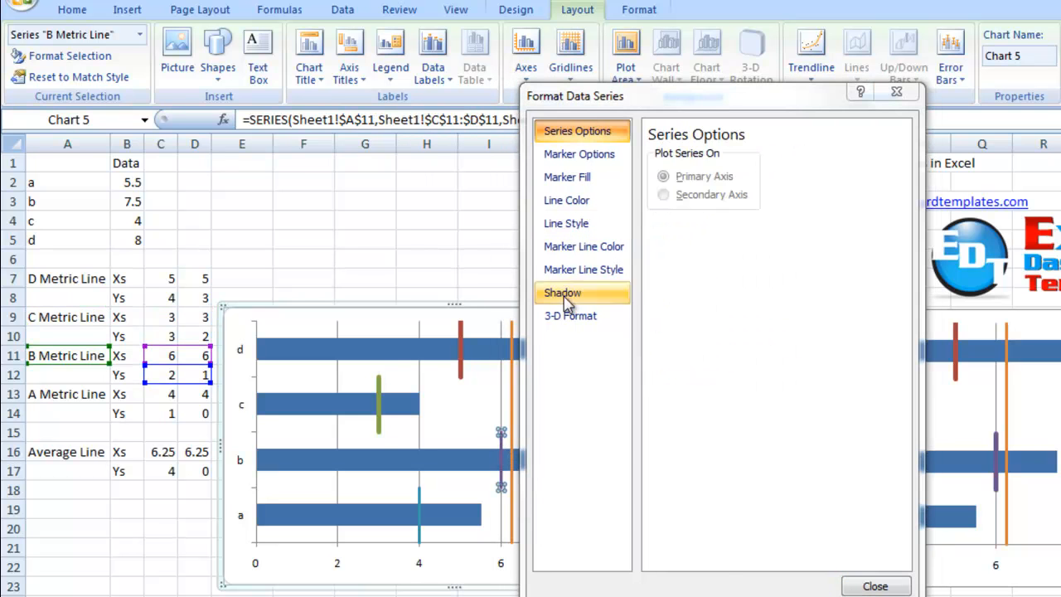
pyautogui.click(566, 223)
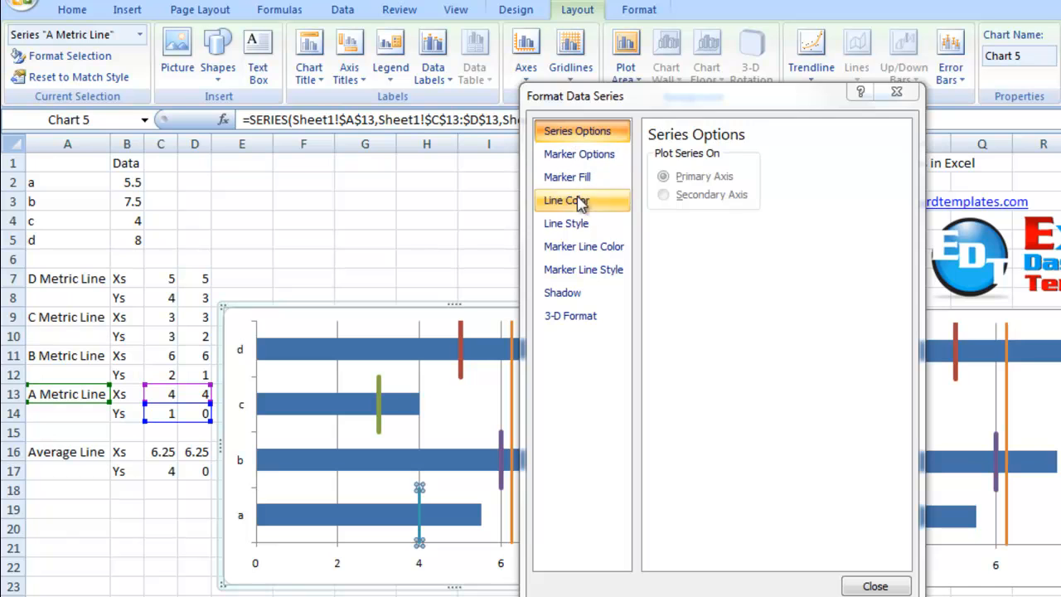
pyautogui.click(566, 223)
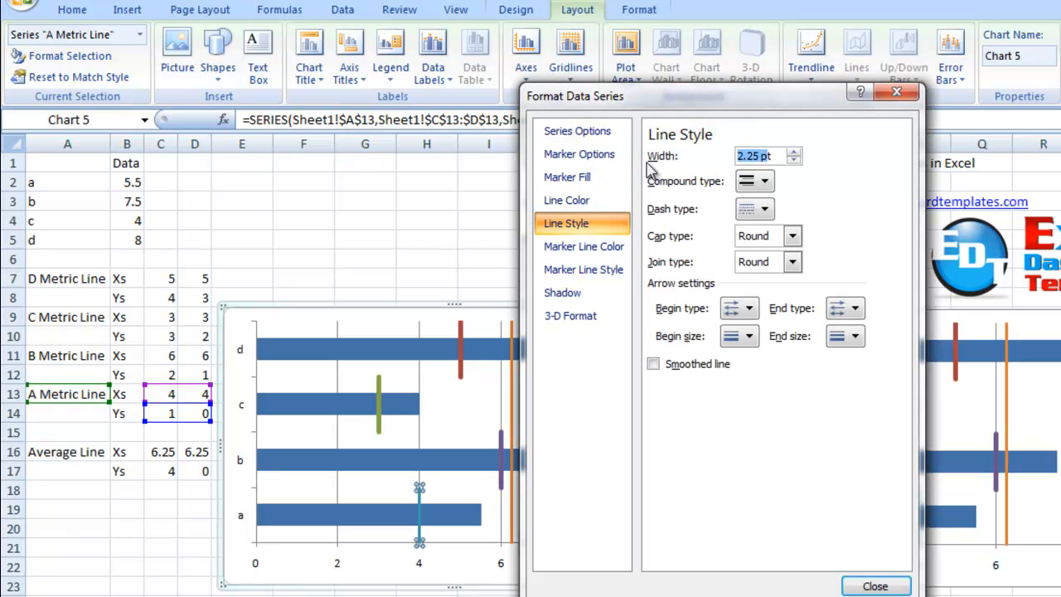
pyautogui.write('4t')
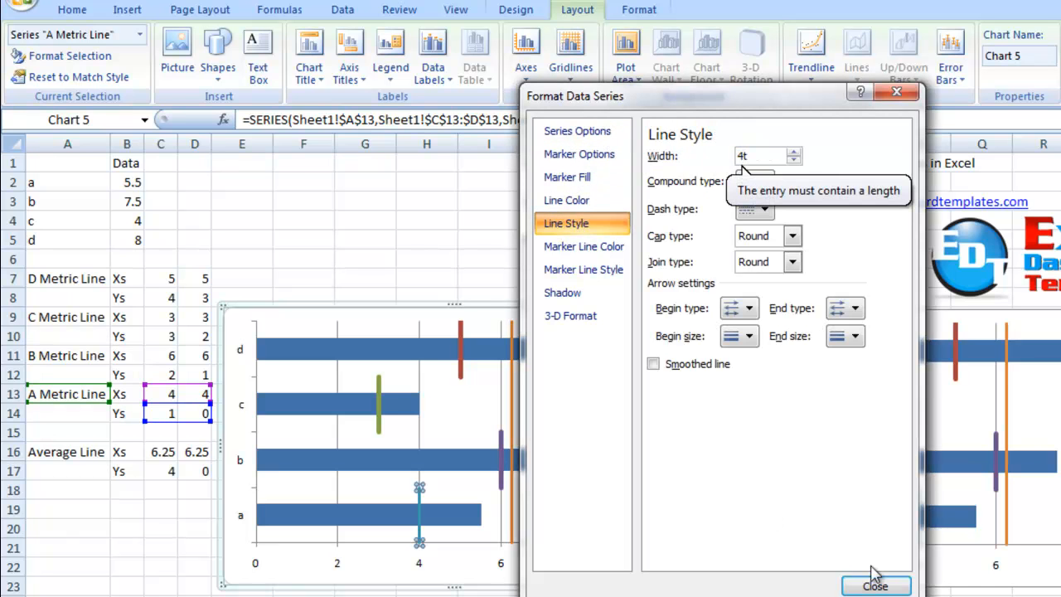
pyautogui.click(876, 586)
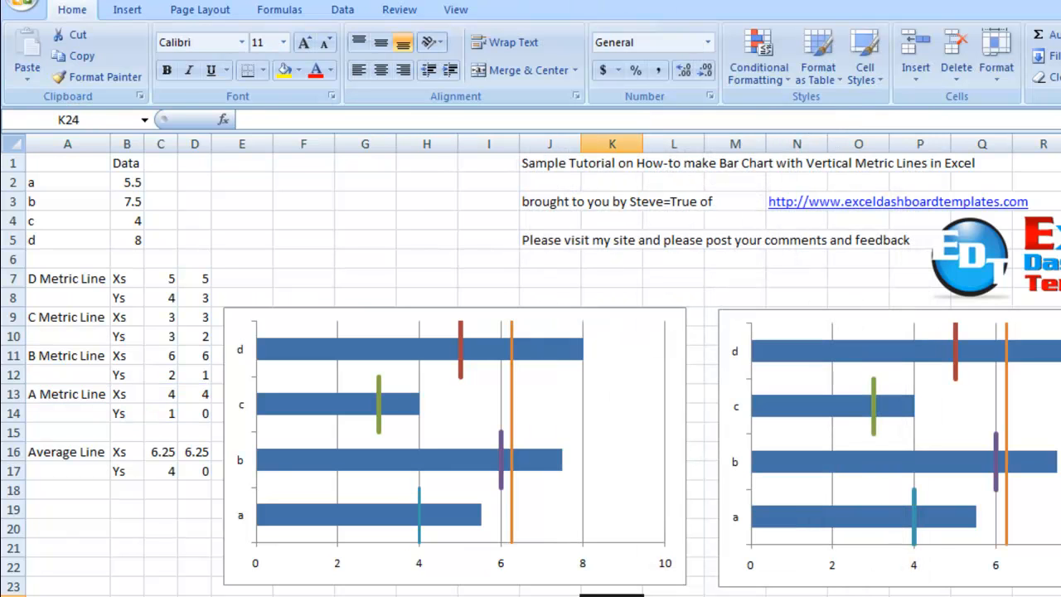
# Step: Give the teal A Metric Line a 4 pt line width in Format Data Series
pyautogui.click(418, 514)
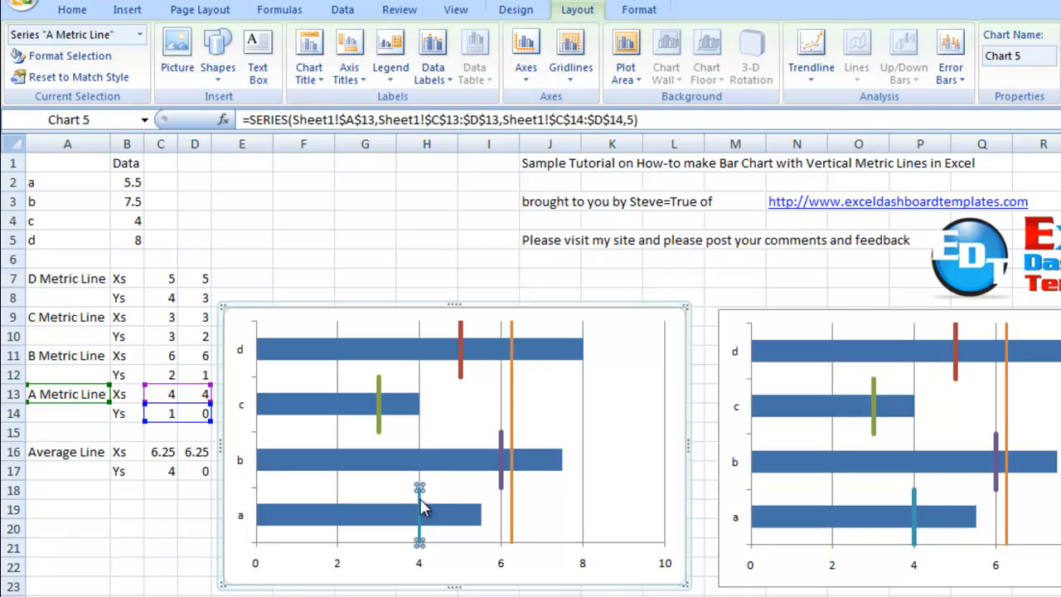
pyautogui.doubleClick(419, 514)
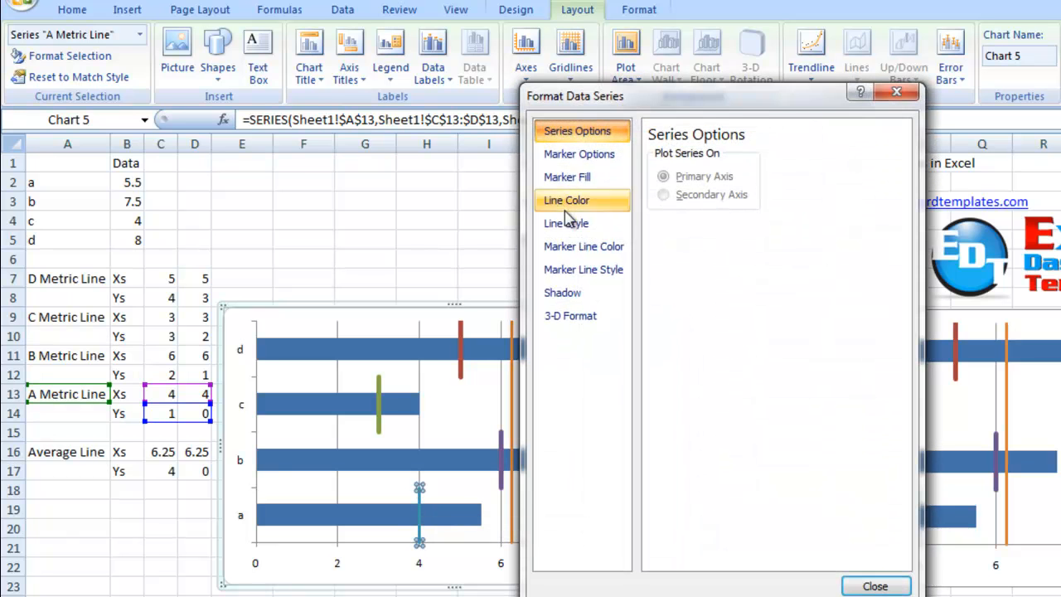
pyautogui.click(566, 223)
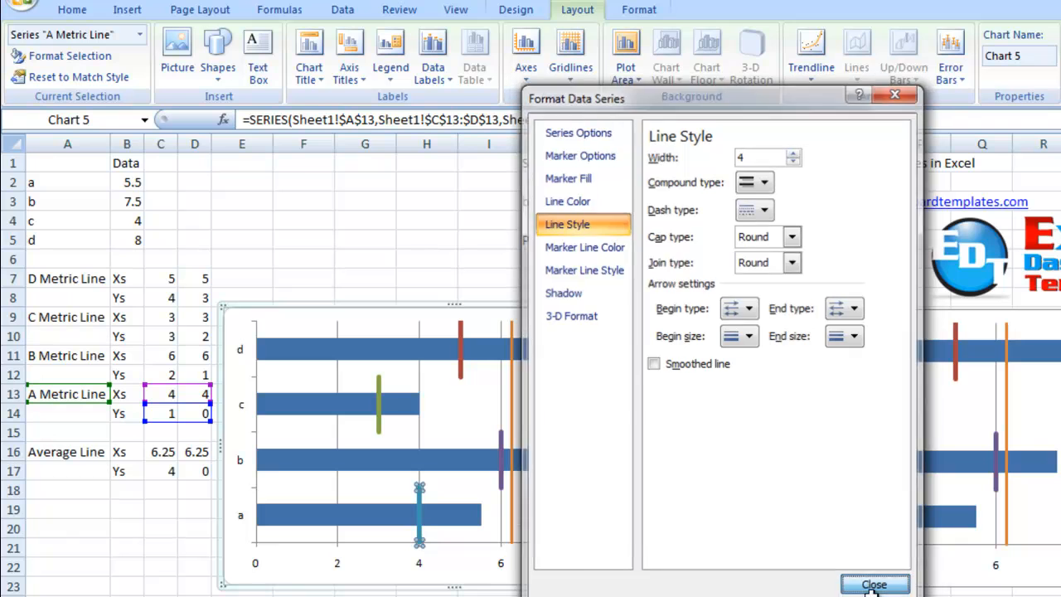
pyautogui.click(873, 585)
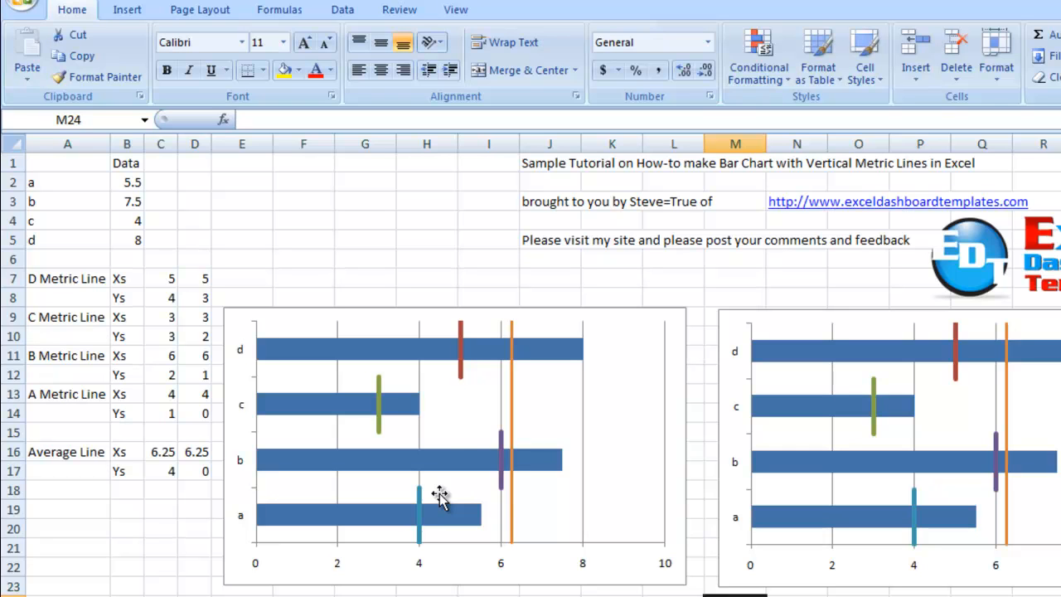
pyautogui.moveTo(468, 361)
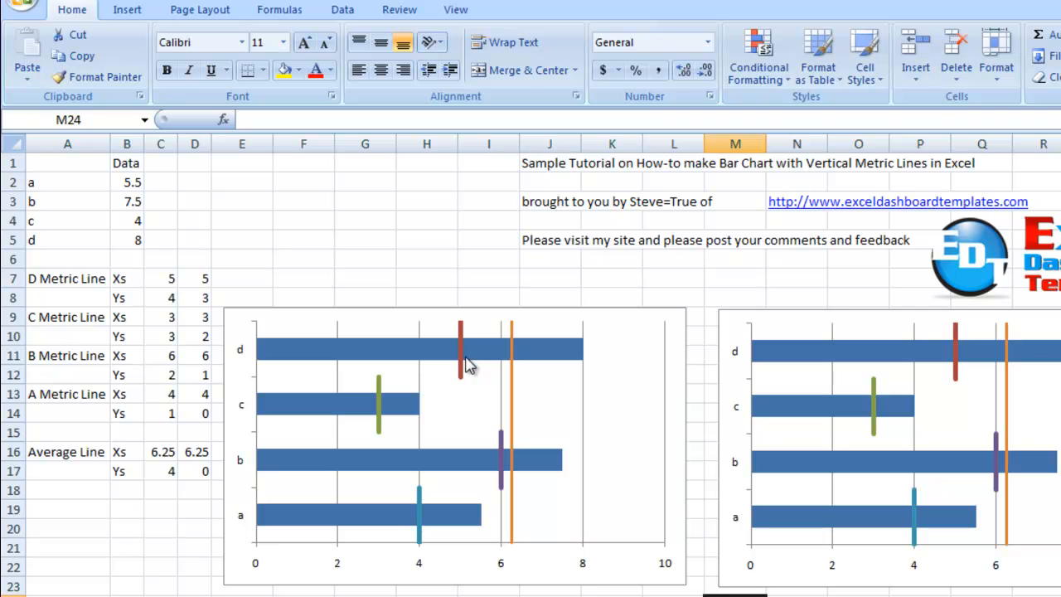
pyautogui.moveTo(624, 254)
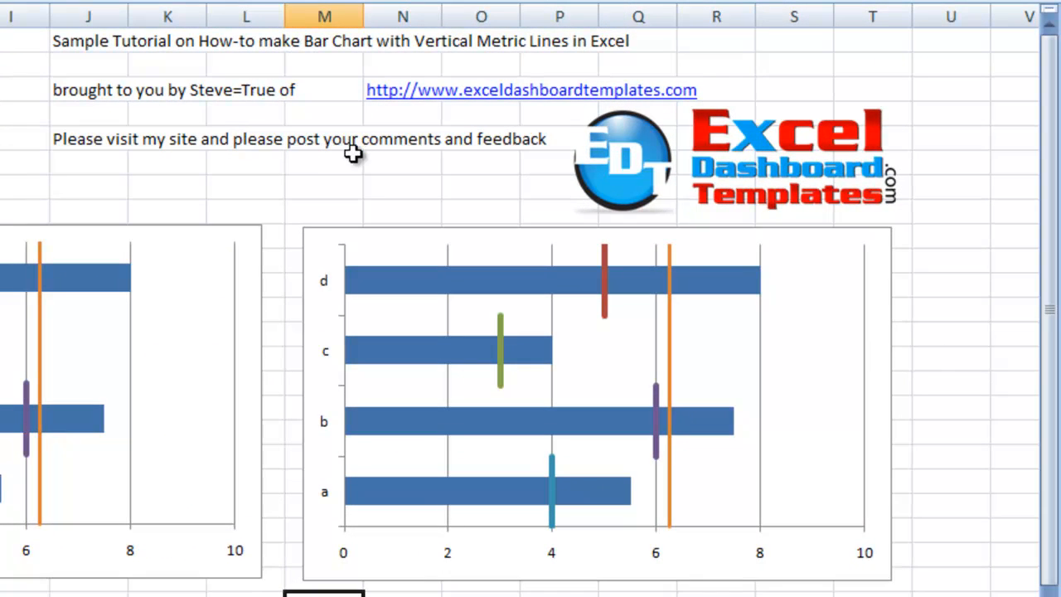
pyautogui.moveTo(363, 157)
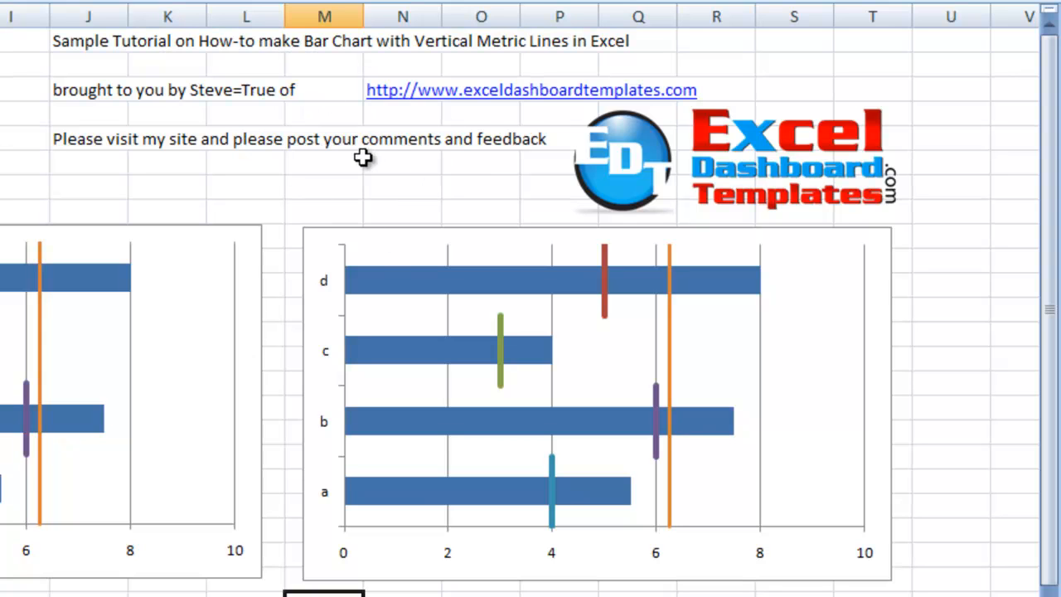
pyautogui.moveTo(483, 158)
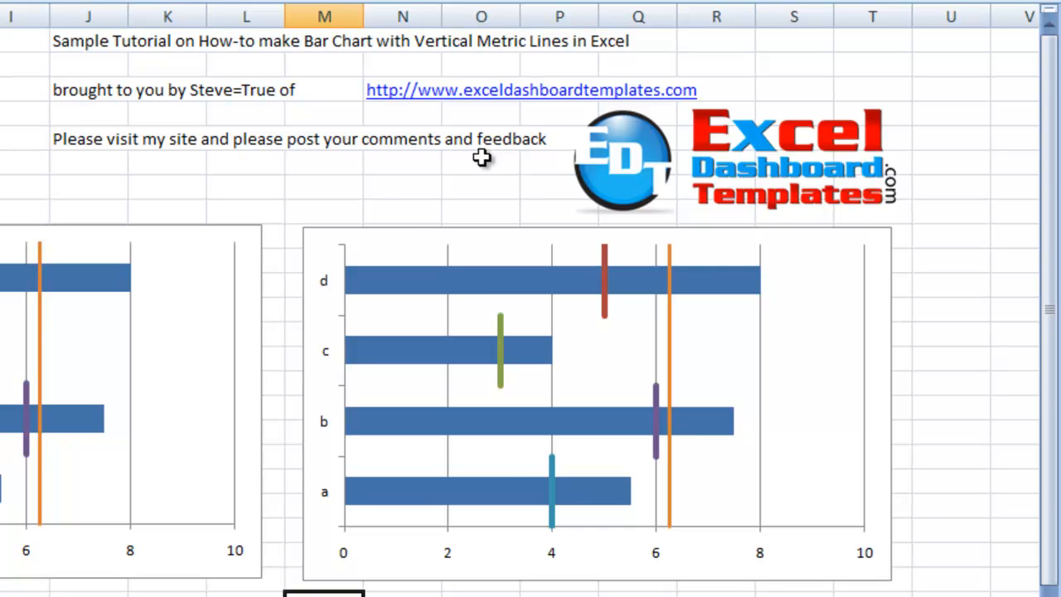
pyautogui.moveTo(539, 123)
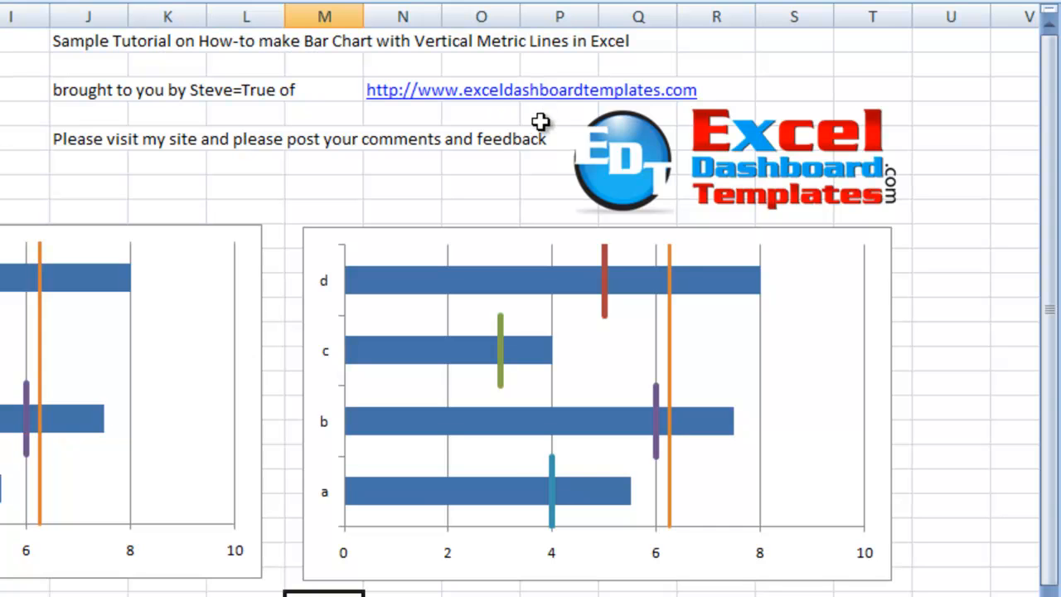